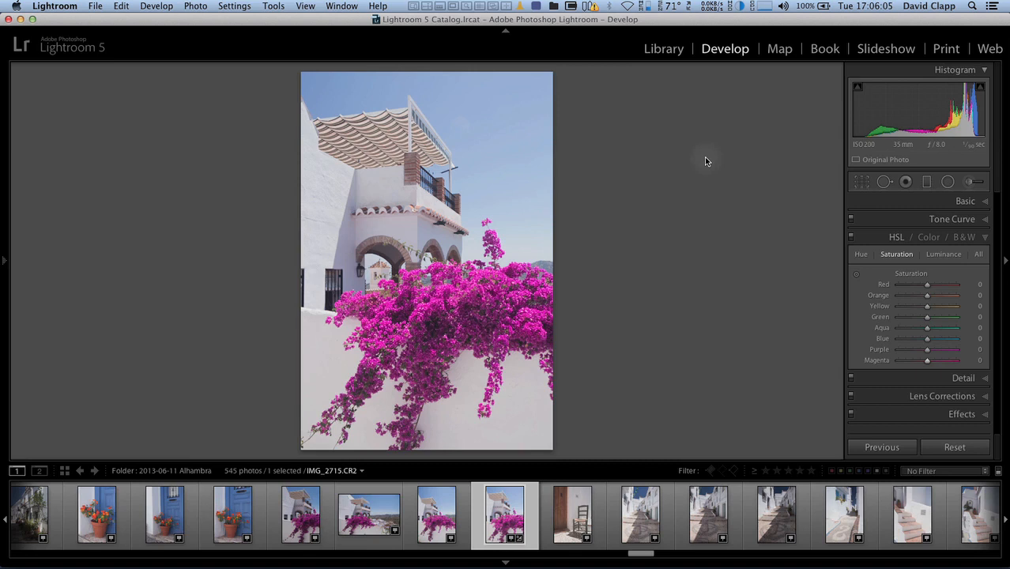
{"action": "mouse_move", "coordinate": [525, 292]}
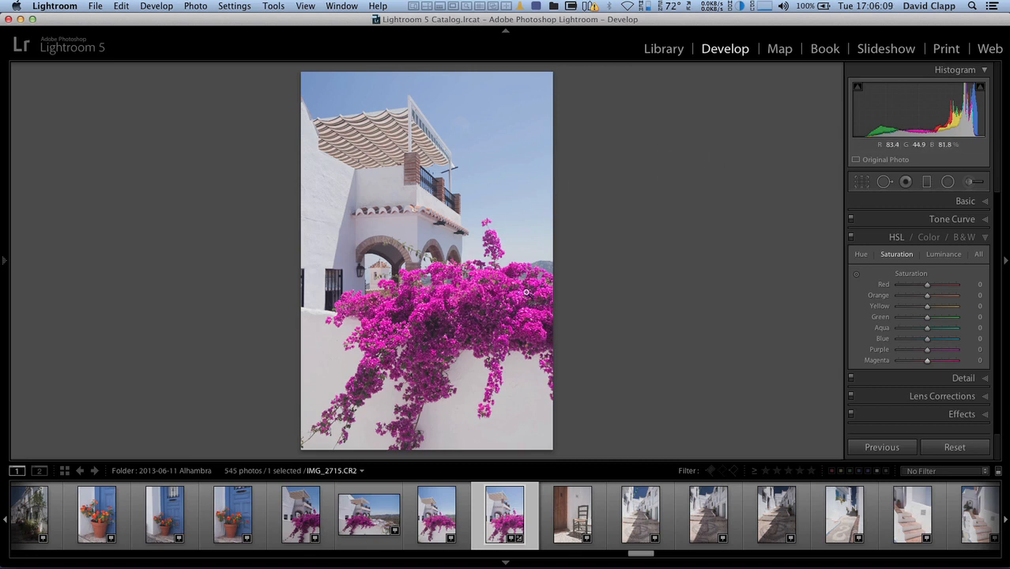
{"action": "mouse_move", "coordinate": [621, 263]}
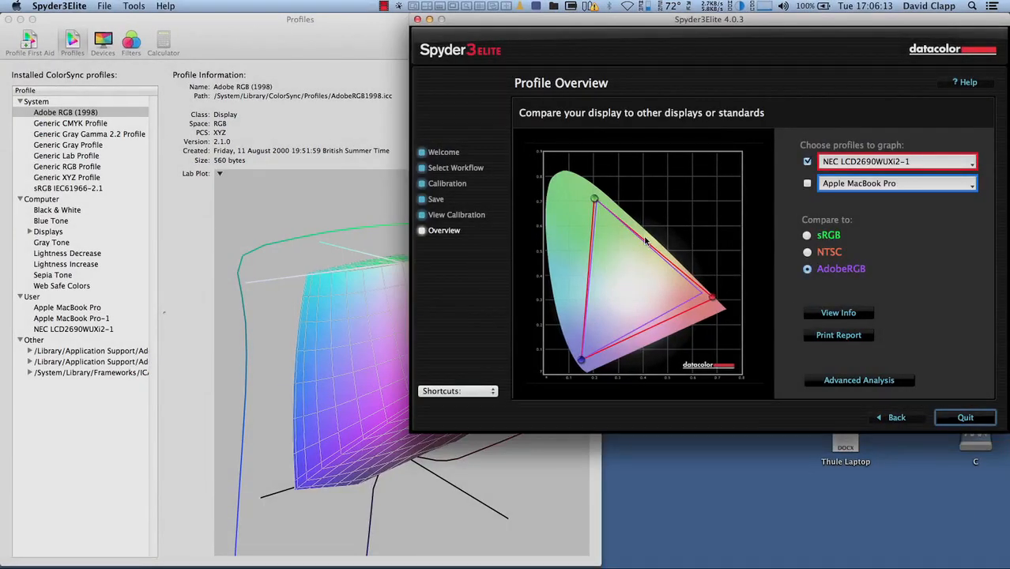
Step: Graph only the sRGB gamut with the NEC profile hidden, then show the SpyderProof preview
{"action": "left_click", "coordinate": [807, 235]}
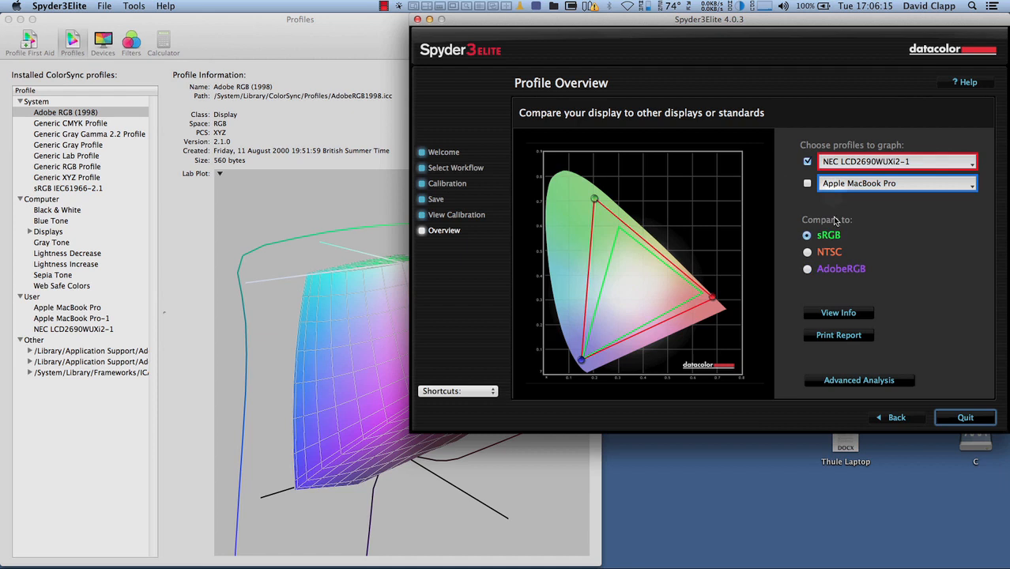
{"action": "left_click", "coordinate": [807, 161]}
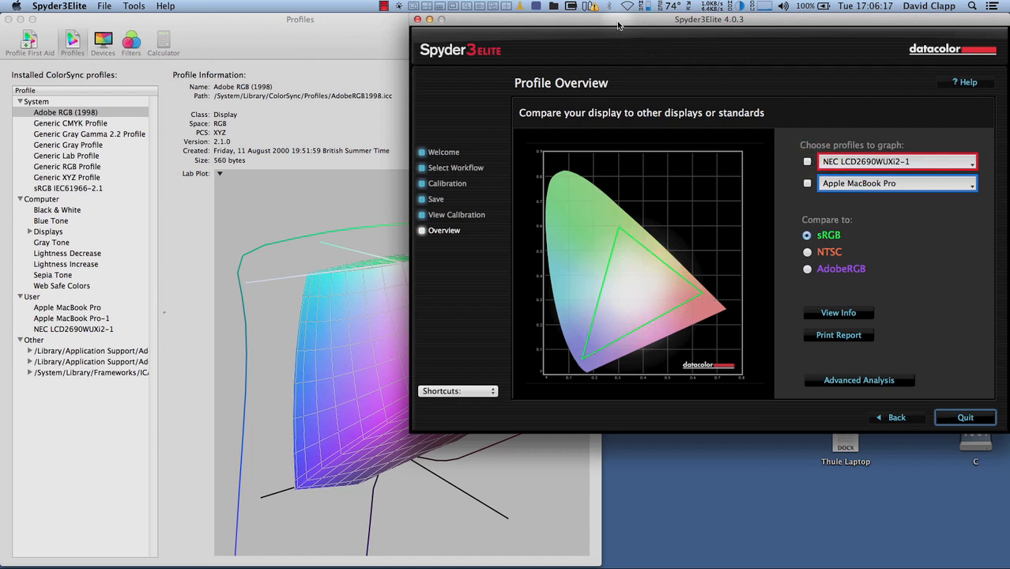
{"action": "mouse_move", "coordinate": [474, 21]}
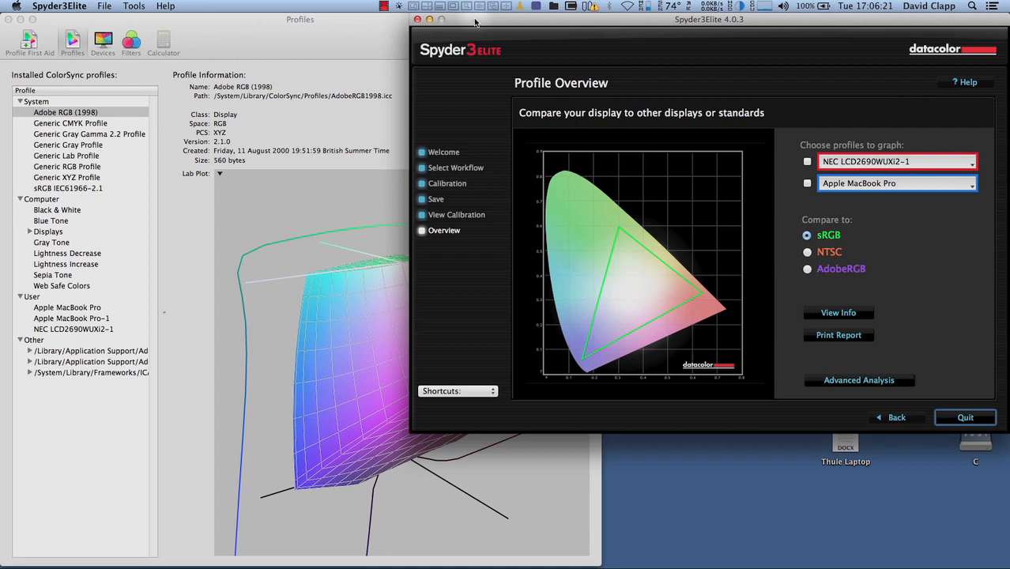
{"action": "mouse_move", "coordinate": [297, 24]}
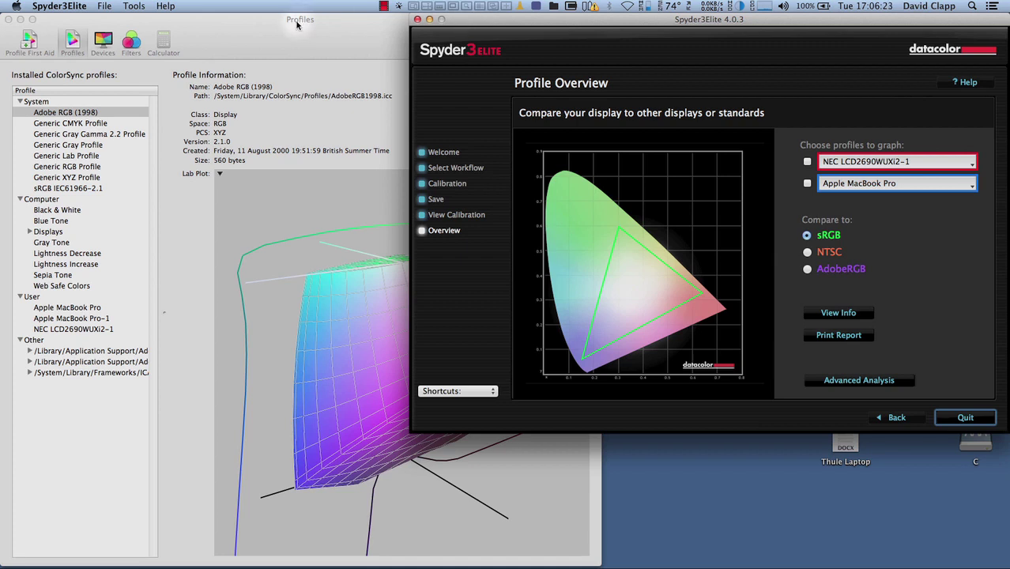
{"action": "mouse_move", "coordinate": [538, 29]}
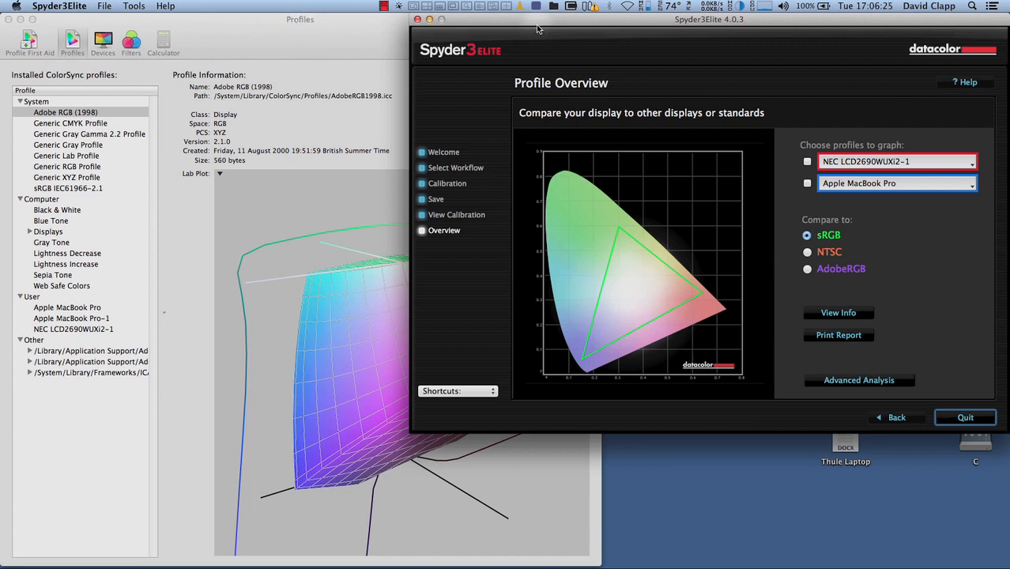
{"action": "mouse_move", "coordinate": [514, 48]}
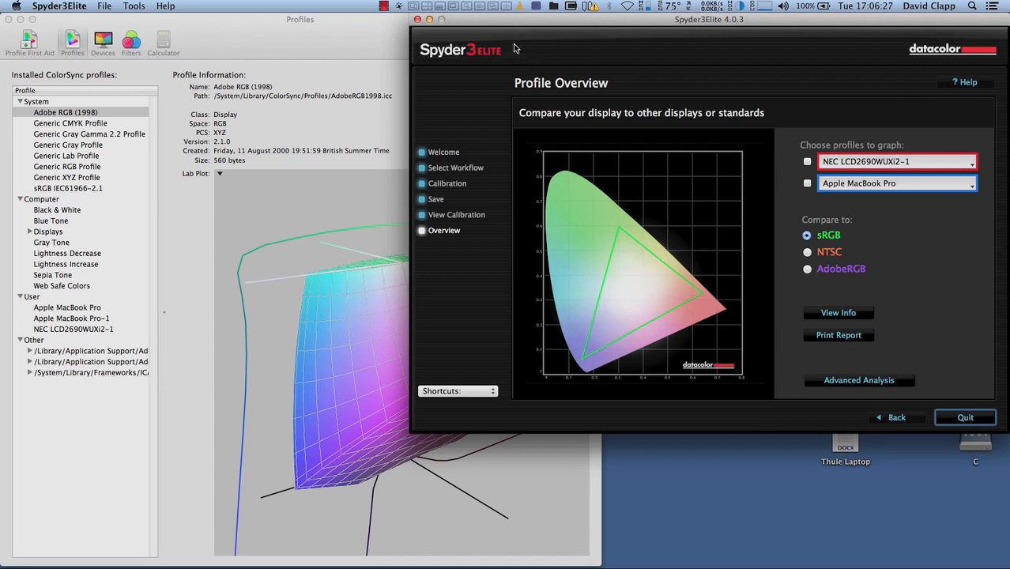
{"action": "mouse_move", "coordinate": [458, 391]}
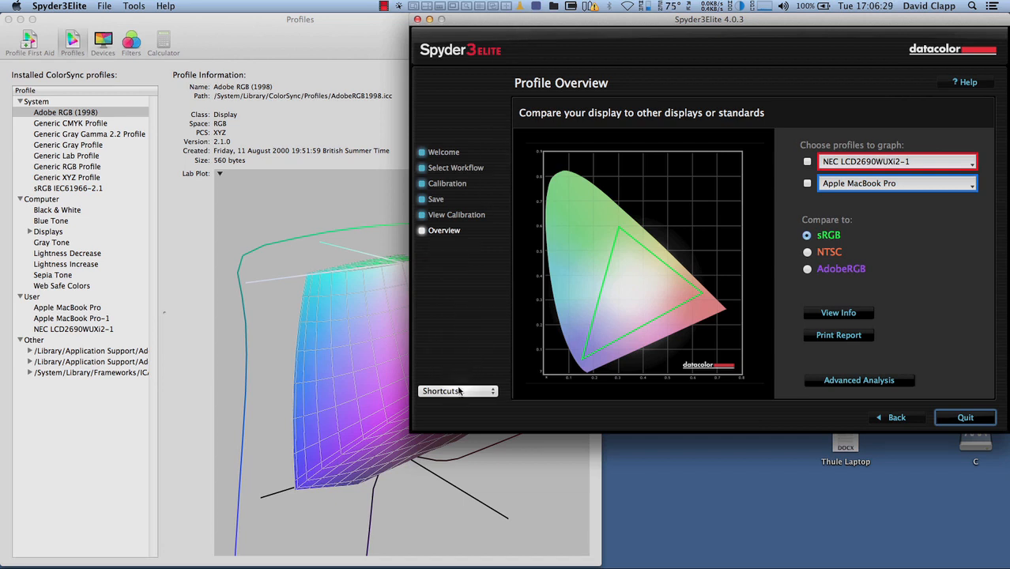
{"action": "left_click", "coordinate": [457, 391]}
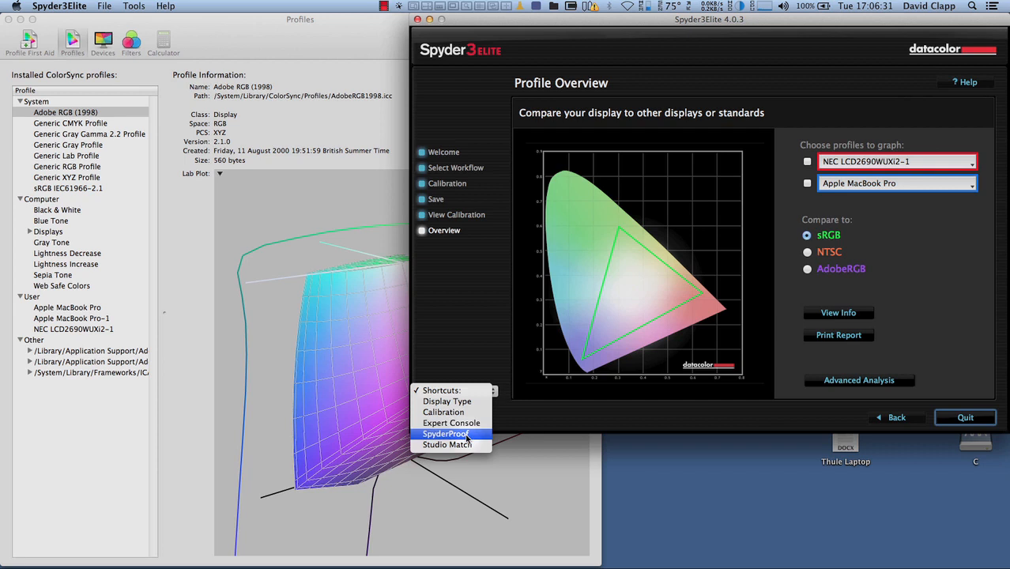
{"action": "left_click", "coordinate": [447, 433]}
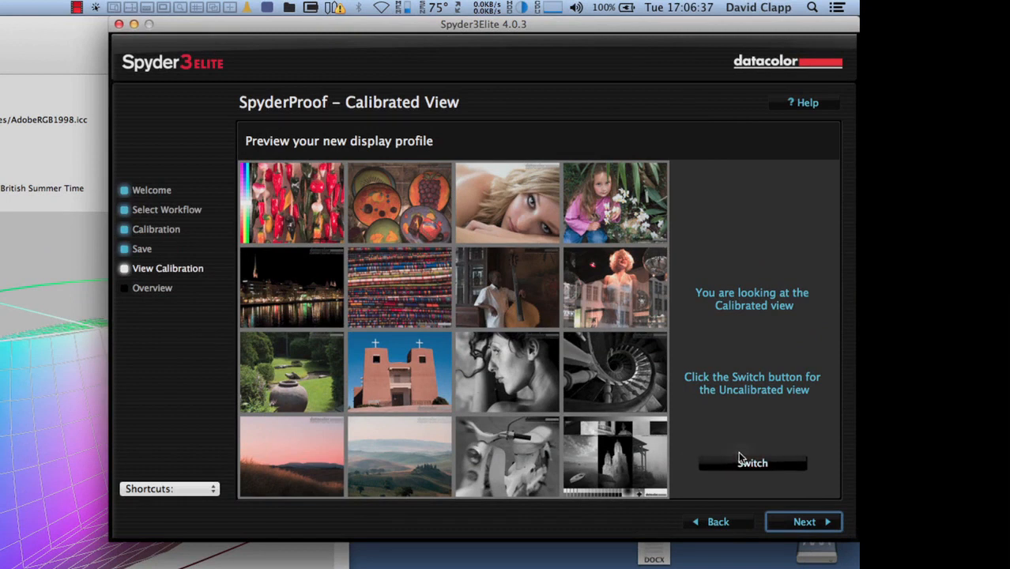
Step: Advance to the profile overview and compare against AdobeRGB with Apple MacBook Pro-1 ticked
{"action": "left_click", "coordinate": [803, 522]}
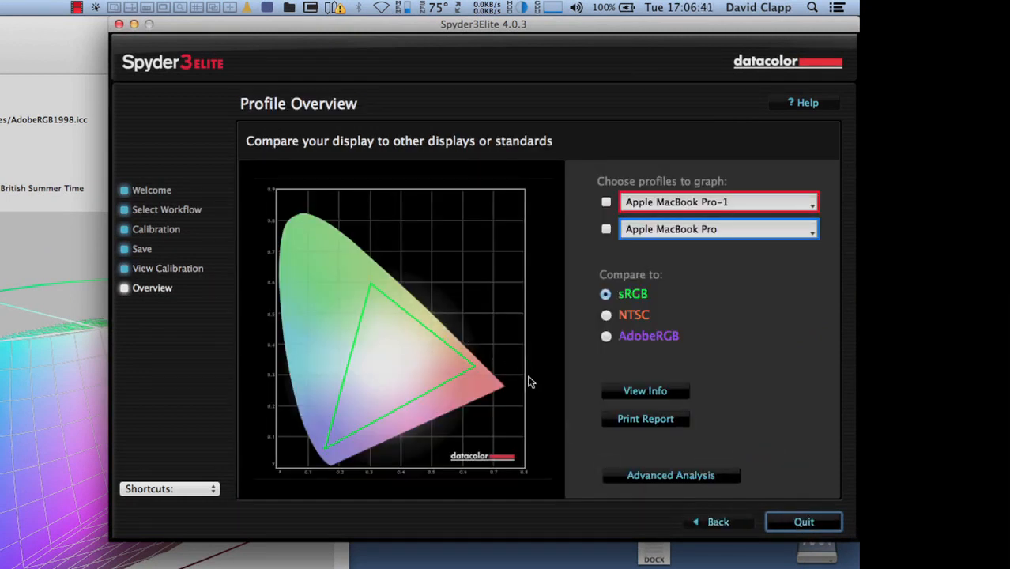
{"action": "mouse_move", "coordinate": [696, 285]}
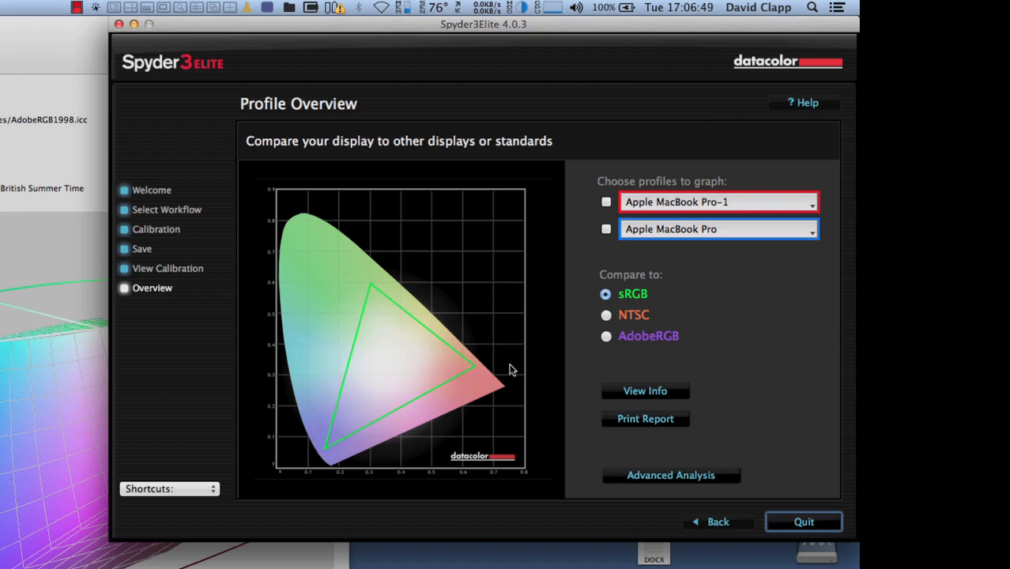
{"action": "left_click", "coordinate": [606, 336]}
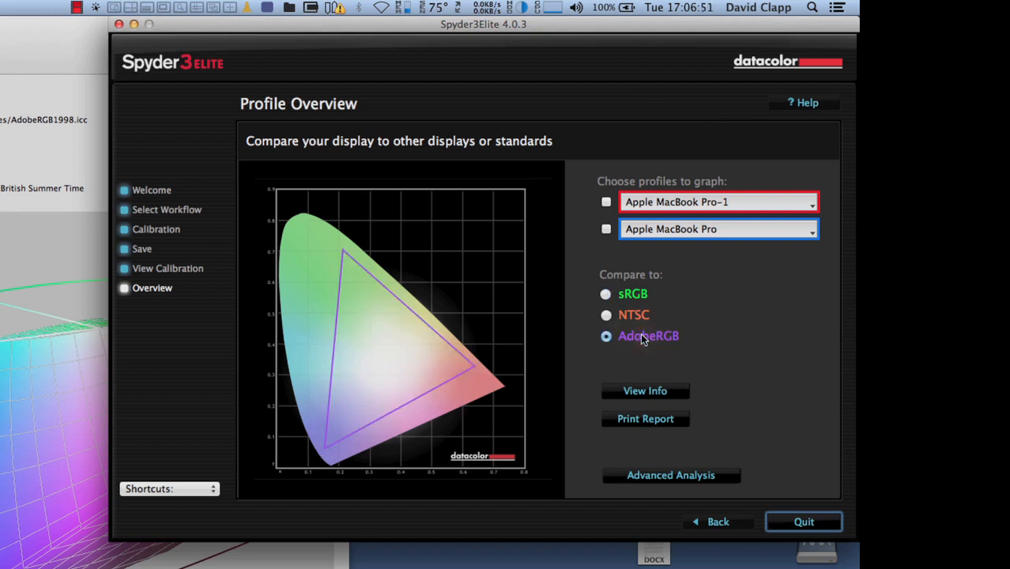
{"action": "mouse_move", "coordinate": [627, 267]}
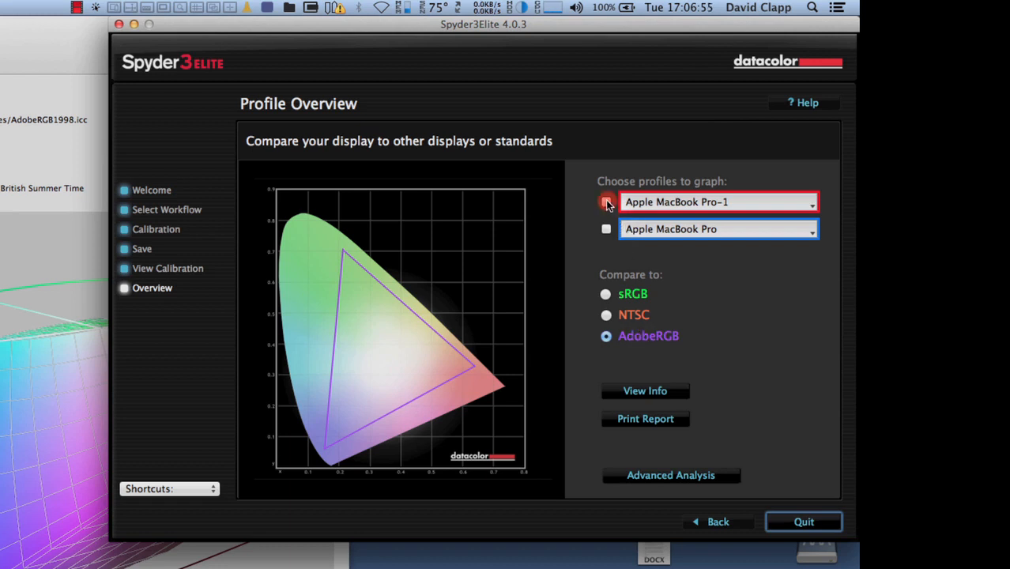
{"action": "left_click", "coordinate": [607, 202]}
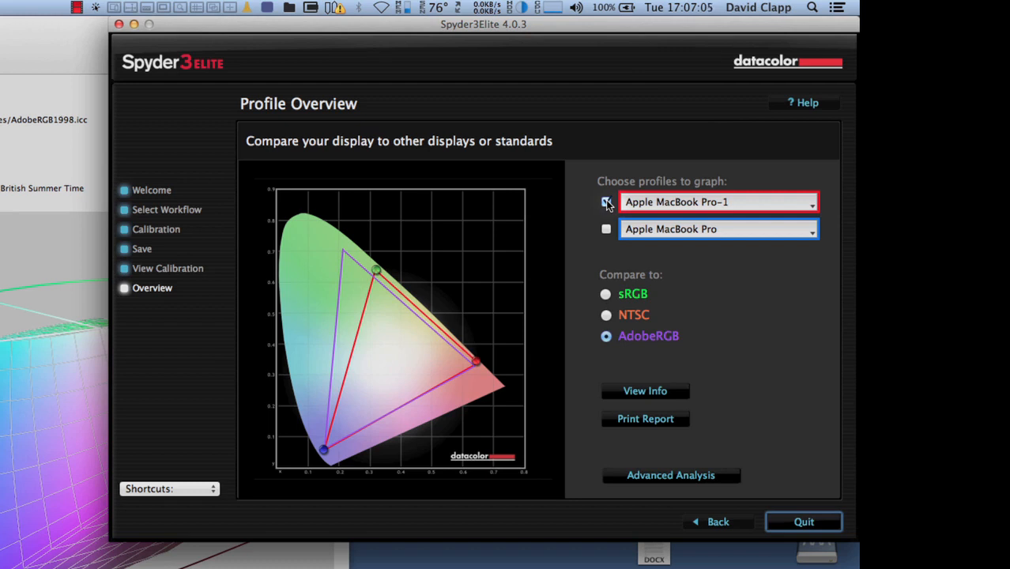
{"action": "left_click", "coordinate": [606, 201]}
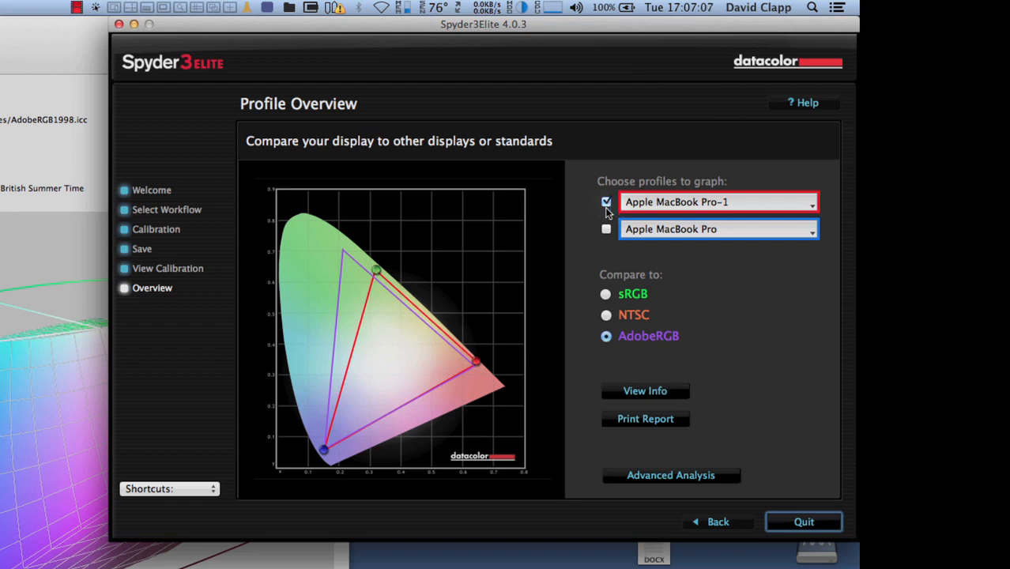
Step: Graph NEC LCD2690WUXi2-1 as the second profile and untick Apple MacBook Pro-1
{"action": "left_click", "coordinate": [718, 229]}
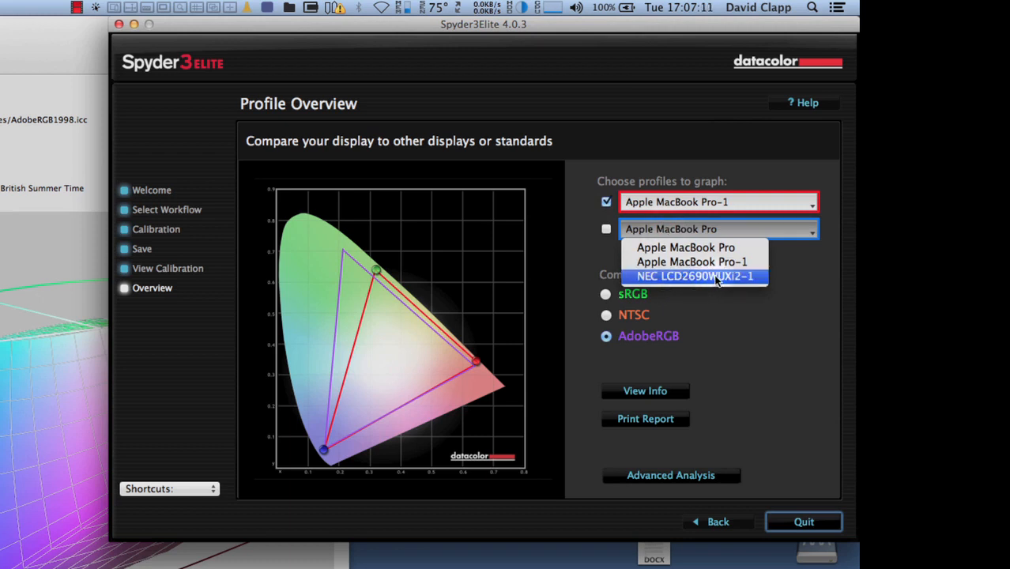
{"action": "left_click", "coordinate": [697, 276]}
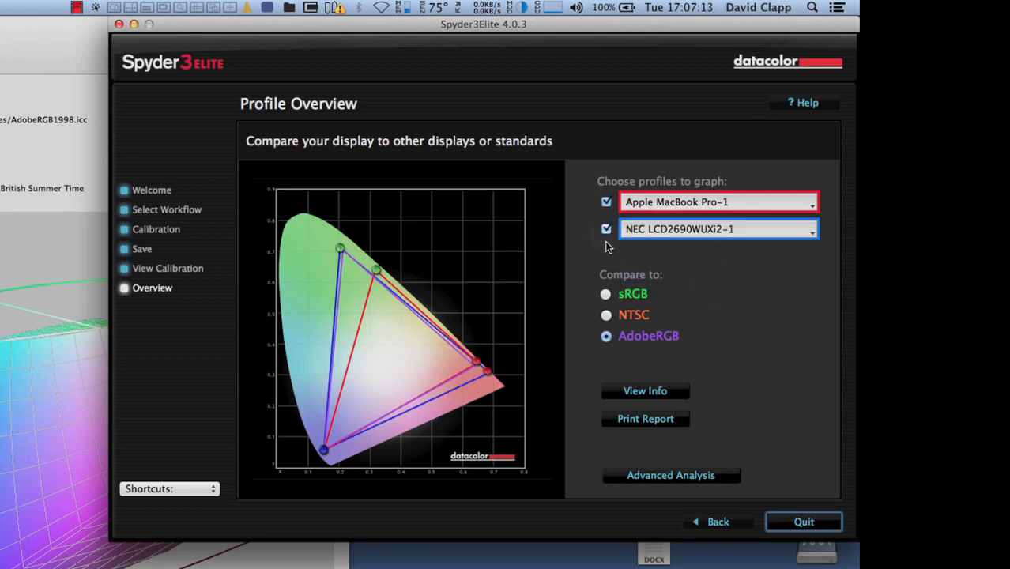
{"action": "mouse_move", "coordinate": [336, 252]}
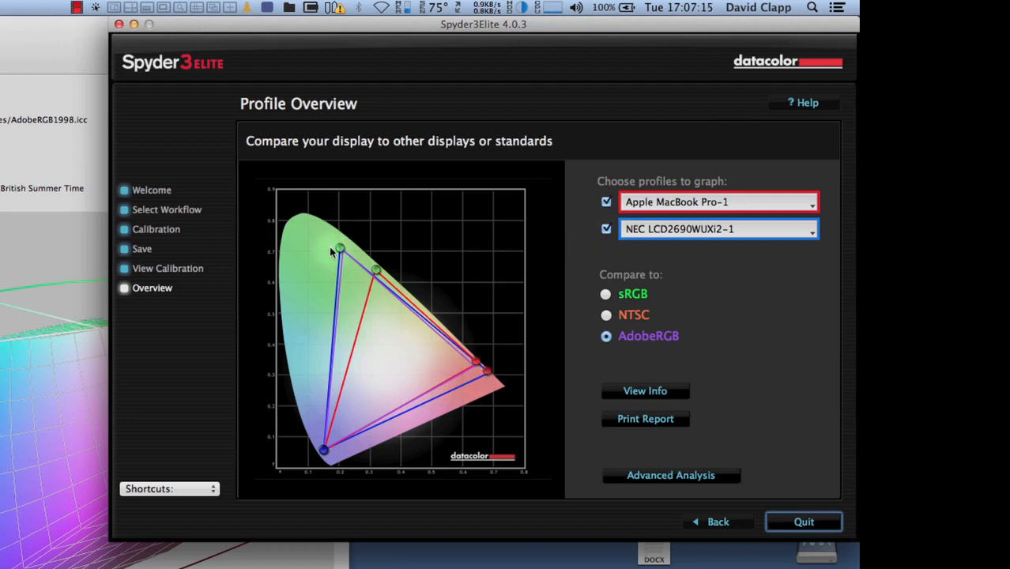
{"action": "mouse_move", "coordinate": [410, 415]}
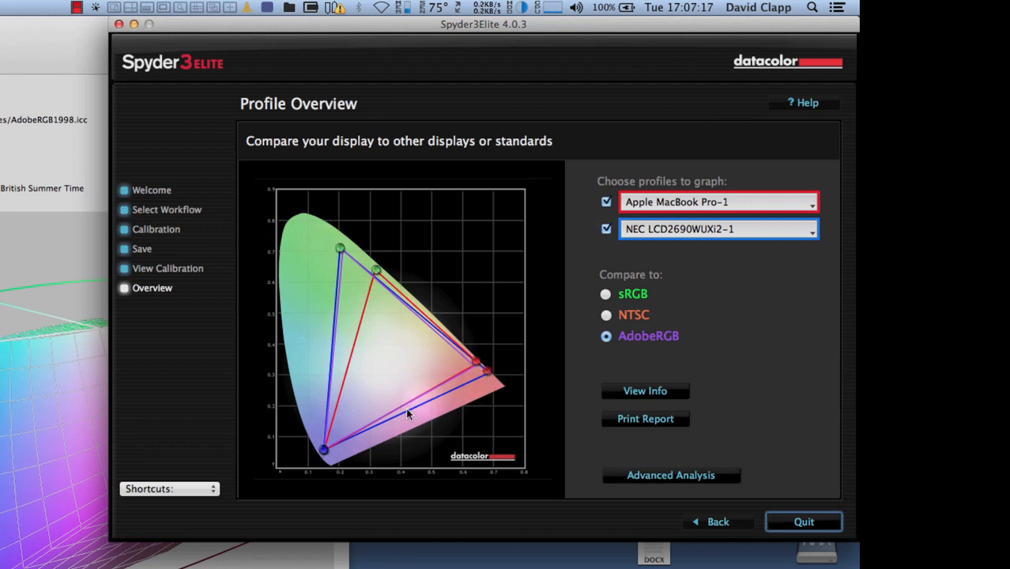
{"action": "left_click", "coordinate": [606, 201]}
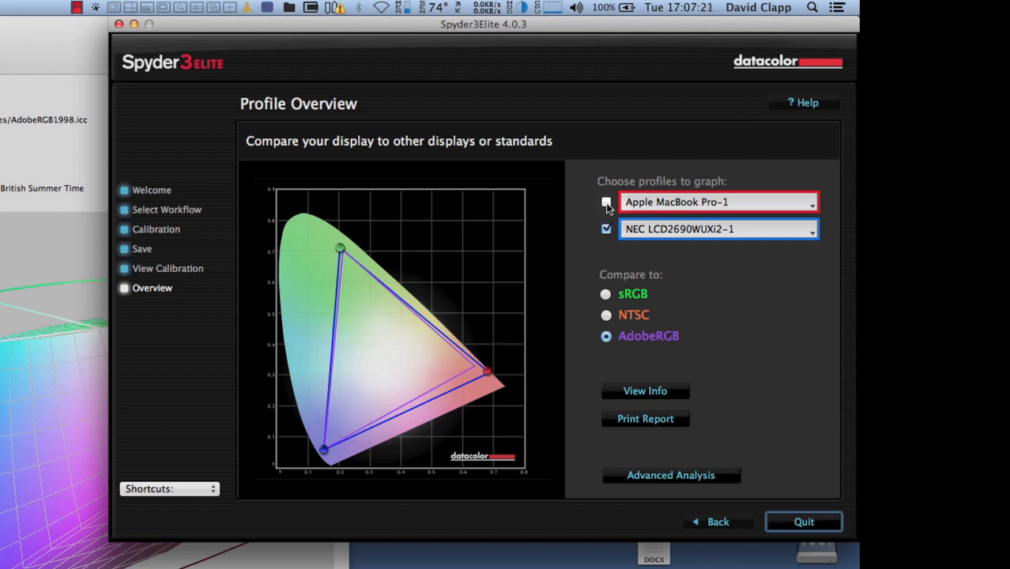
{"action": "left_click", "coordinate": [605, 202]}
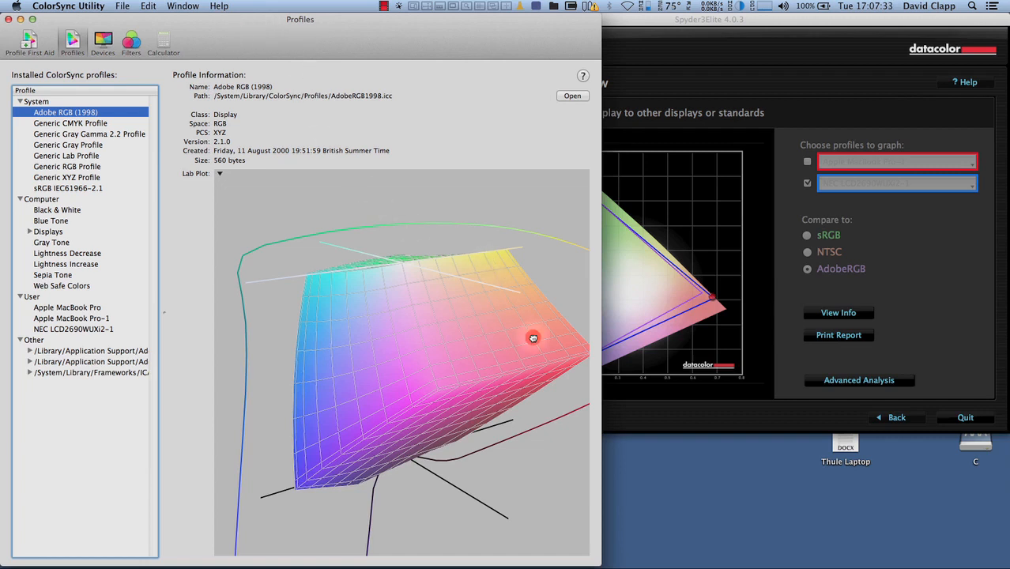
Step: Orbit the current 3D gamut plot between side and top views
{"action": "left_click_drag", "start_coordinate": [533, 338], "coordinate": [462, 351]}
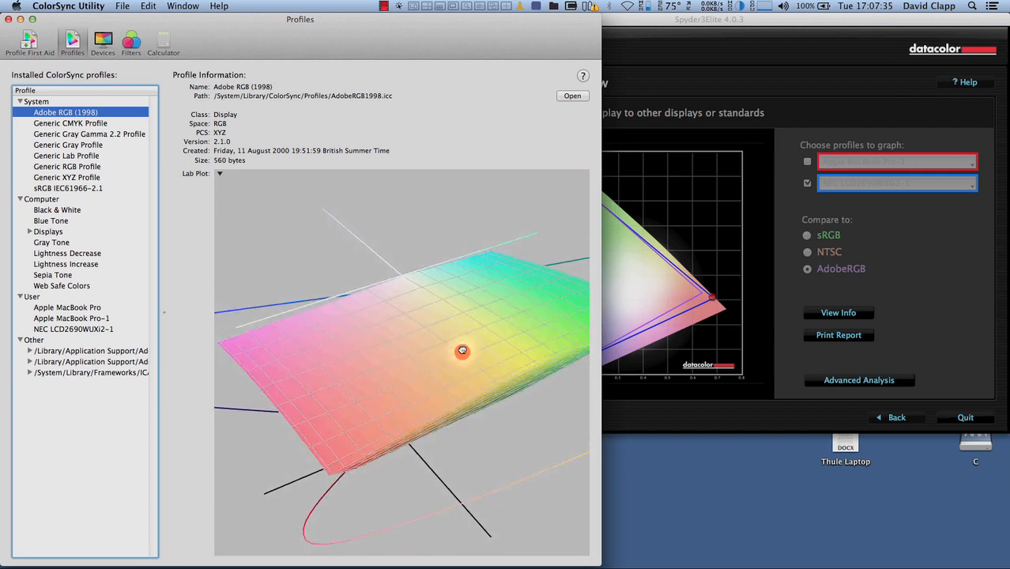
{"action": "left_click_drag", "start_coordinate": [462, 351], "coordinate": [527, 378]}
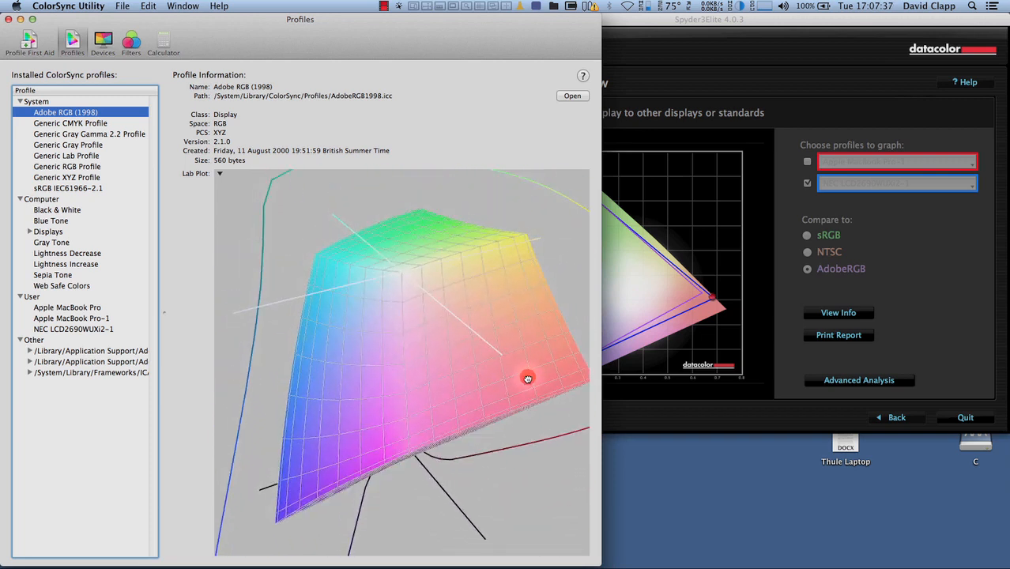
{"action": "left_click_drag", "start_coordinate": [527, 378], "coordinate": [456, 388]}
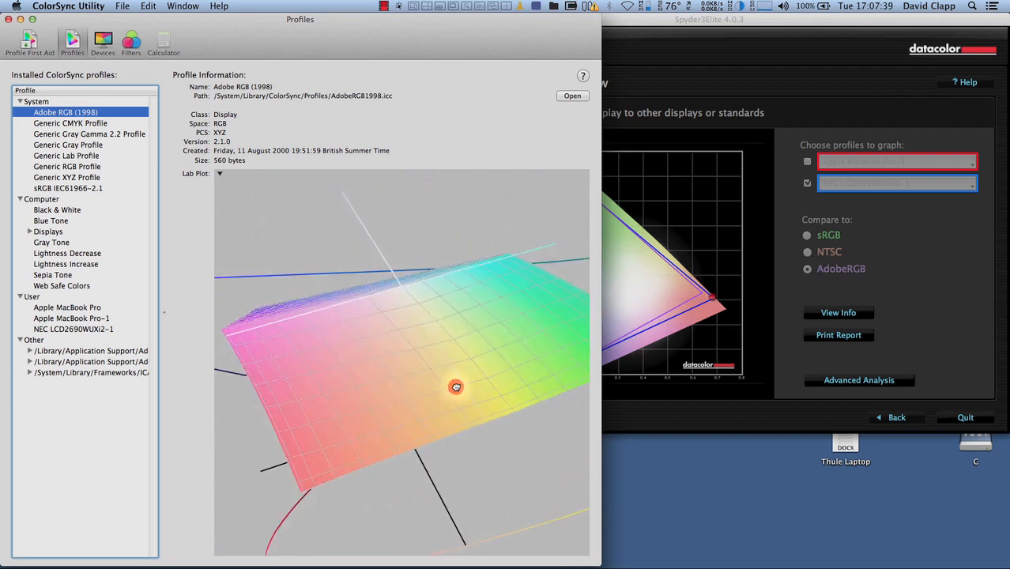
{"action": "left_click_drag", "start_coordinate": [456, 387], "coordinate": [497, 365]}
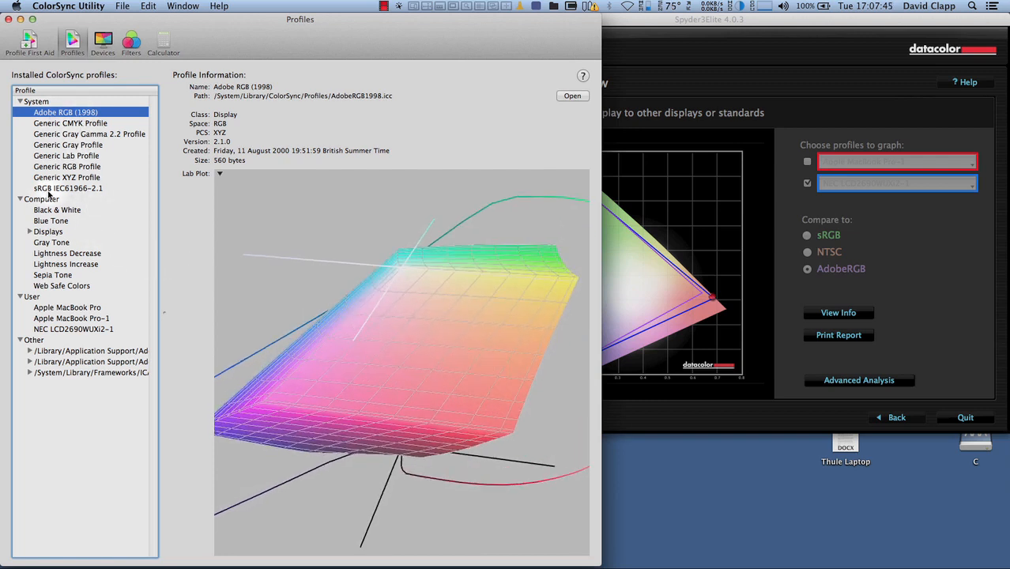
Step: Select sRGB IEC61966-2.1 and rotate its Lab plot to inspect the top and dark end
{"action": "left_click", "coordinate": [67, 188]}
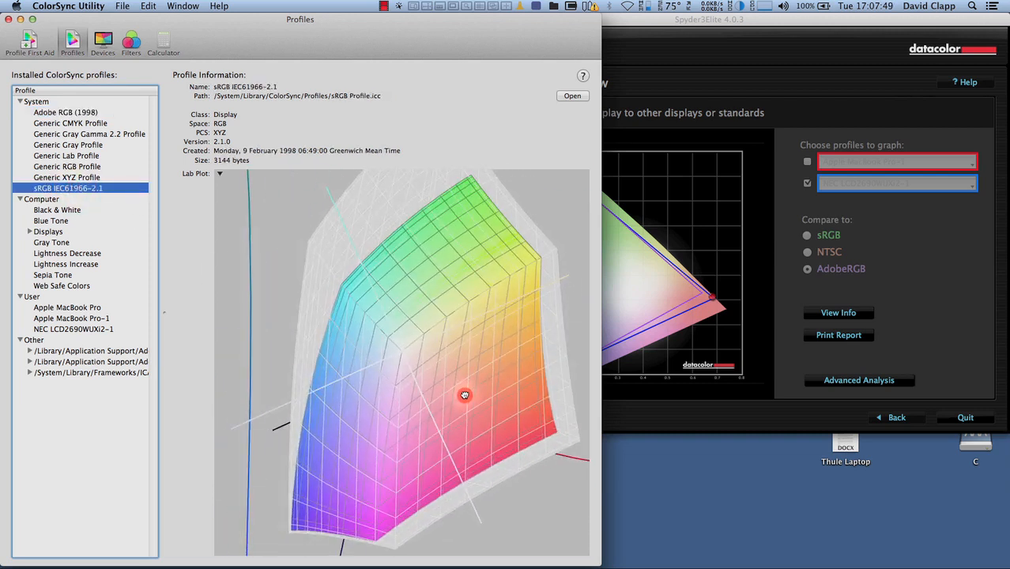
{"action": "left_click_drag", "start_coordinate": [465, 394], "coordinate": [465, 295]}
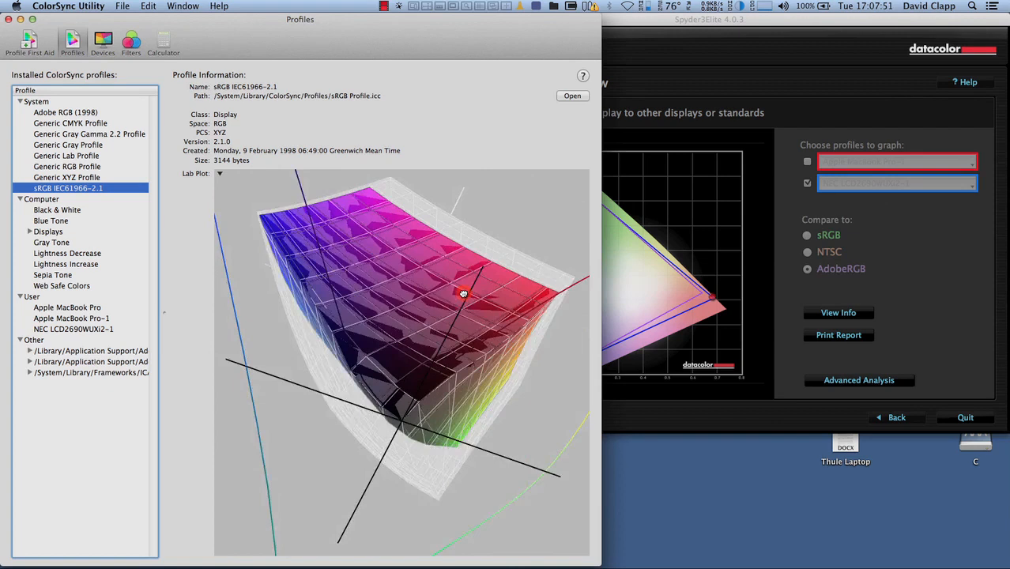
{"action": "left_click_drag", "start_coordinate": [464, 294], "coordinate": [511, 264]}
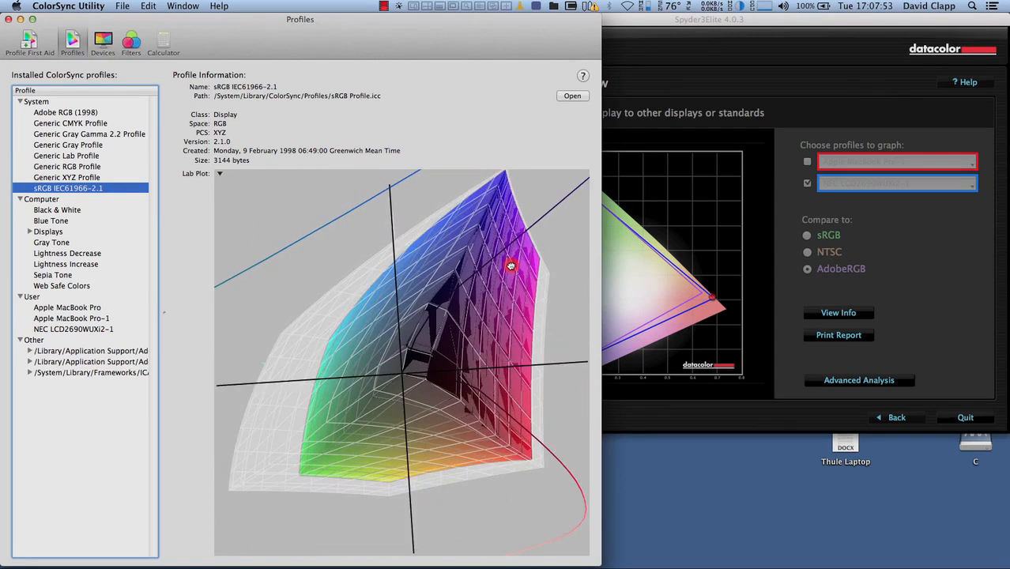
{"action": "left_click_drag", "start_coordinate": [511, 264], "coordinate": [475, 348]}
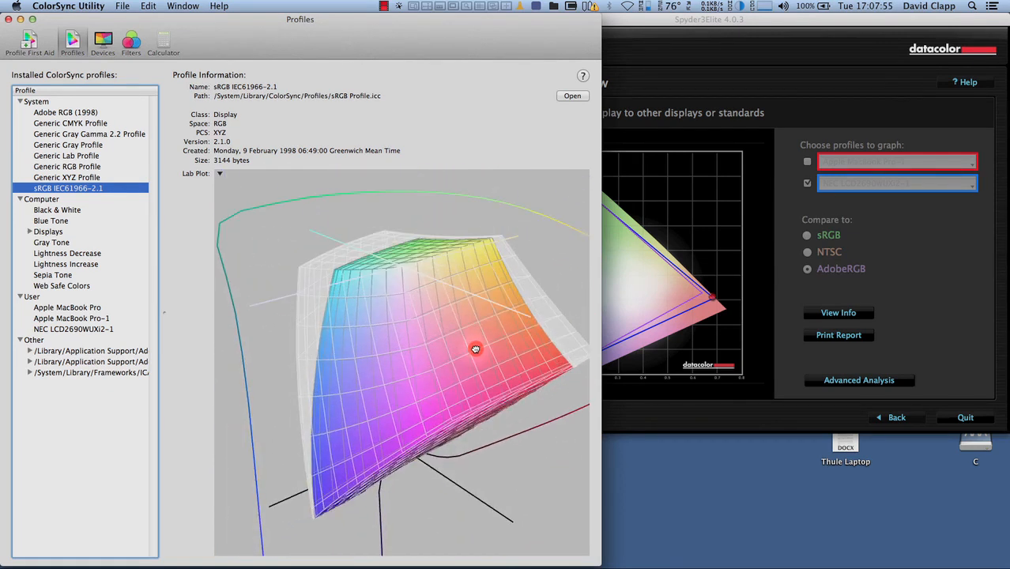
{"action": "left_click_drag", "start_coordinate": [476, 349], "coordinate": [476, 386]}
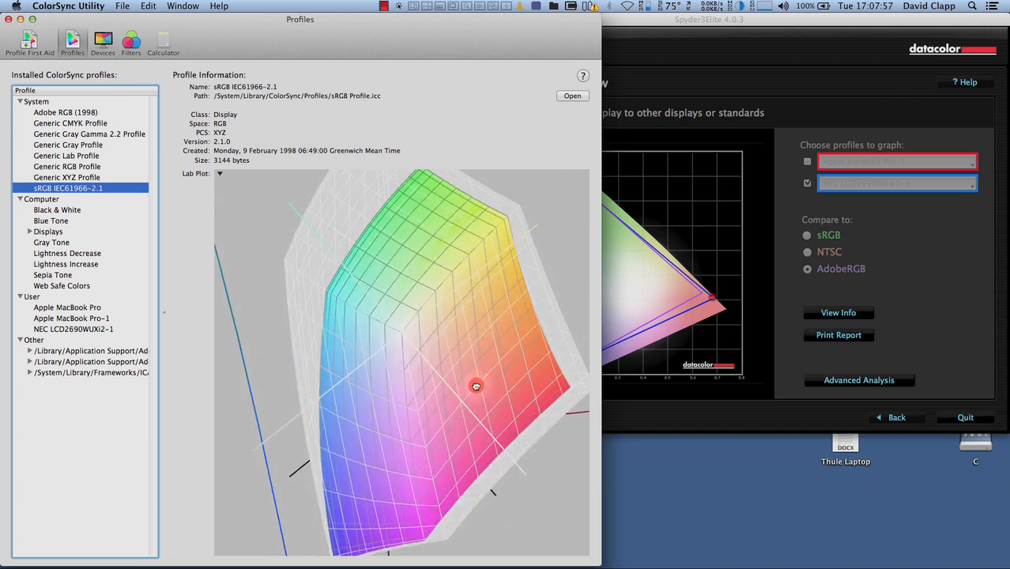
{"action": "left_click_drag", "start_coordinate": [477, 386], "coordinate": [476, 362]}
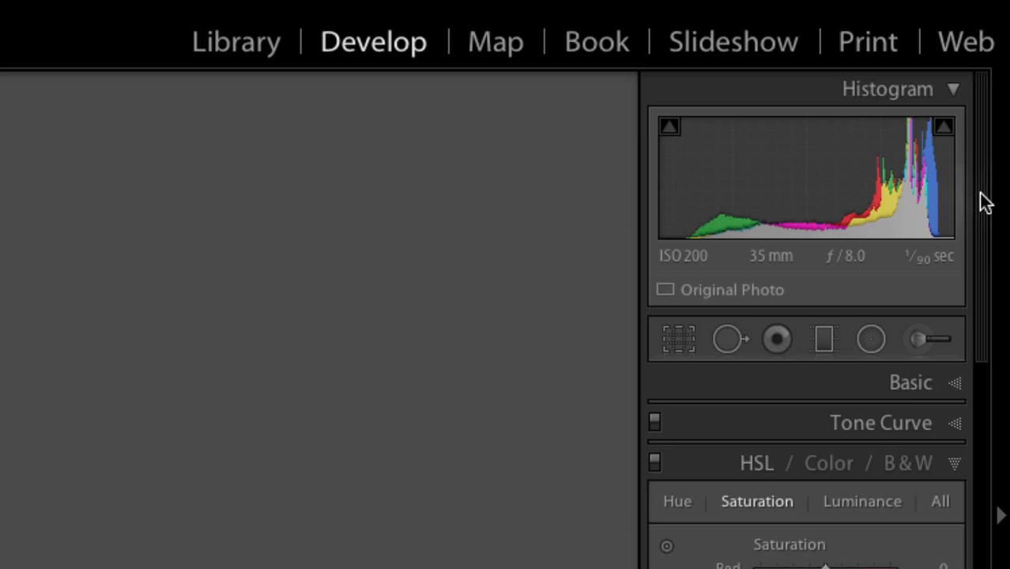
{"action": "mouse_move", "coordinate": [638, 413]}
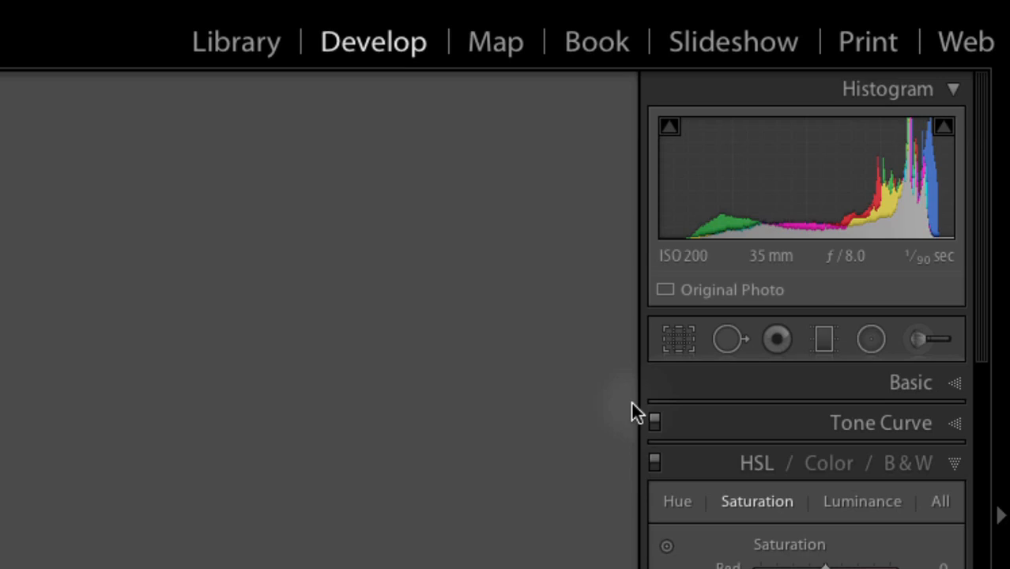
{"action": "mouse_move", "coordinate": [526, 393]}
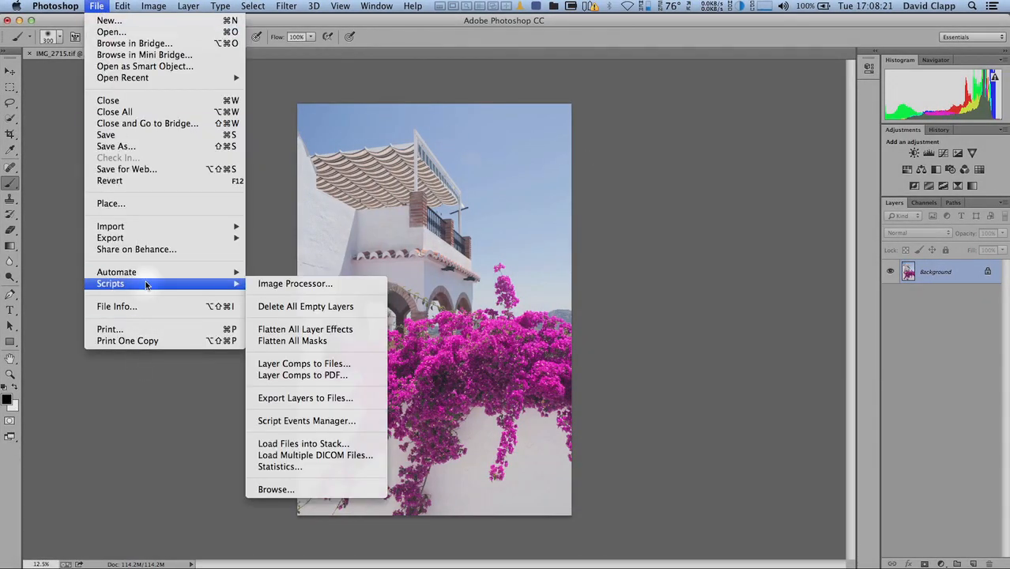
Step: Confirm sRGB as the Color Settings RGB working space, then close the image without saving
{"action": "left_click", "coordinate": [121, 6]}
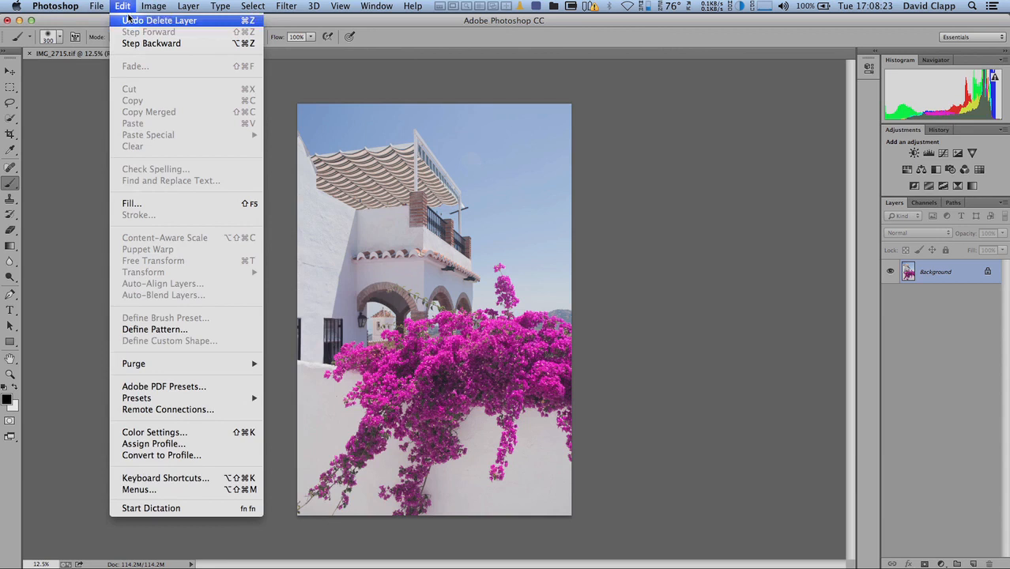
{"action": "left_click", "coordinate": [154, 432]}
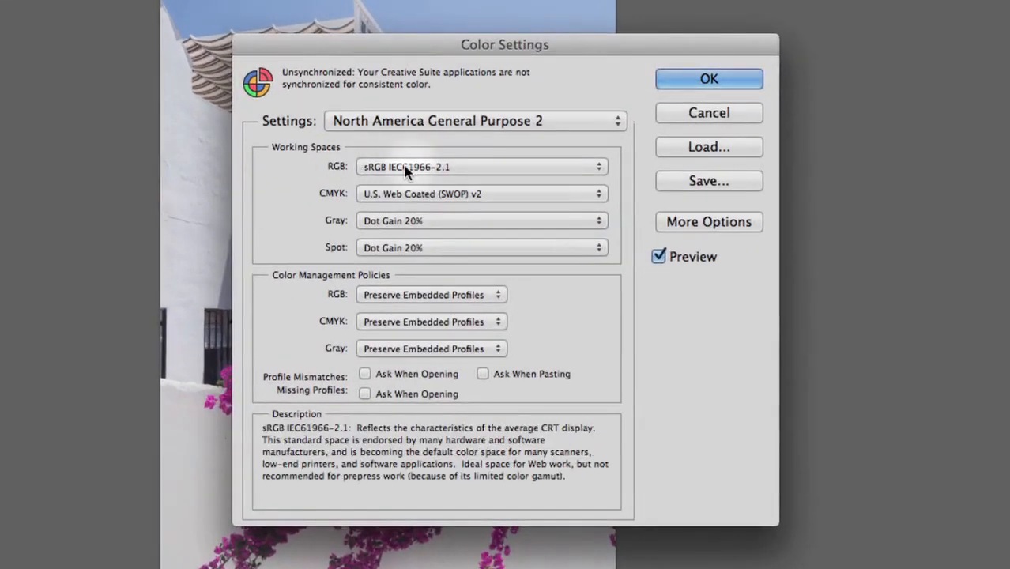
{"action": "left_click", "coordinate": [481, 166]}
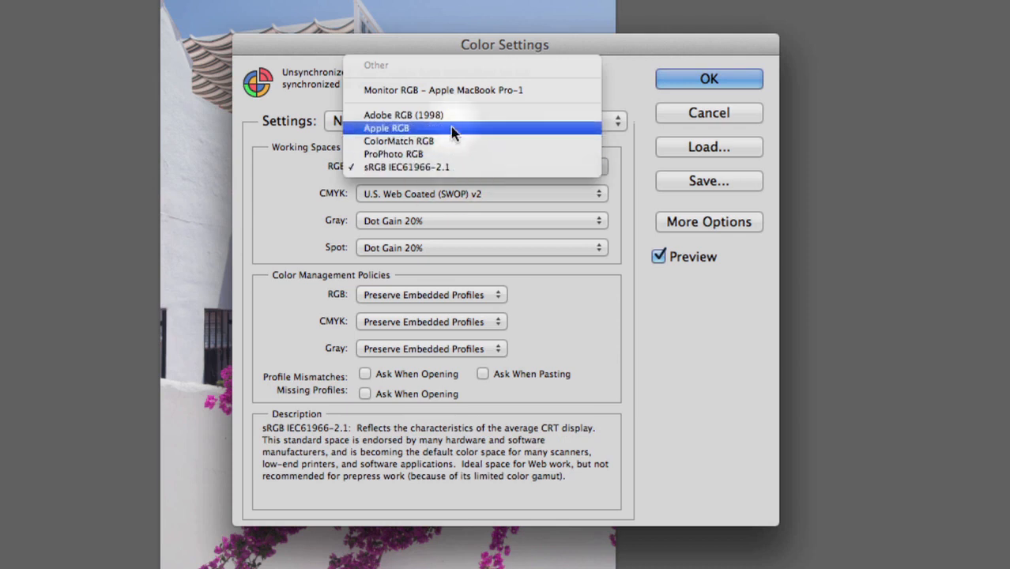
{"action": "left_click", "coordinate": [404, 115]}
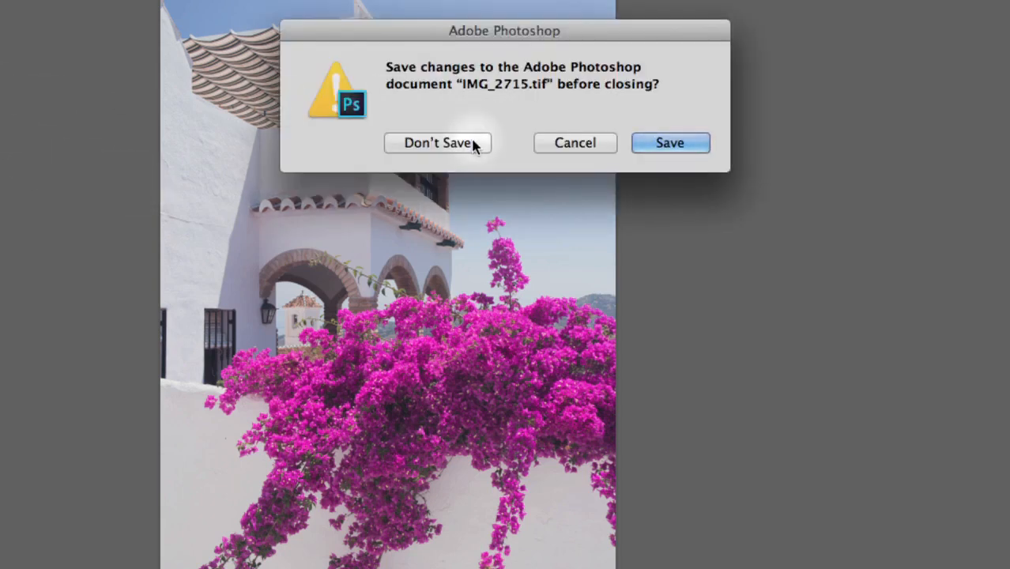
{"action": "left_click", "coordinate": [438, 143]}
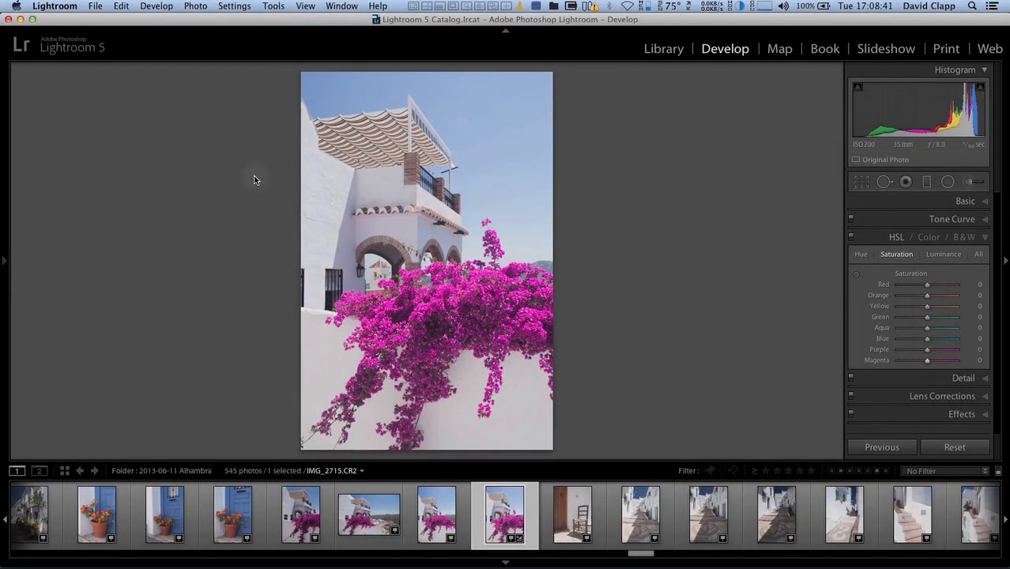
{"action": "mouse_move", "coordinate": [727, 282]}
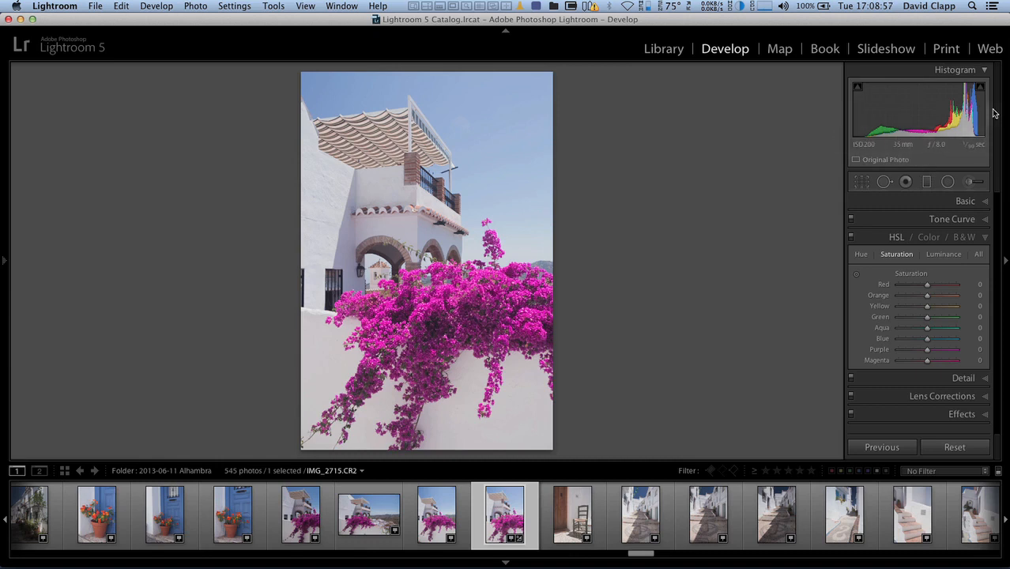
{"action": "mouse_move", "coordinate": [848, 145]}
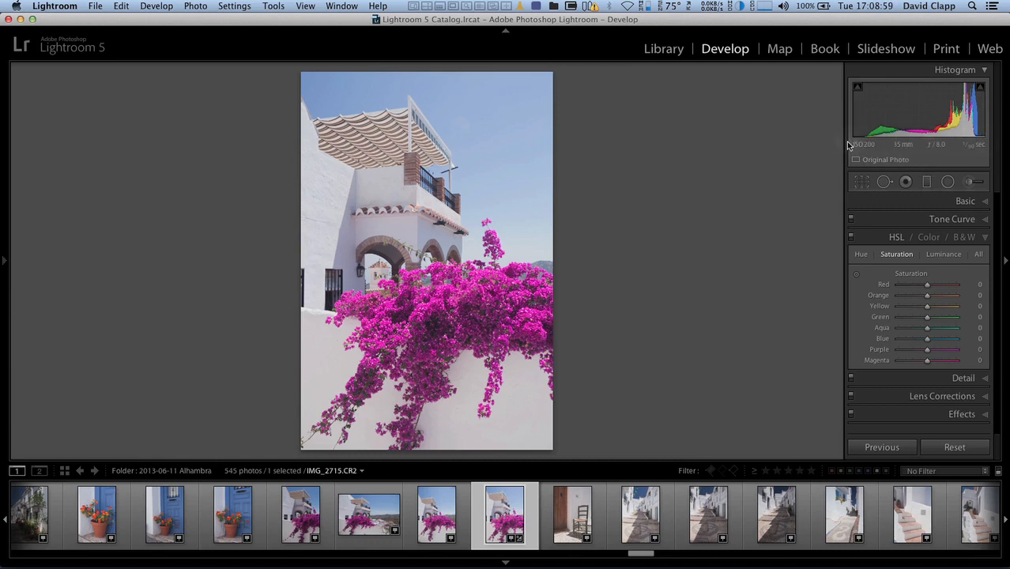
{"action": "mouse_move", "coordinate": [862, 143]}
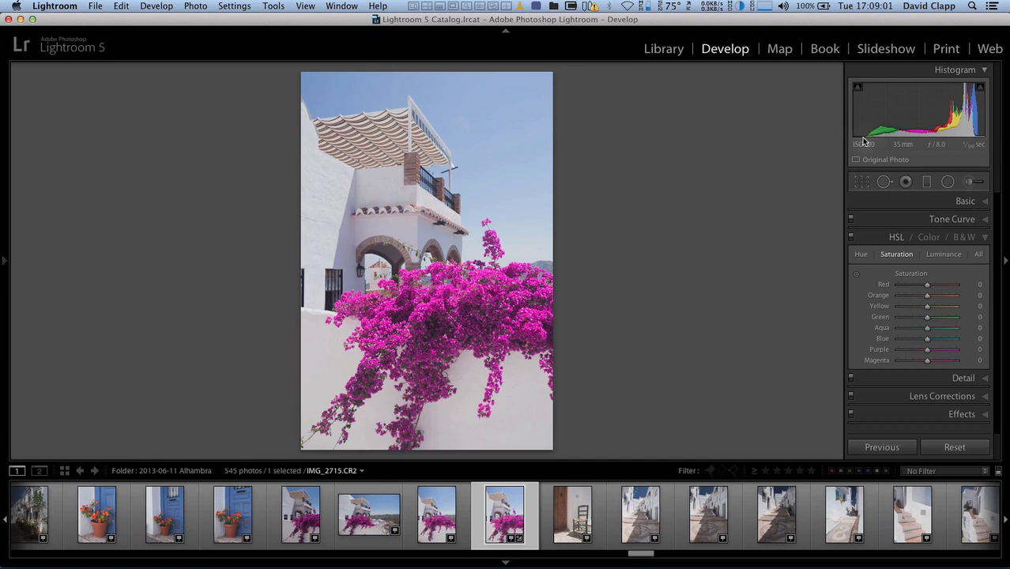
{"action": "mouse_move", "coordinate": [983, 134]}
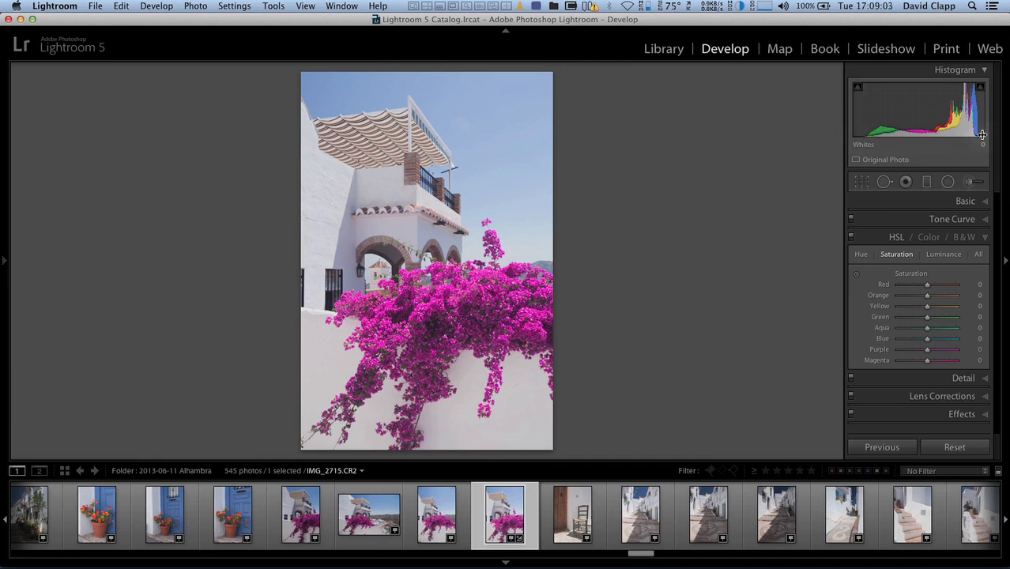
{"action": "mouse_move", "coordinate": [803, 198]}
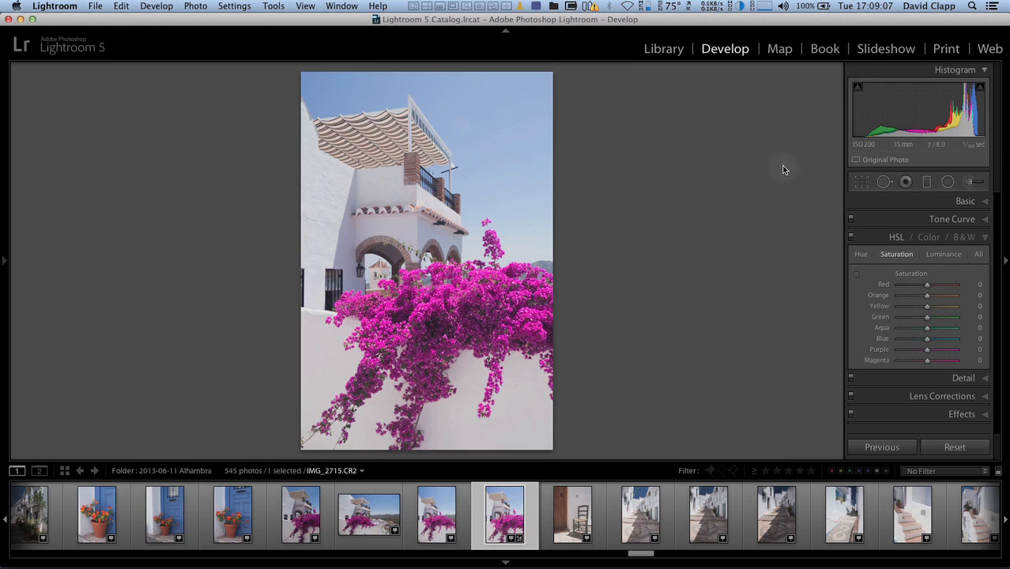
{"action": "mouse_move", "coordinate": [445, 294]}
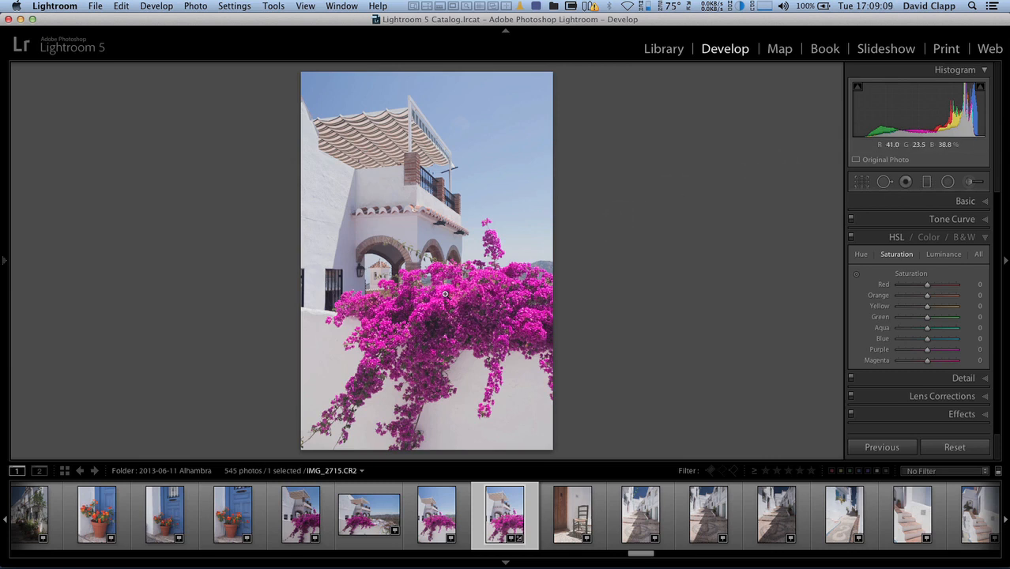
Step: From the photo's context menu, export a 16-bit AdobeRGB (1998) TIFF that opens in Photoshop CC
{"action": "right_click", "coordinate": [445, 294]}
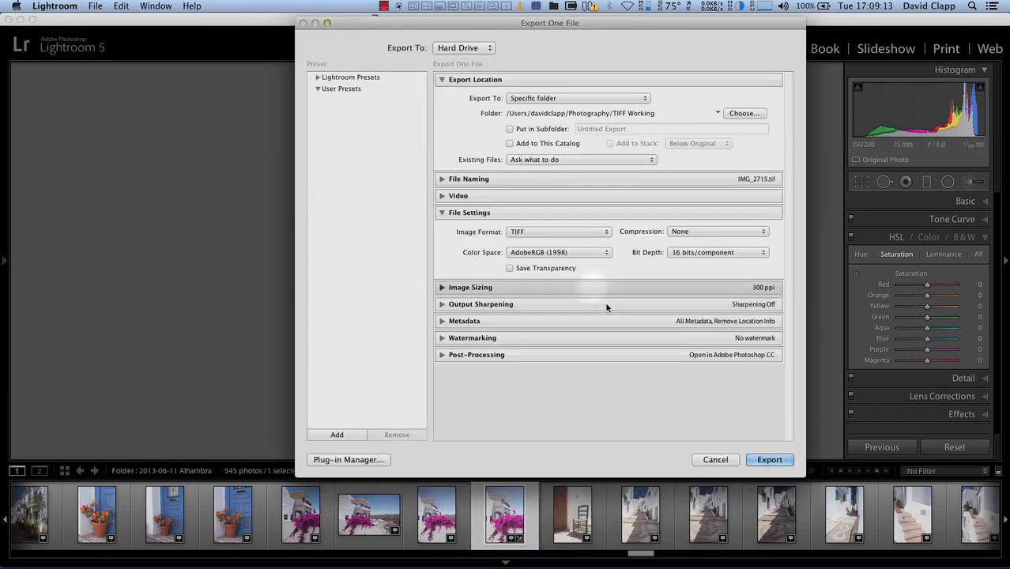
{"action": "mouse_move", "coordinate": [561, 244]}
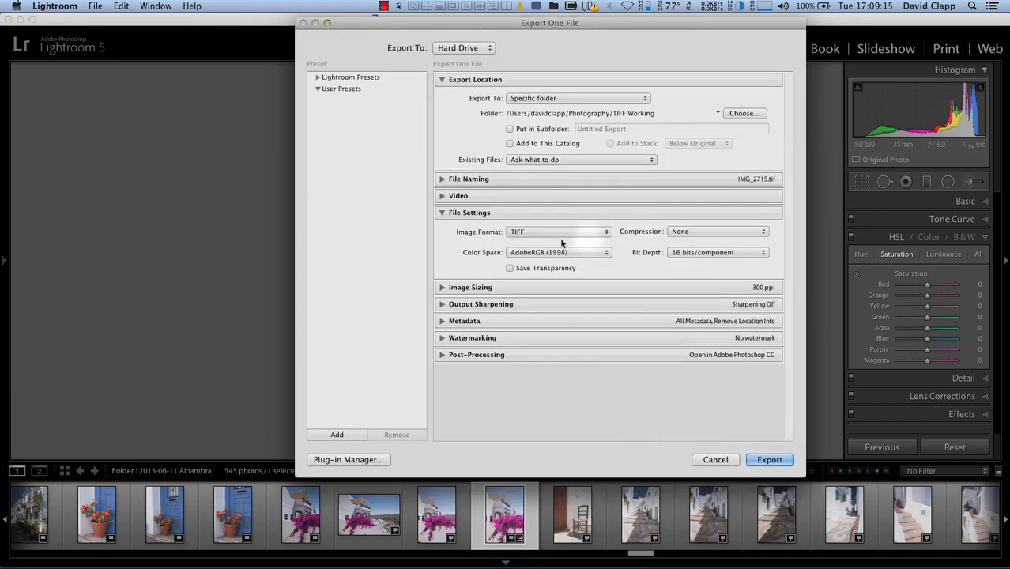
{"action": "mouse_move", "coordinate": [494, 268]}
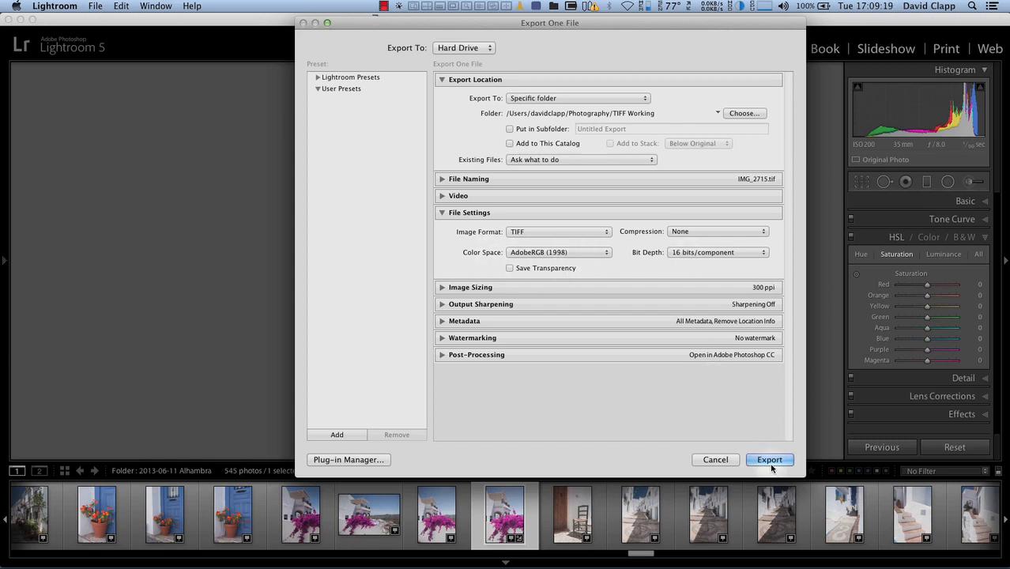
{"action": "left_click", "coordinate": [770, 459]}
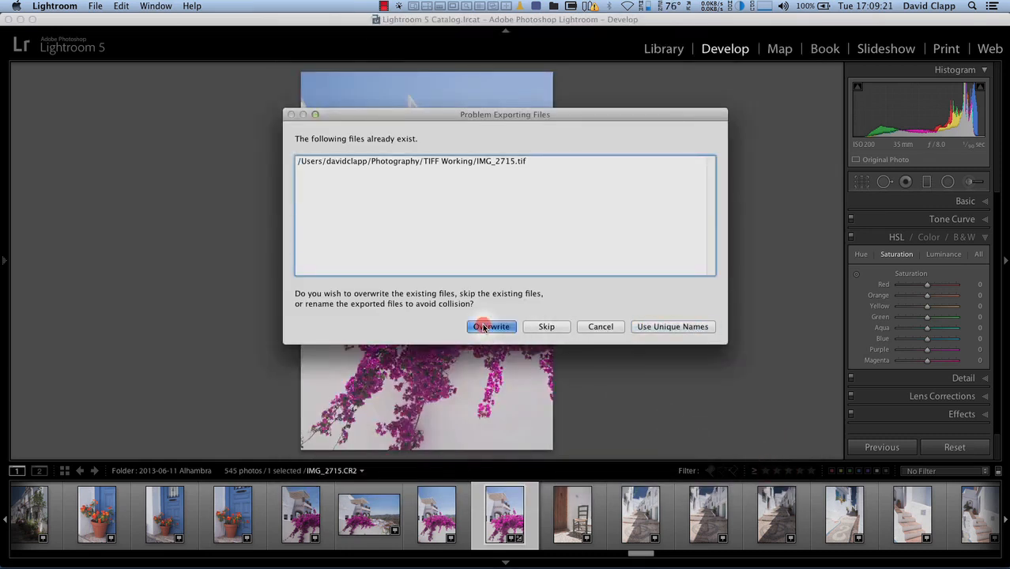
Step: Overwrite the existing bougainvillea TIFF so the new export opens in Photoshop CC
{"action": "left_click", "coordinate": [490, 326]}
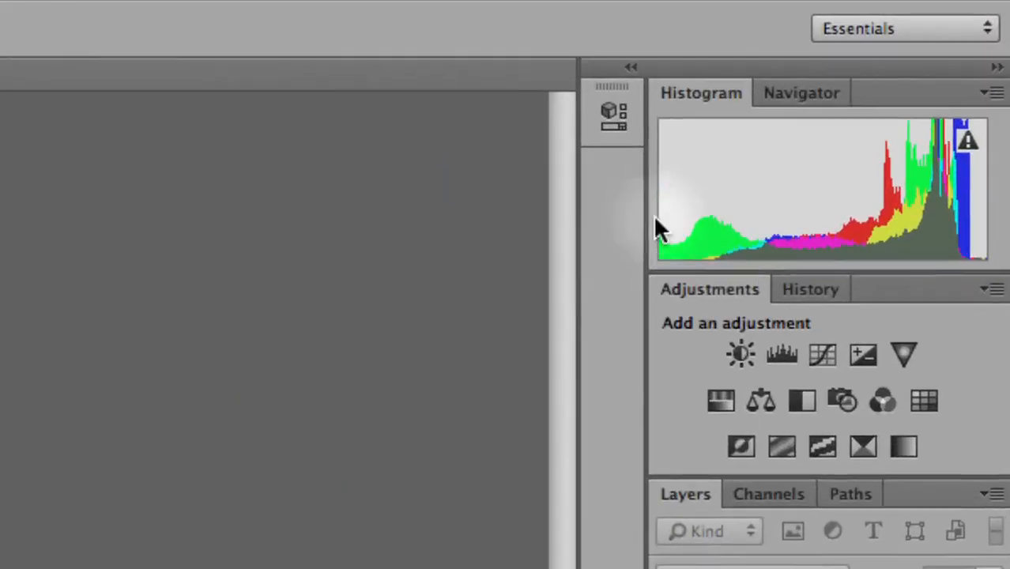
{"action": "mouse_move", "coordinate": [691, 244]}
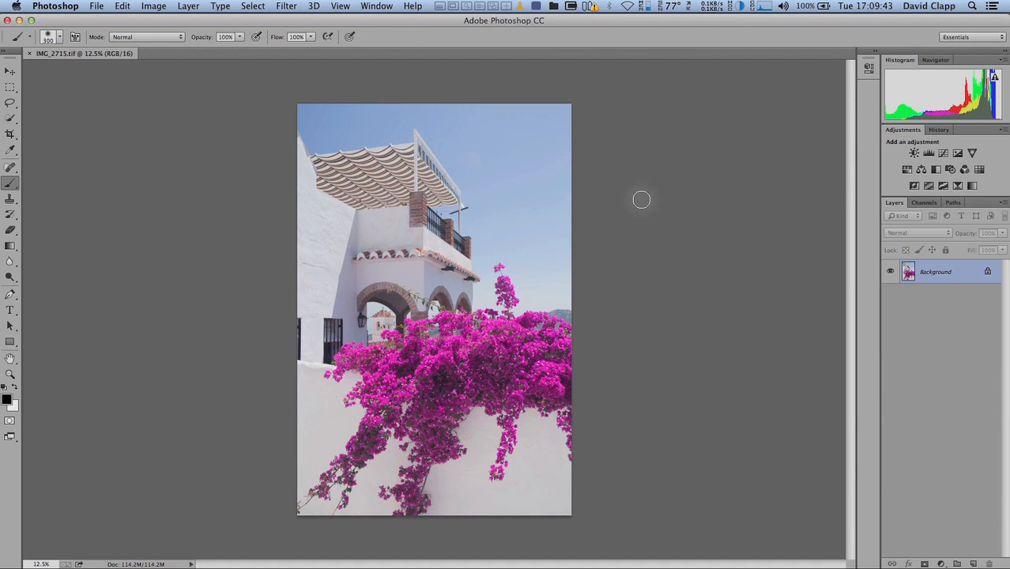
{"action": "mouse_move", "coordinate": [478, 338]}
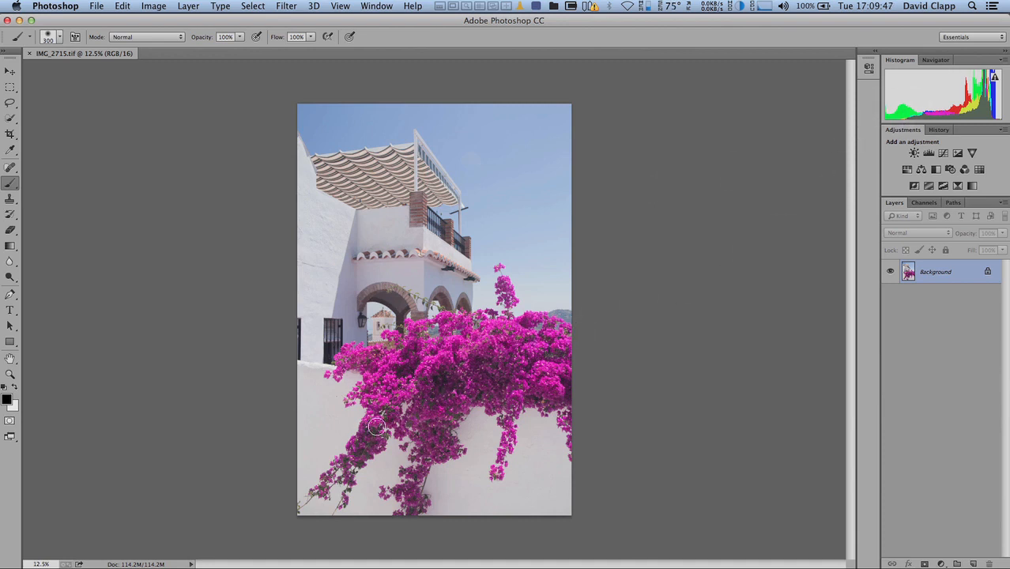
{"action": "mouse_move", "coordinate": [640, 325]}
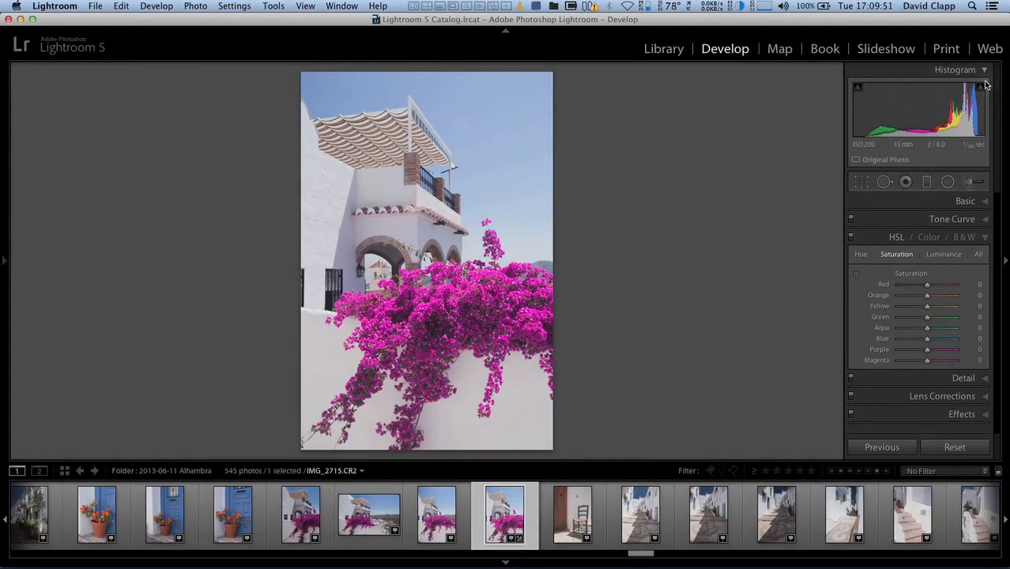
{"action": "mouse_move", "coordinate": [863, 150]}
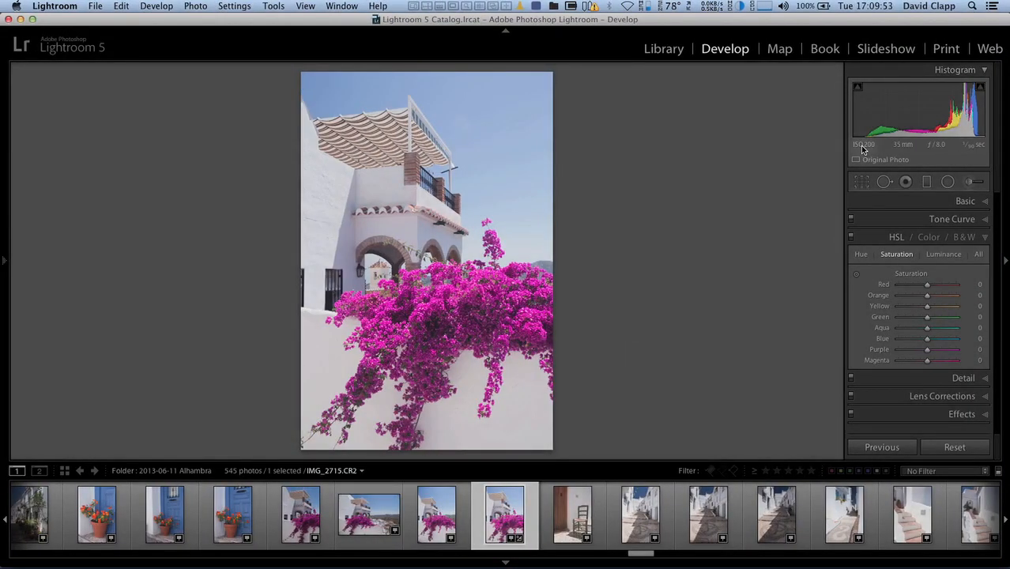
{"action": "mouse_move", "coordinate": [864, 145]}
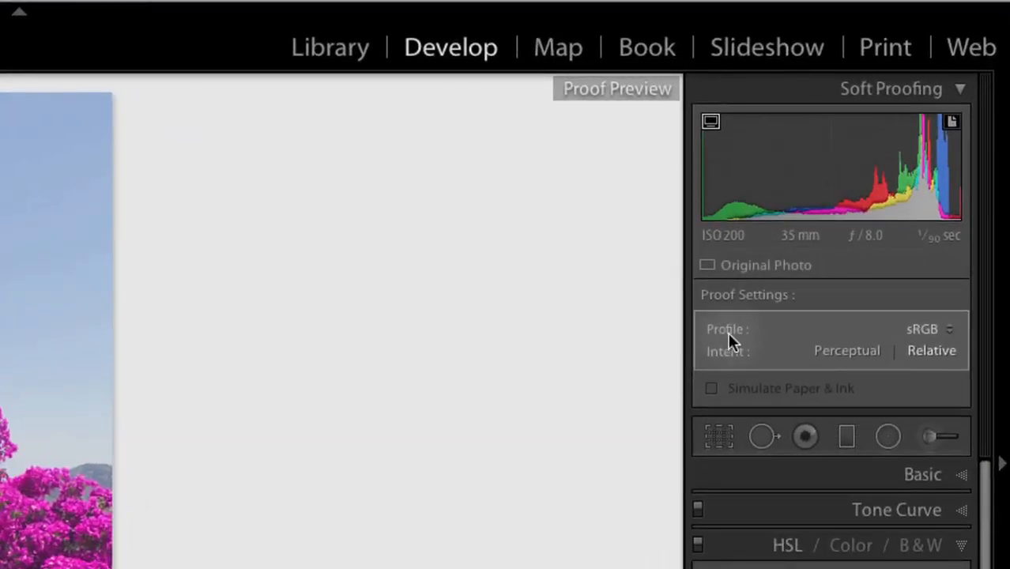
{"action": "mouse_move", "coordinate": [820, 295]}
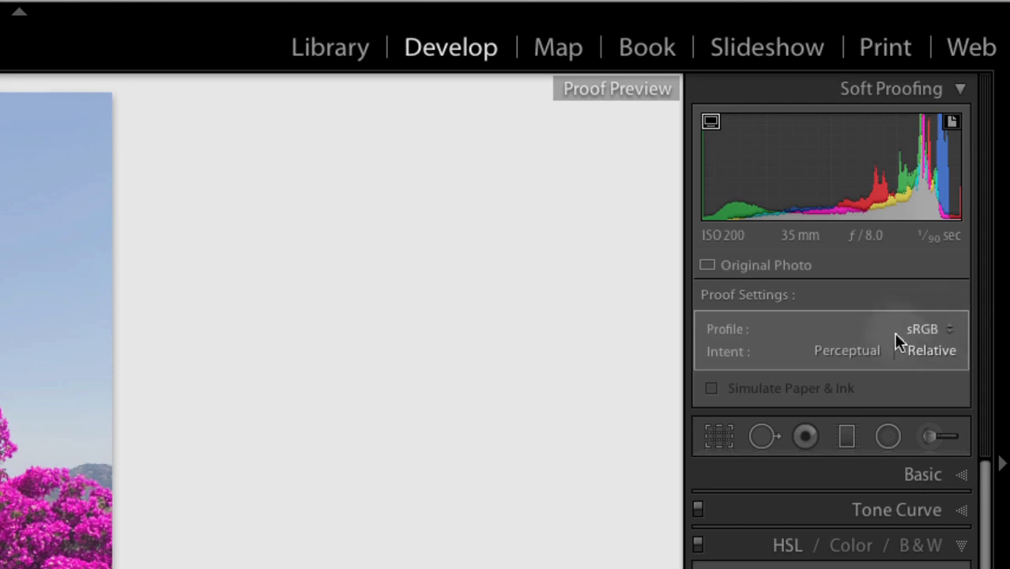
{"action": "mouse_move", "coordinate": [959, 192]}
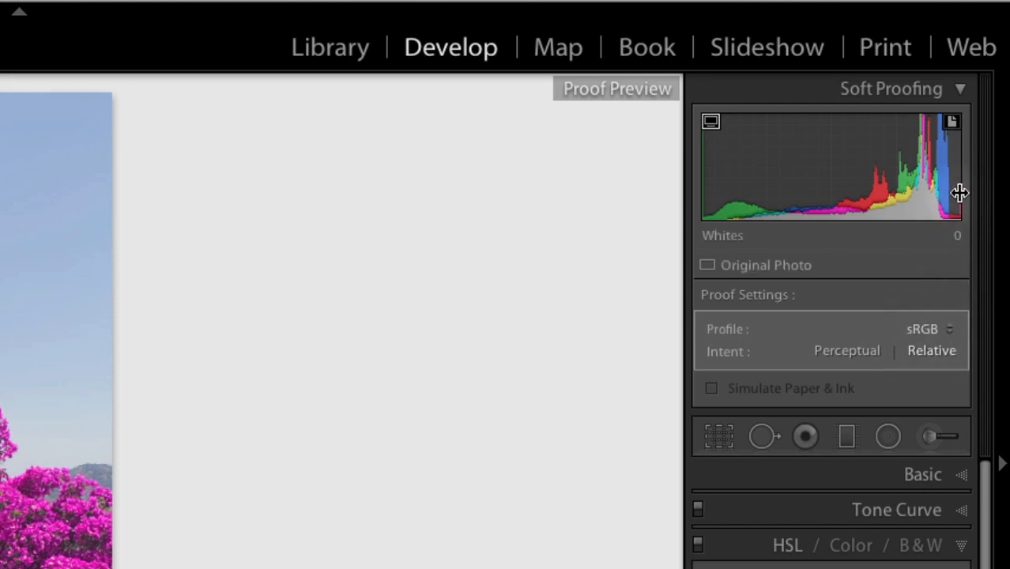
{"action": "mouse_move", "coordinate": [704, 217]}
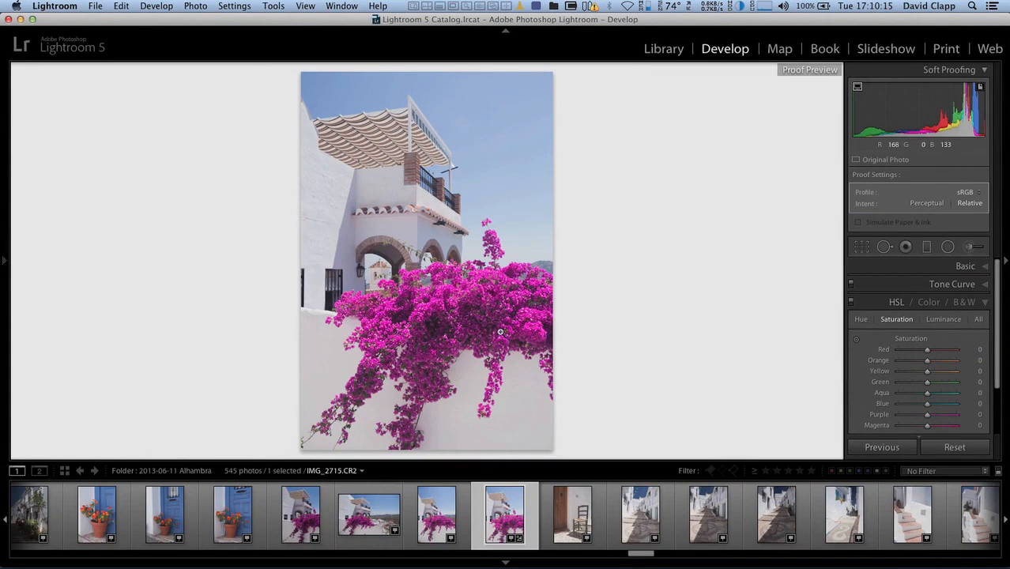
{"action": "mouse_move", "coordinate": [283, 361]}
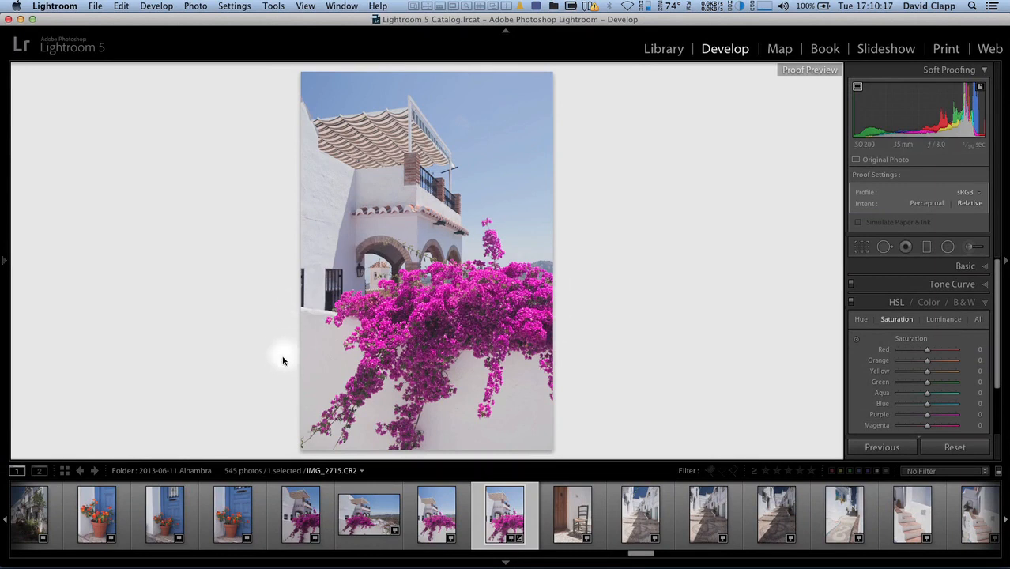
{"action": "mouse_move", "coordinate": [407, 200]}
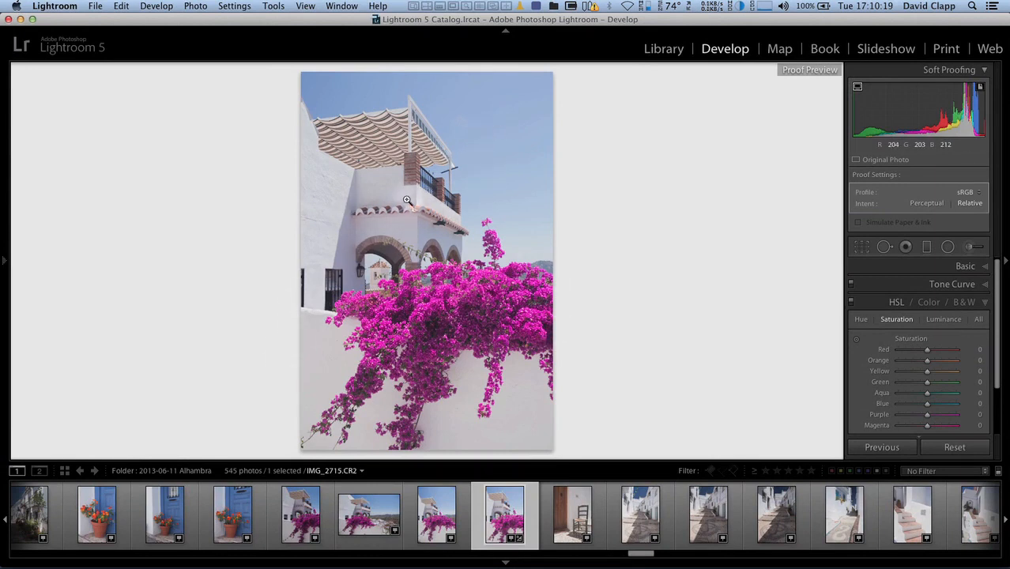
{"action": "mouse_move", "coordinate": [555, 310]}
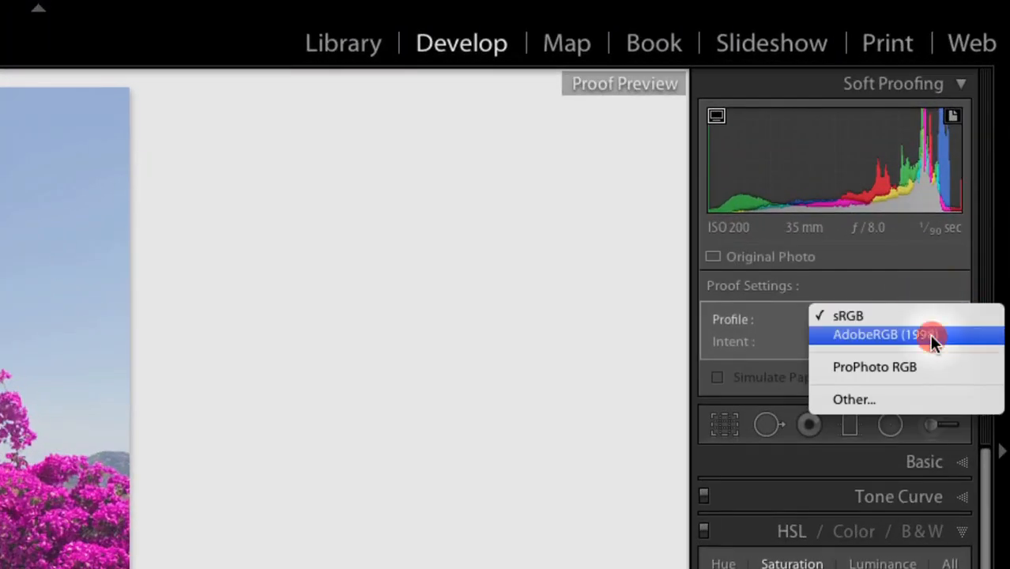
Step: Soft proof the photo against AdobeRGB (1998), then switch the proof profile to ProPhoto RGB
{"action": "left_click", "coordinate": [881, 334]}
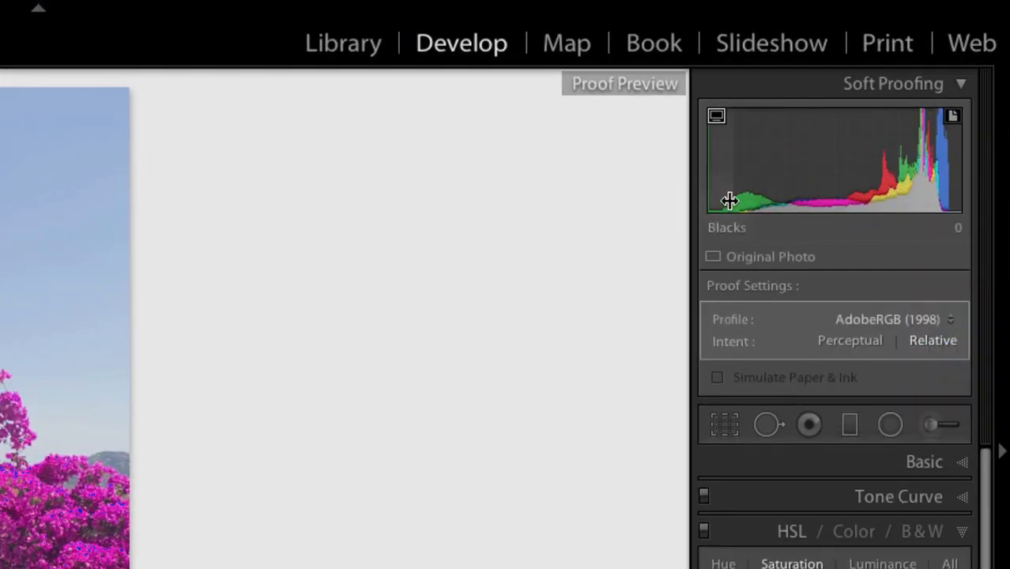
{"action": "mouse_move", "coordinate": [813, 215]}
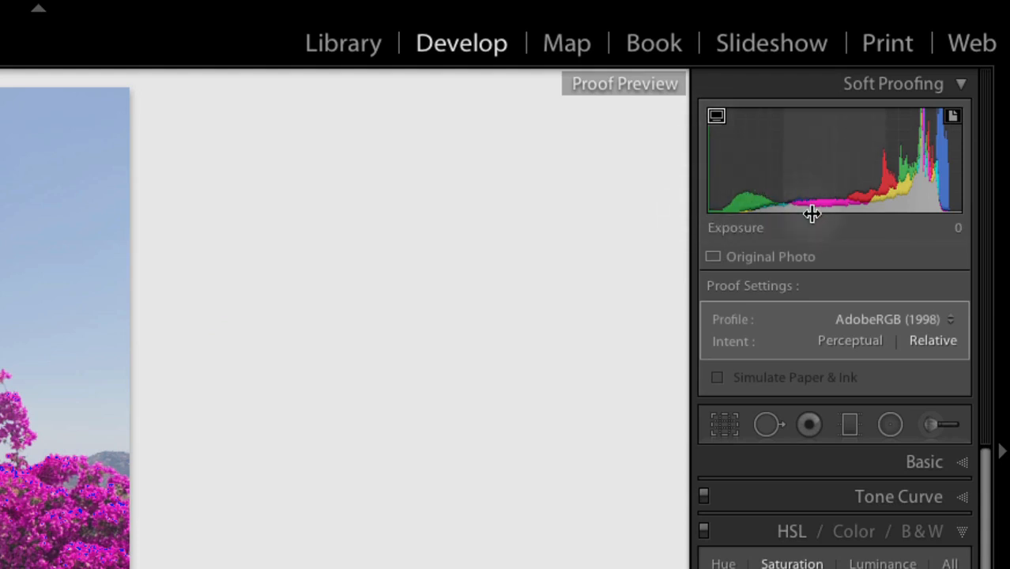
{"action": "left_click", "coordinate": [887, 320]}
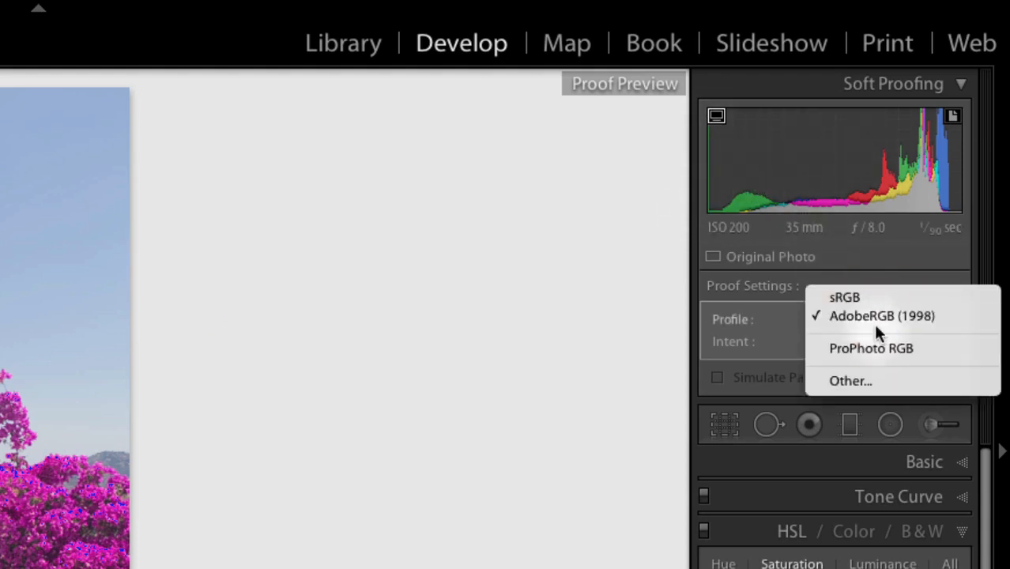
{"action": "left_click", "coordinate": [871, 348]}
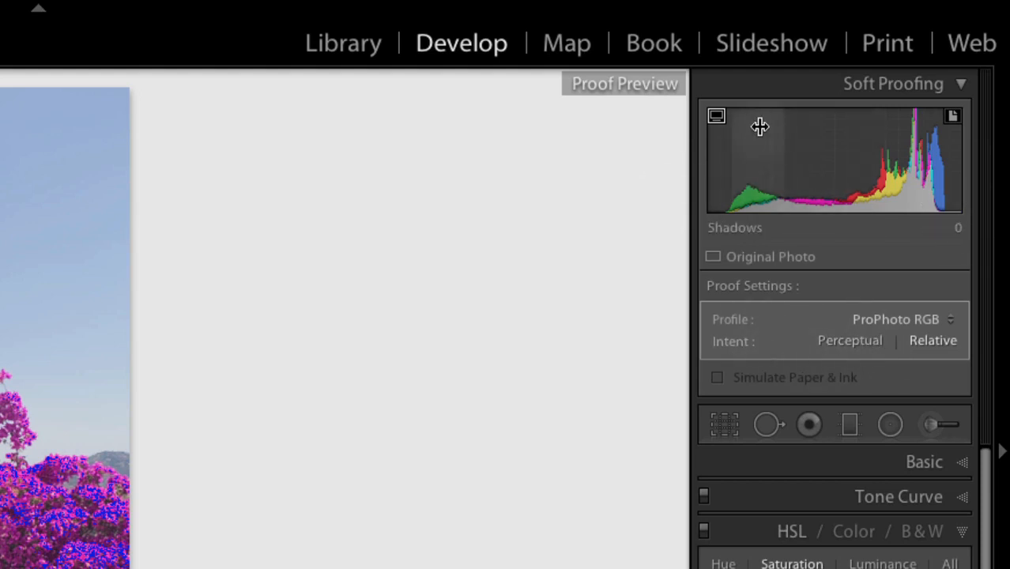
{"action": "mouse_move", "coordinate": [717, 116]}
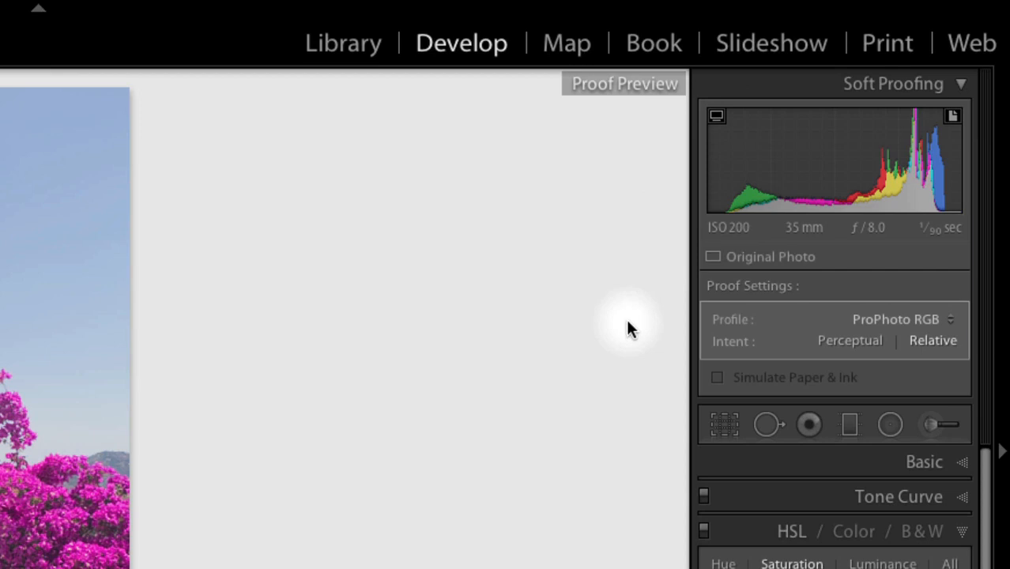
{"action": "mouse_move", "coordinate": [755, 223]}
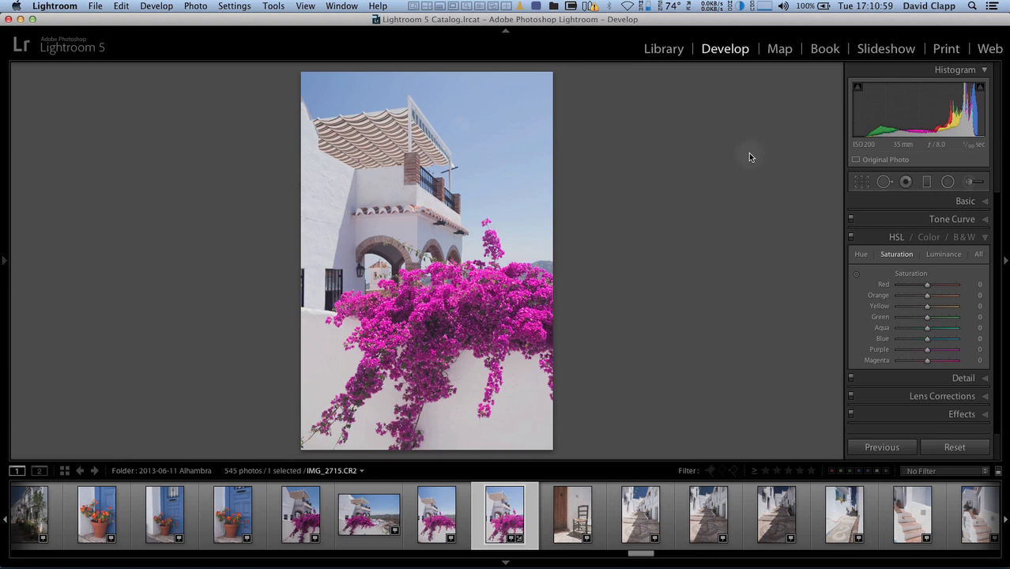
{"action": "mouse_move", "coordinate": [907, 83]}
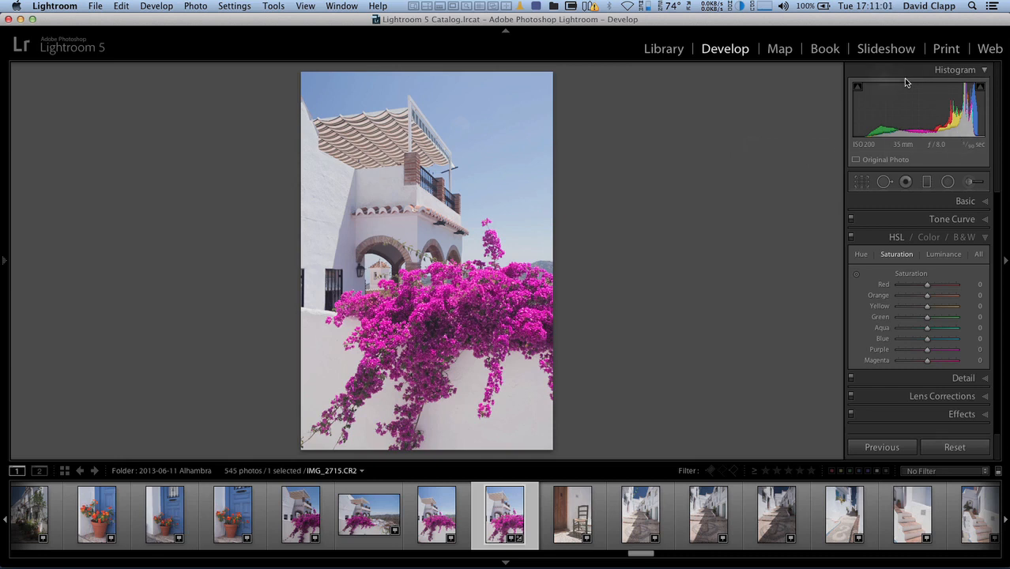
{"action": "mouse_move", "coordinate": [824, 151]}
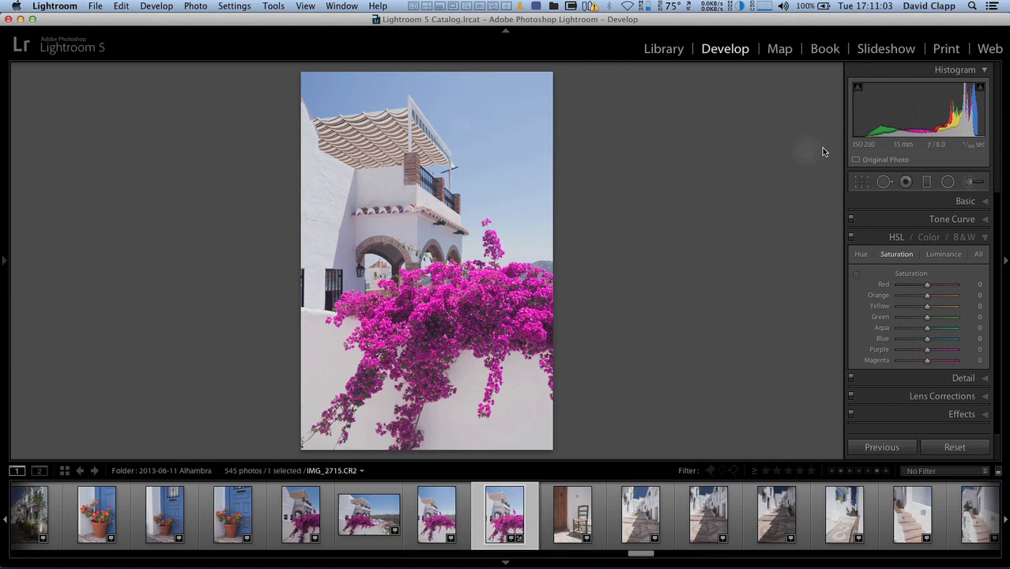
{"action": "mouse_move", "coordinate": [764, 161]}
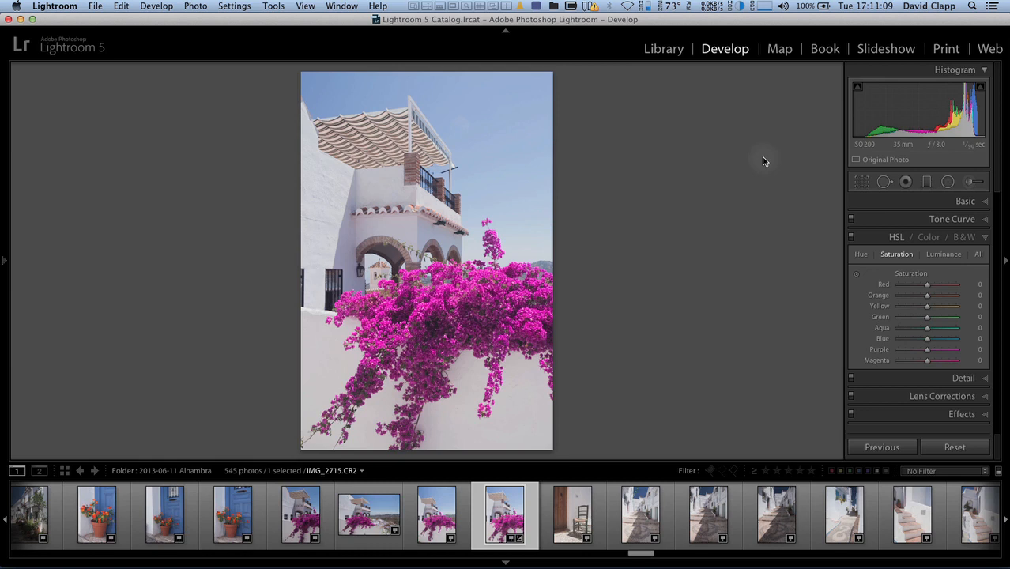
{"action": "mouse_move", "coordinate": [431, 275]}
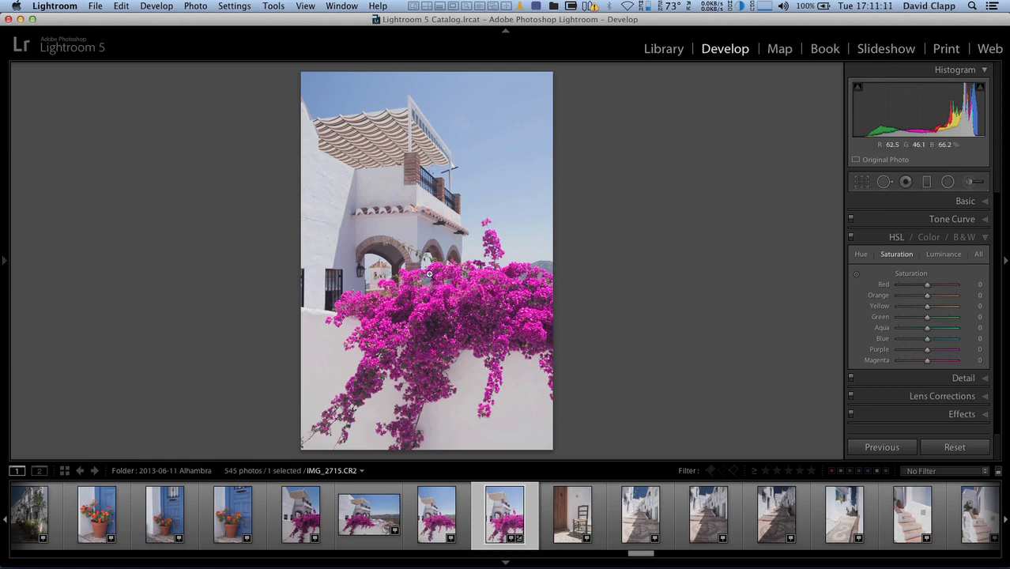
{"action": "mouse_move", "coordinate": [599, 299]}
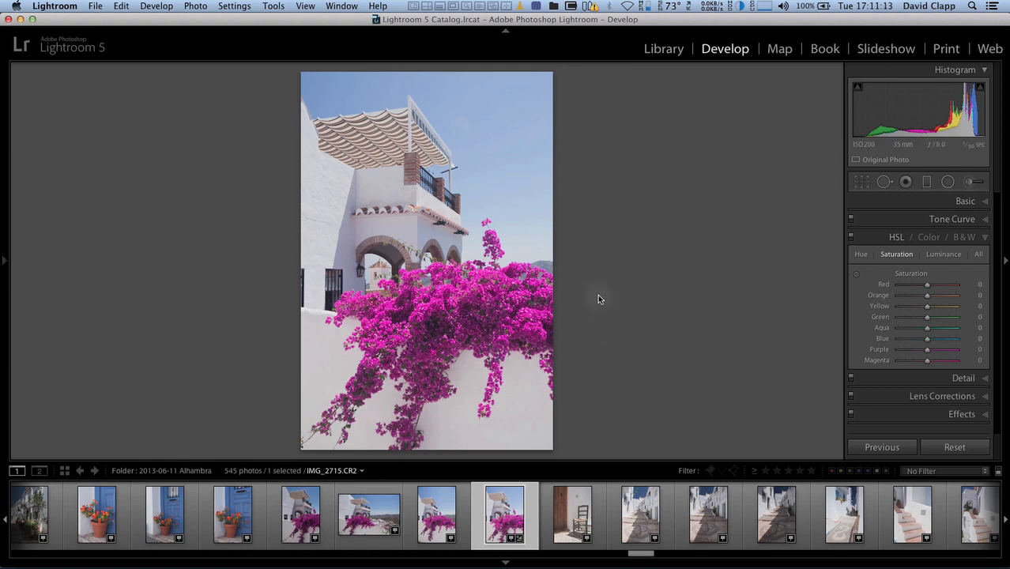
{"action": "mouse_move", "coordinate": [743, 225]}
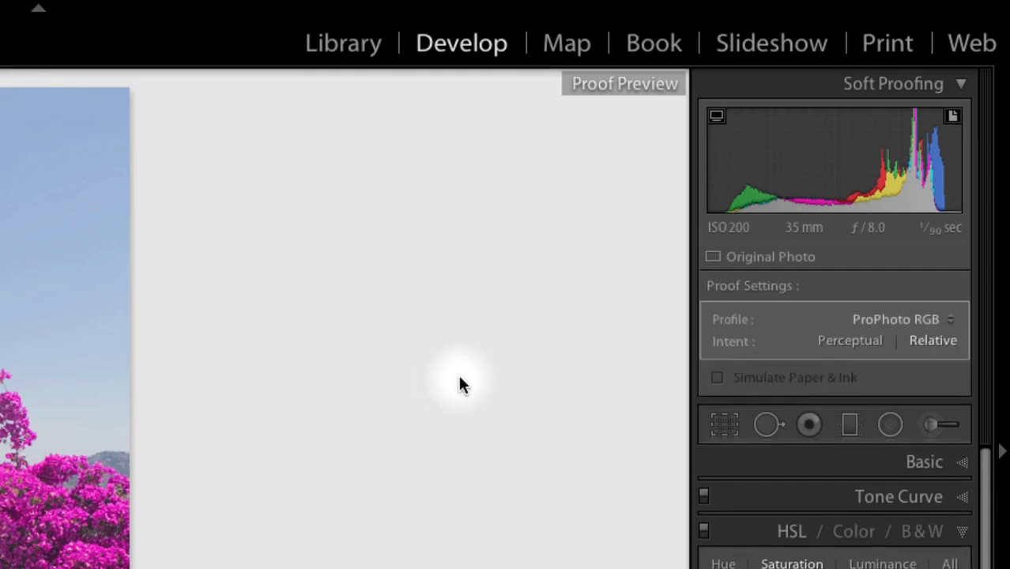
Step: Proof against AdobeRGB (1998) and turn on the monitor gamut warning to flag blue areas
{"action": "left_click", "coordinate": [895, 319]}
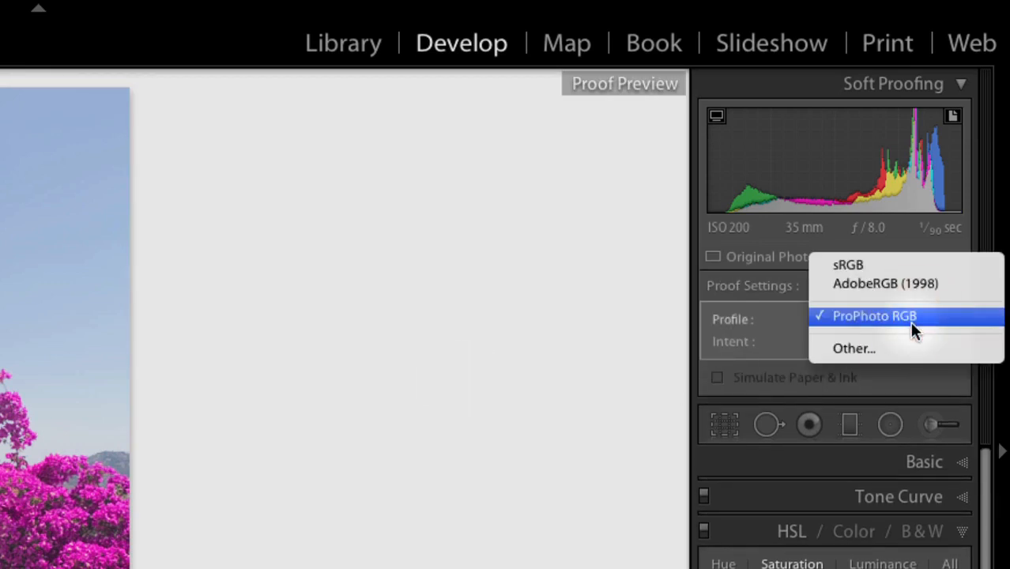
{"action": "left_click", "coordinate": [886, 283]}
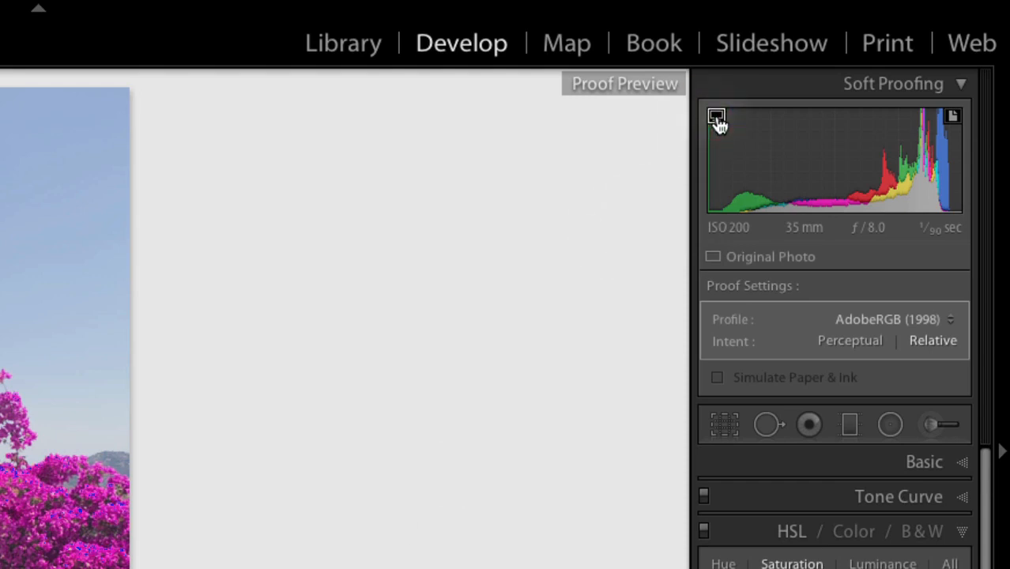
{"action": "left_click", "coordinate": [717, 116]}
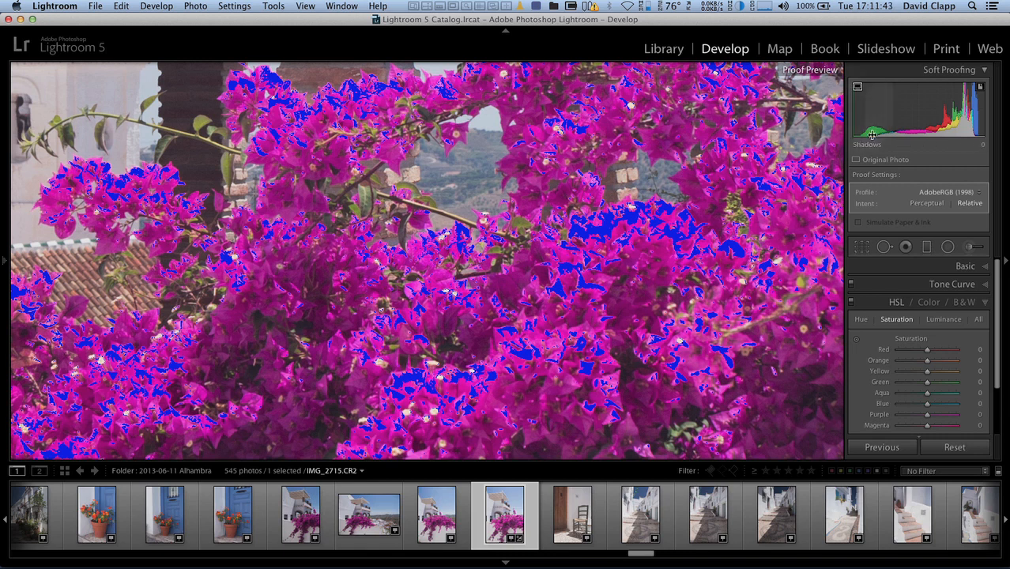
{"action": "mouse_move", "coordinate": [589, 231]}
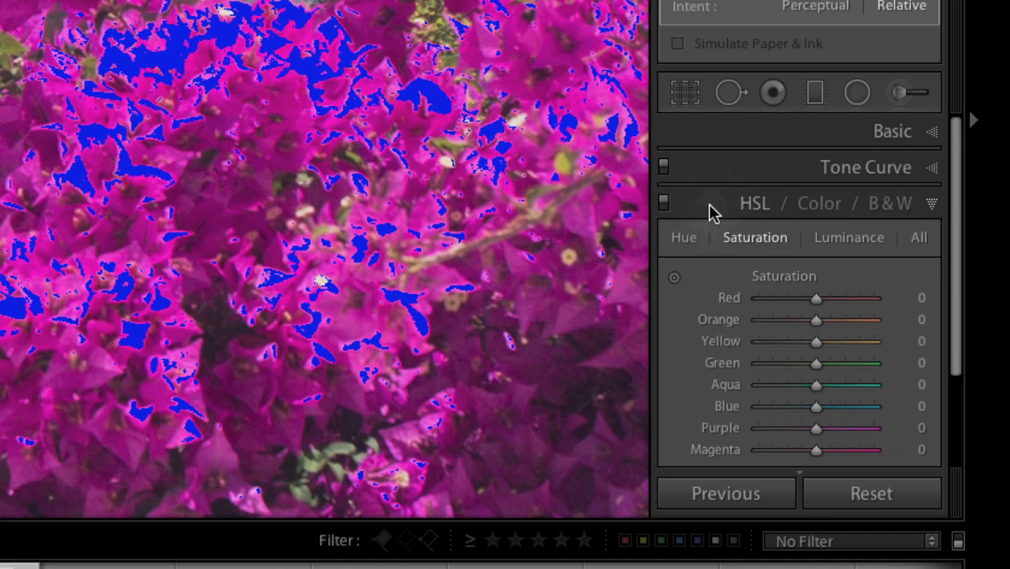
{"action": "mouse_move", "coordinate": [691, 280]}
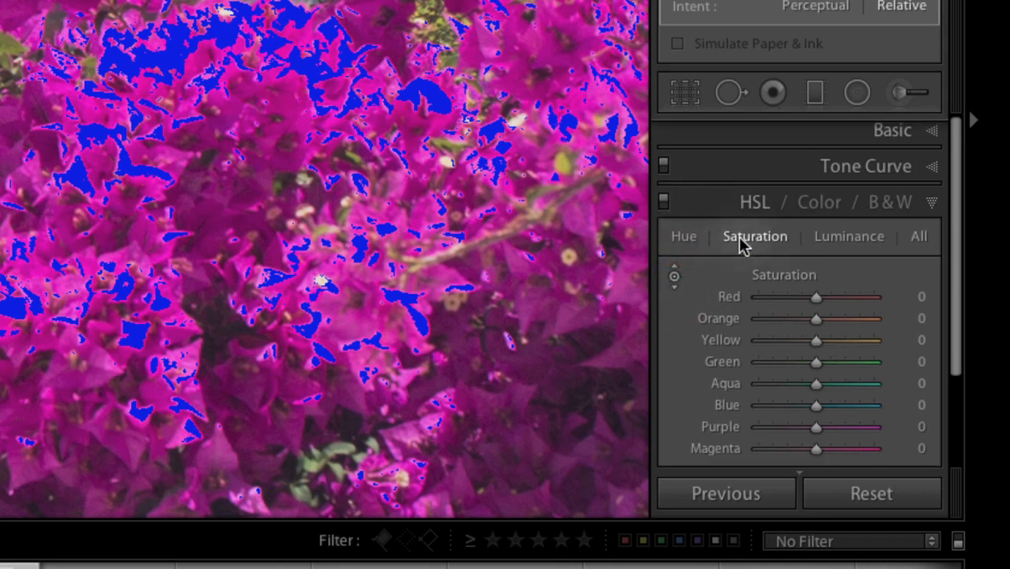
Step: In the HSL Saturation panel, lower Purple to −19 and Magenta to −18
{"action": "left_click", "coordinate": [919, 236]}
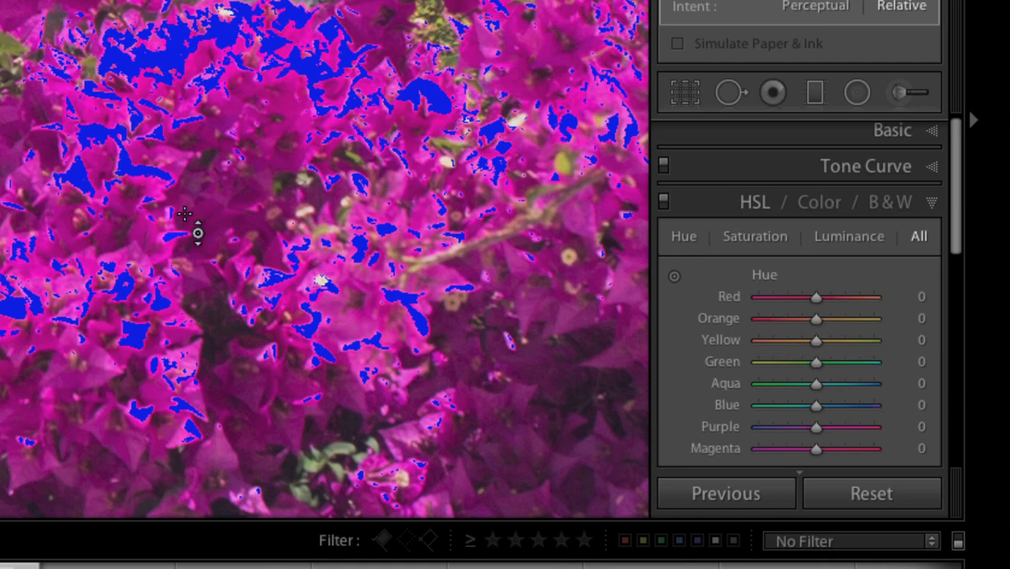
{"action": "left_click", "coordinate": [754, 236]}
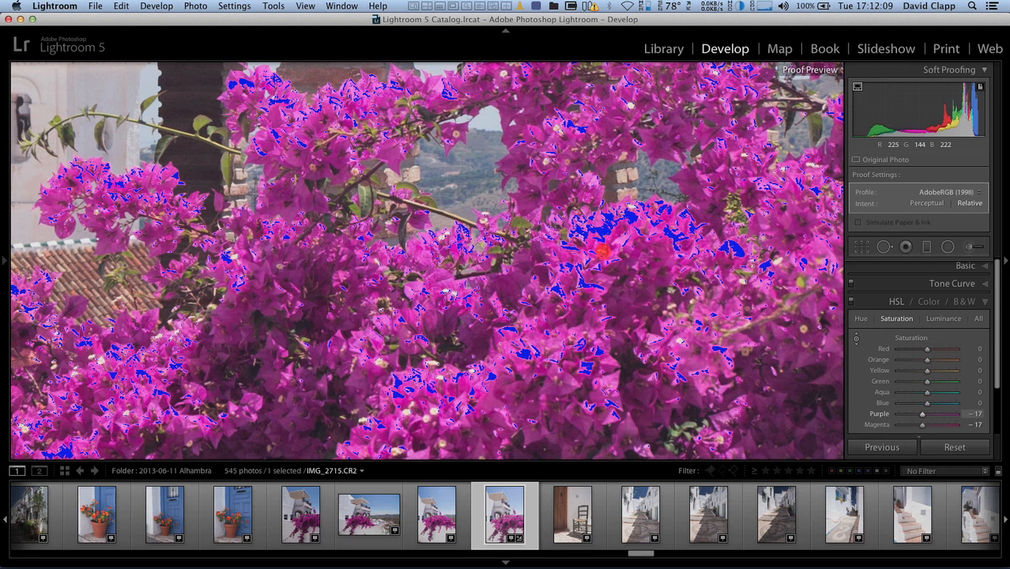
{"action": "left_click_drag", "start_coordinate": [924, 414], "coordinate": [917, 413]}
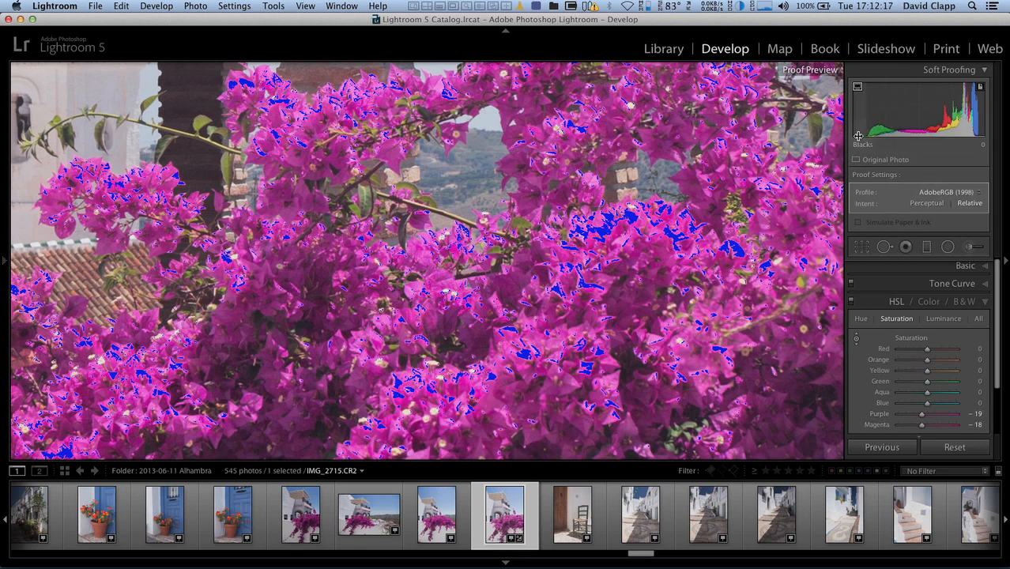
{"action": "mouse_move", "coordinate": [868, 150]}
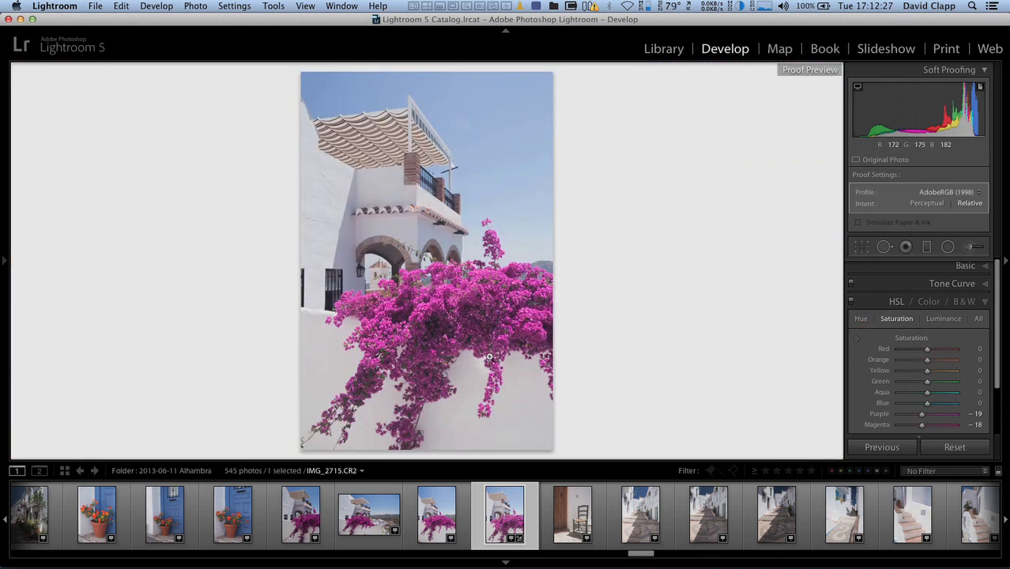
{"action": "mouse_move", "coordinate": [429, 362]}
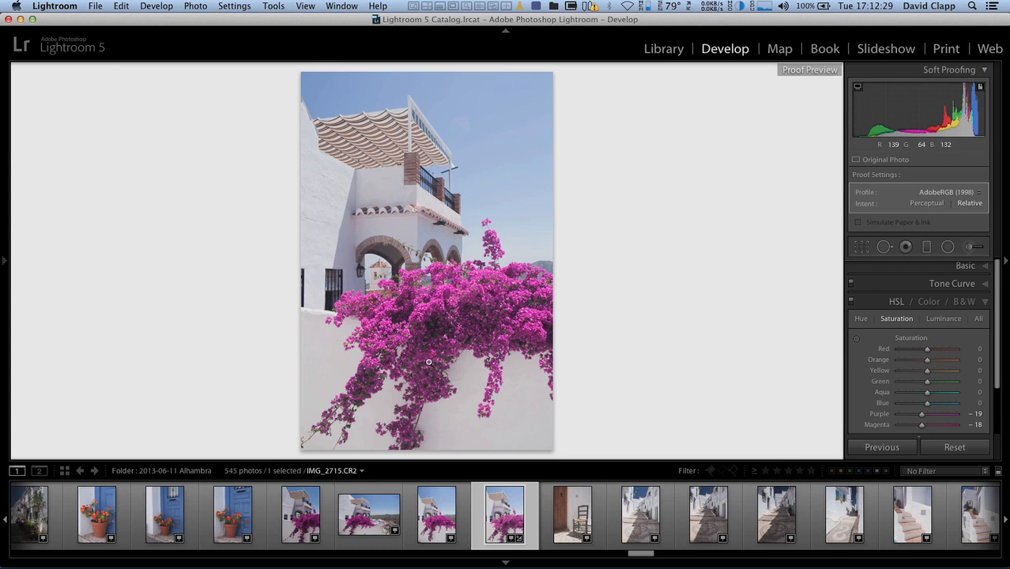
{"action": "mouse_move", "coordinate": [441, 388]}
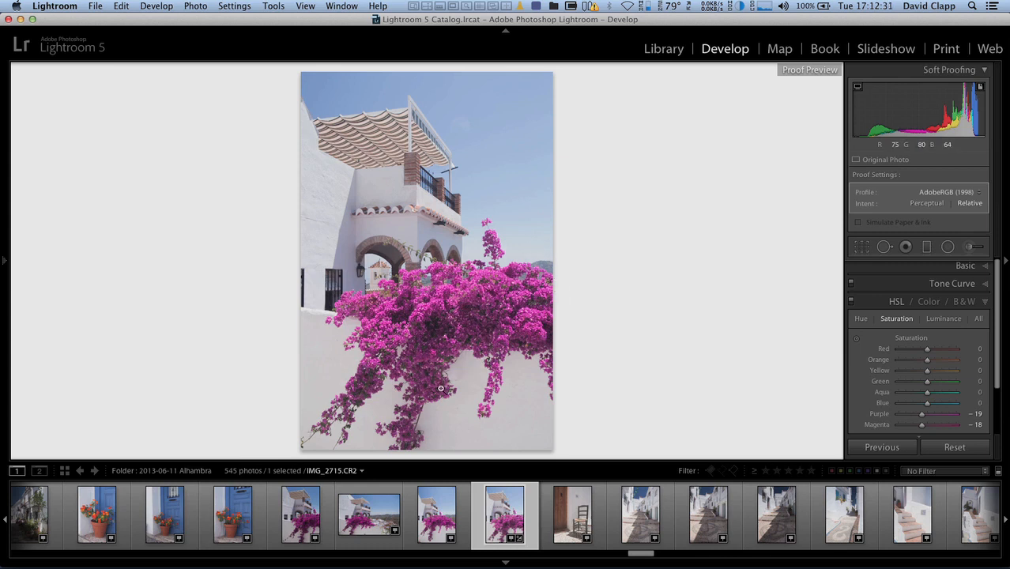
{"action": "mouse_move", "coordinate": [525, 271]}
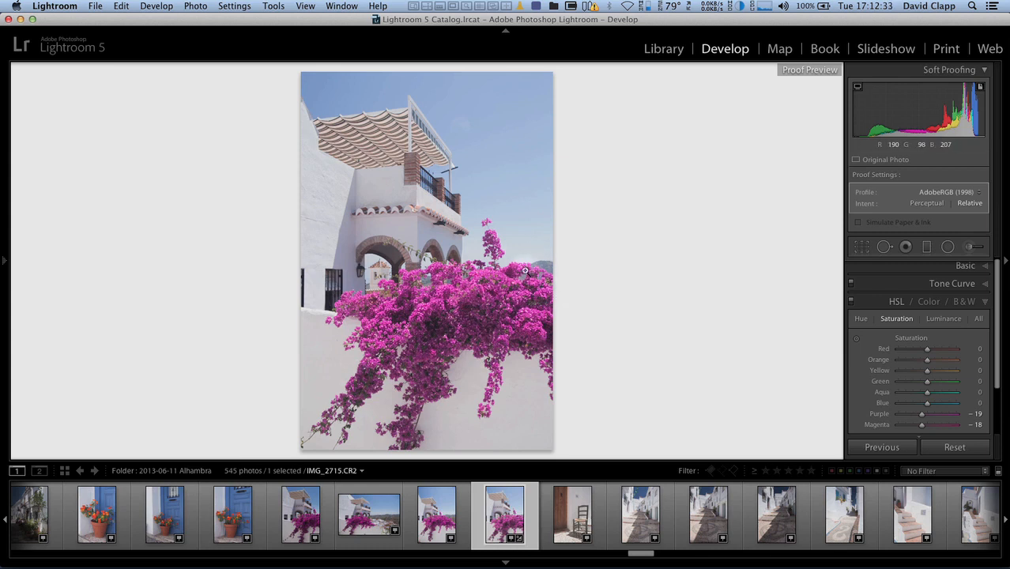
{"action": "mouse_move", "coordinate": [411, 323]}
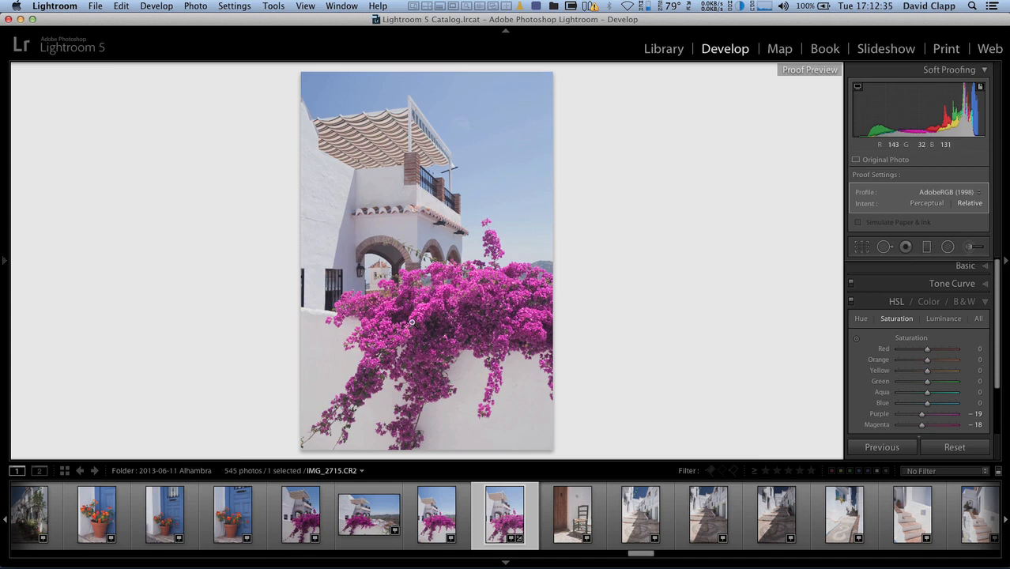
{"action": "mouse_move", "coordinate": [377, 358]}
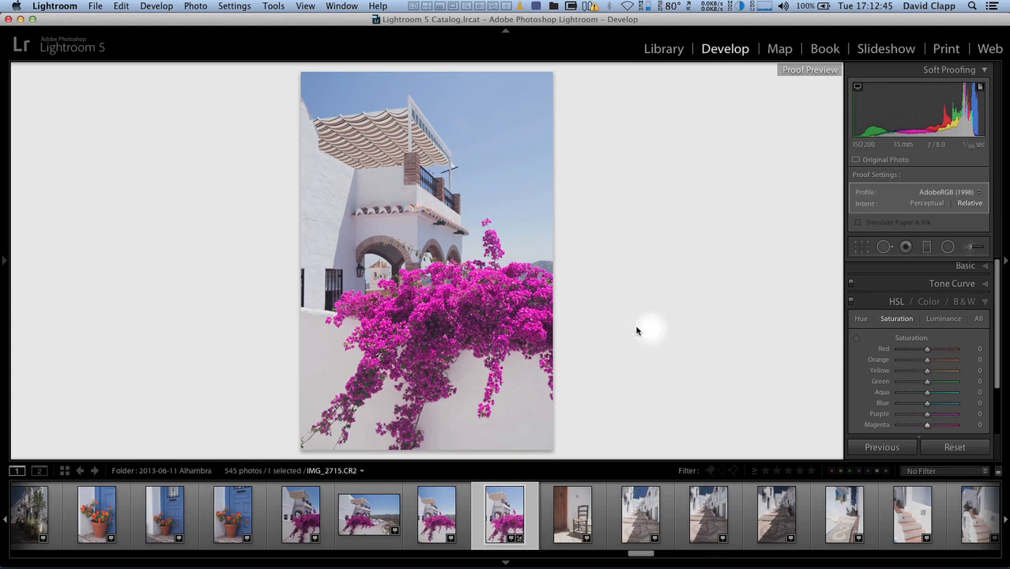
{"action": "mouse_move", "coordinate": [459, 338]}
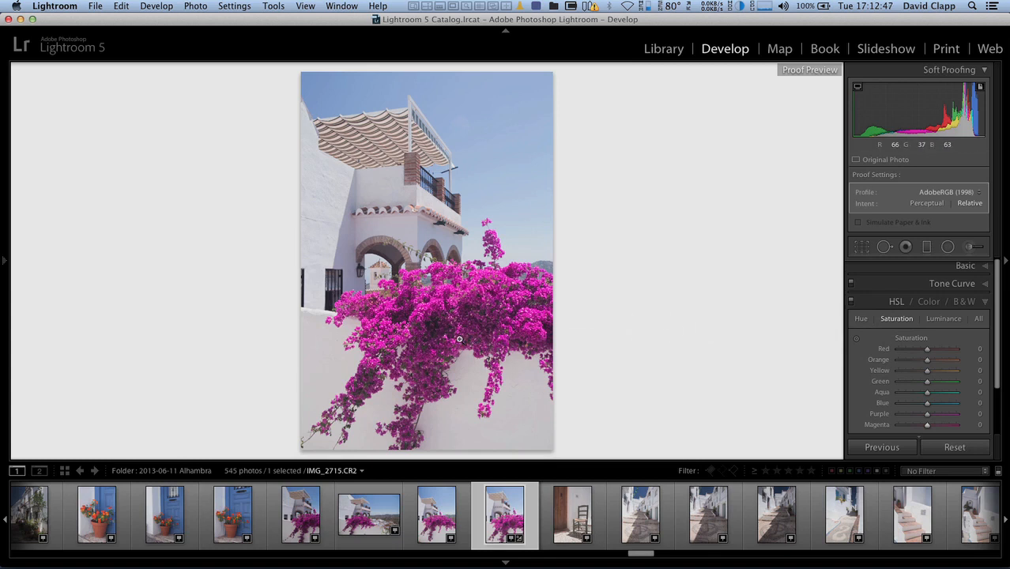
{"action": "mouse_move", "coordinate": [436, 328]}
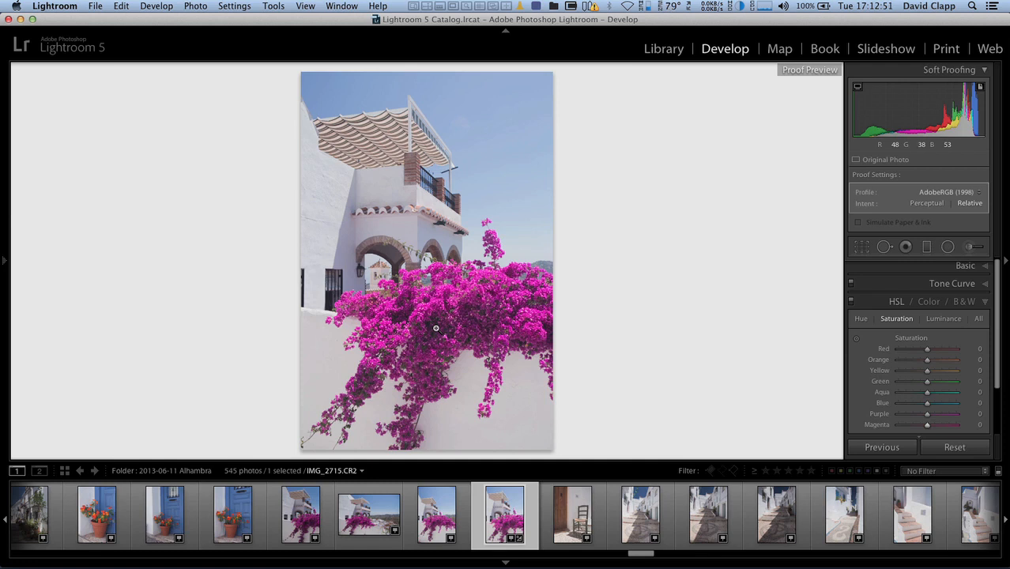
{"action": "mouse_move", "coordinate": [520, 269]}
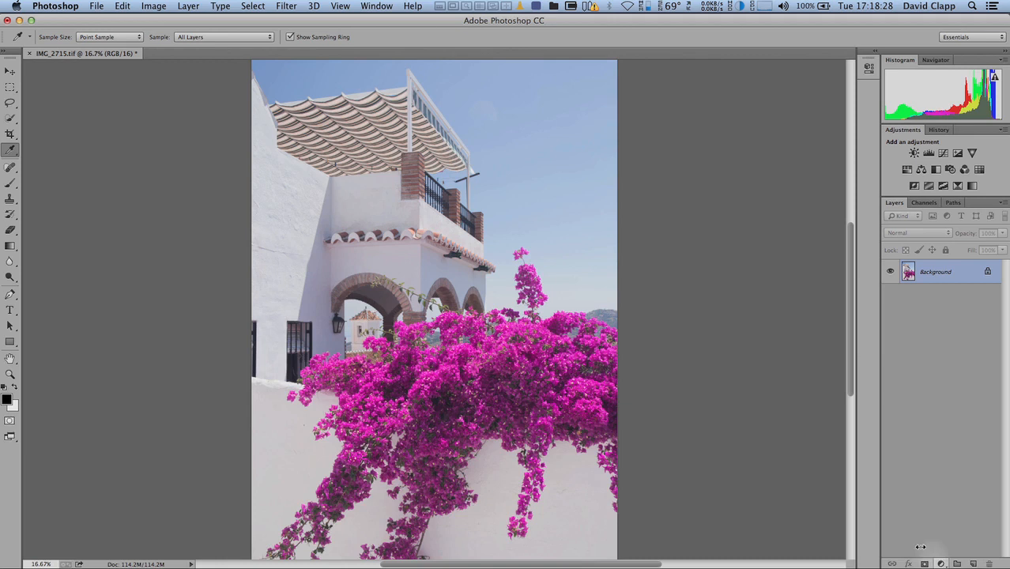
{"action": "mouse_move", "coordinate": [699, 169]}
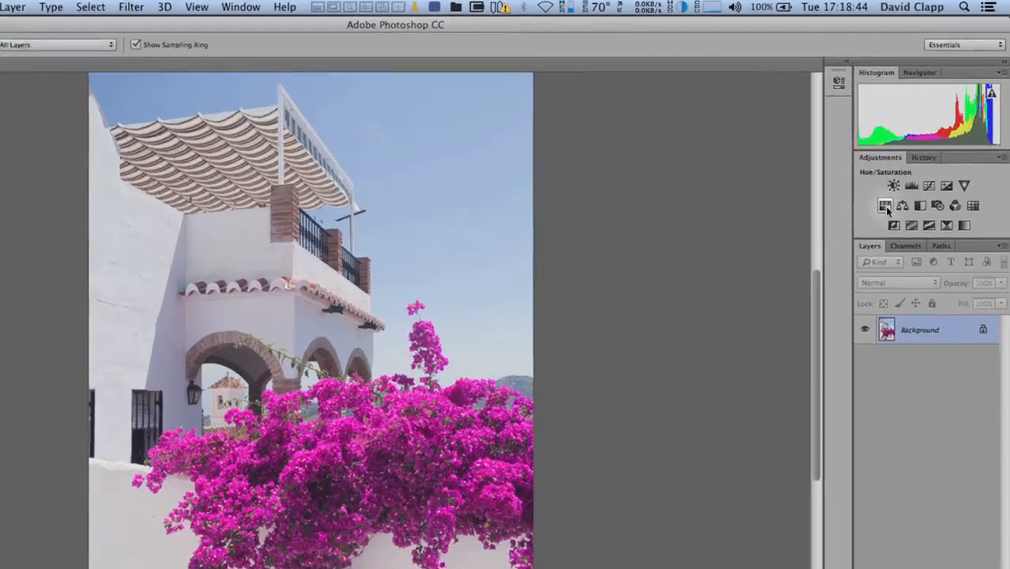
Step: Add a Hue/Saturation layer limited to Magentas with saturation at −8
{"action": "left_click", "coordinate": [885, 206]}
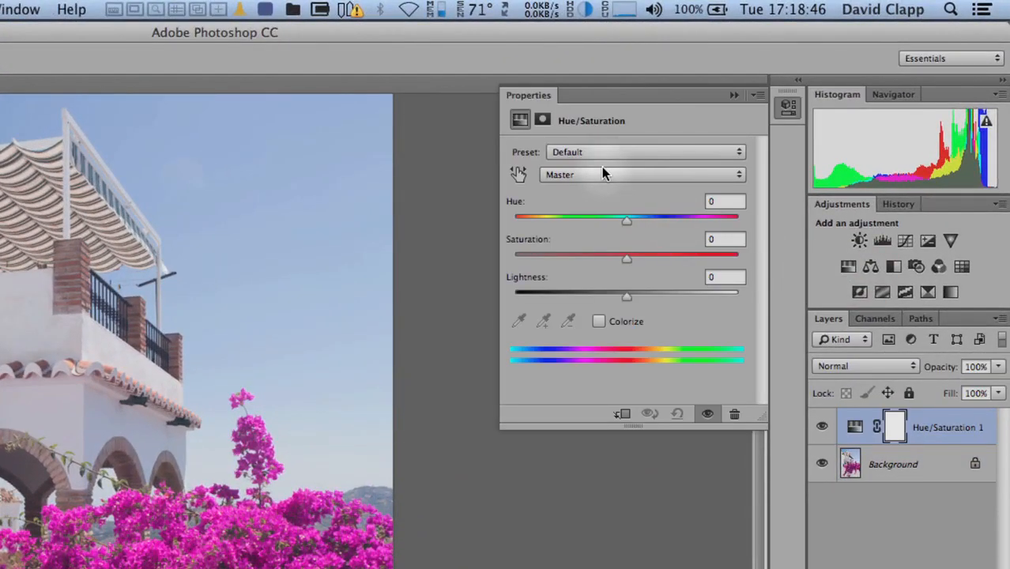
{"action": "left_click", "coordinate": [641, 174]}
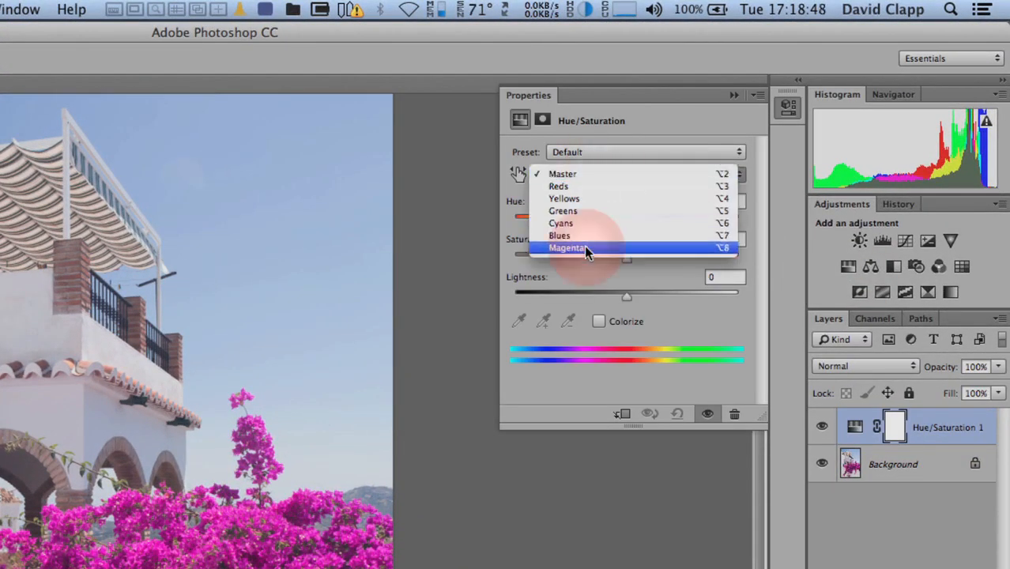
{"action": "left_click", "coordinate": [568, 248]}
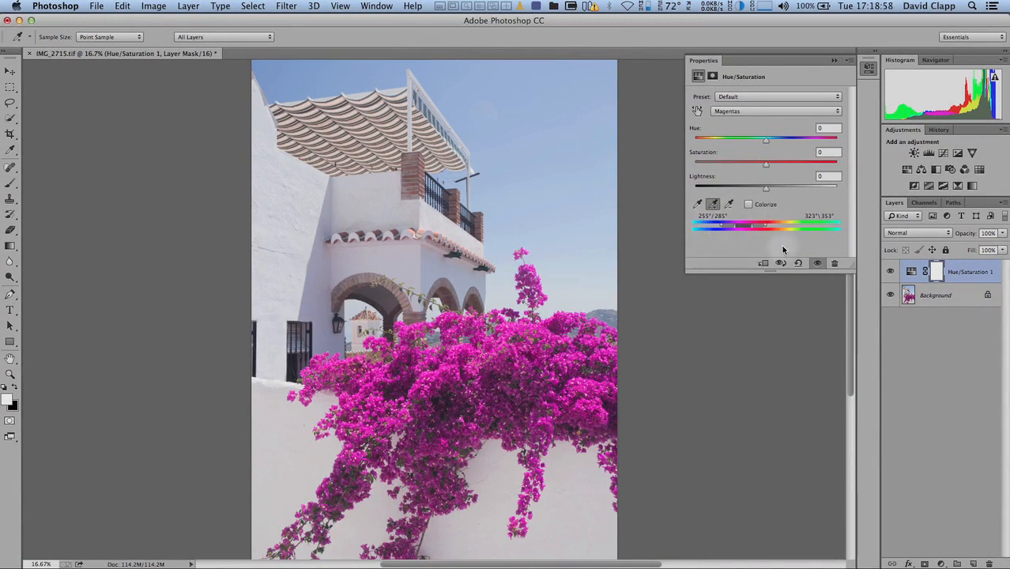
{"action": "mouse_move", "coordinate": [751, 246]}
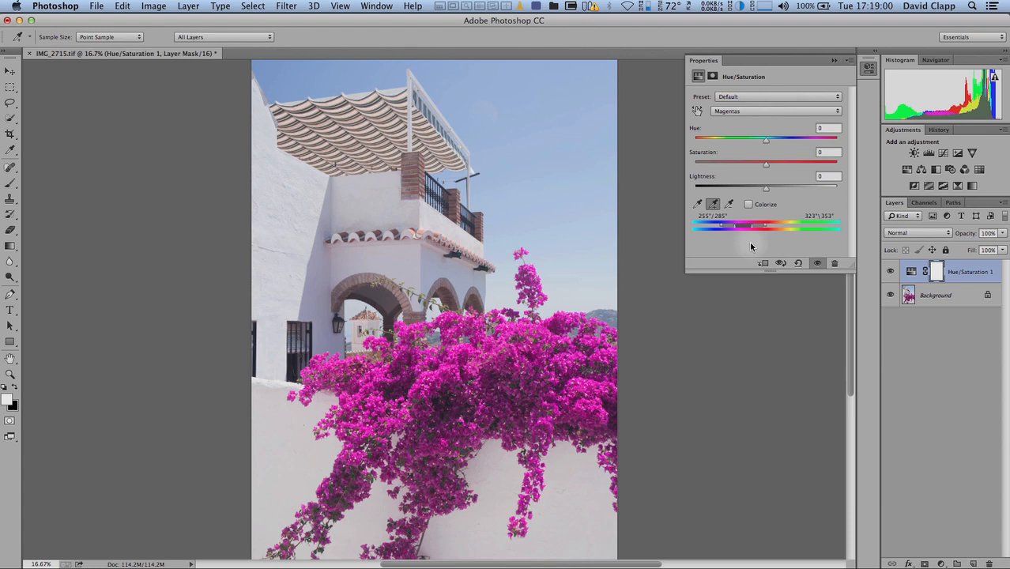
{"action": "mouse_move", "coordinate": [767, 166]}
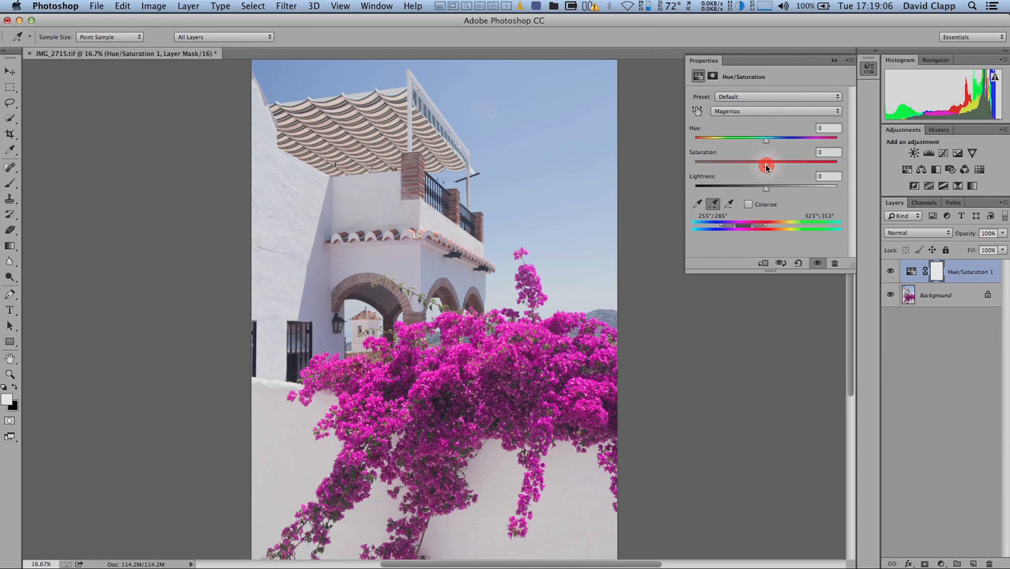
{"action": "left_click_drag", "start_coordinate": [765, 162], "coordinate": [663, 234]}
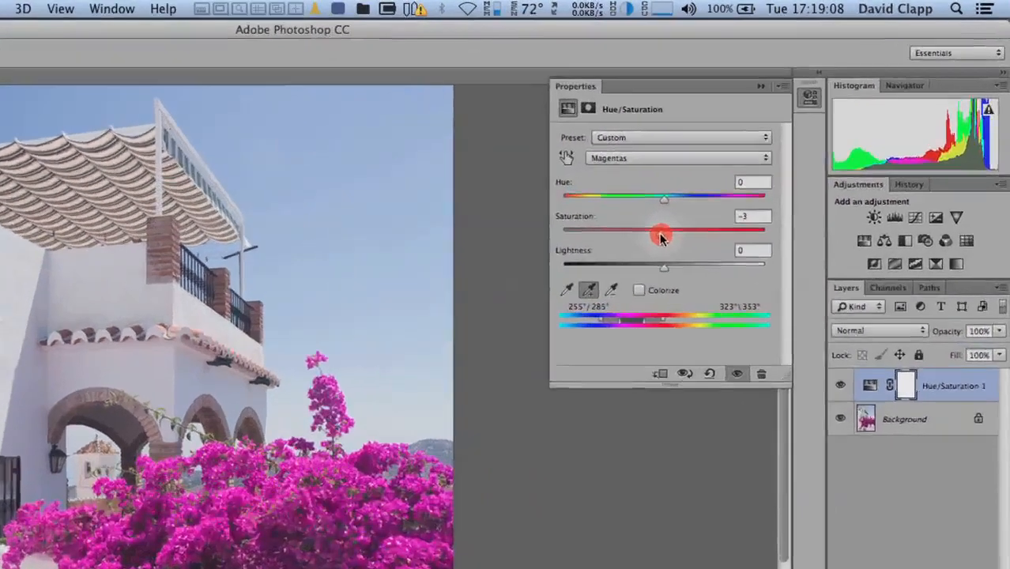
{"action": "left_click_drag", "start_coordinate": [663, 231], "coordinate": [627, 253]}
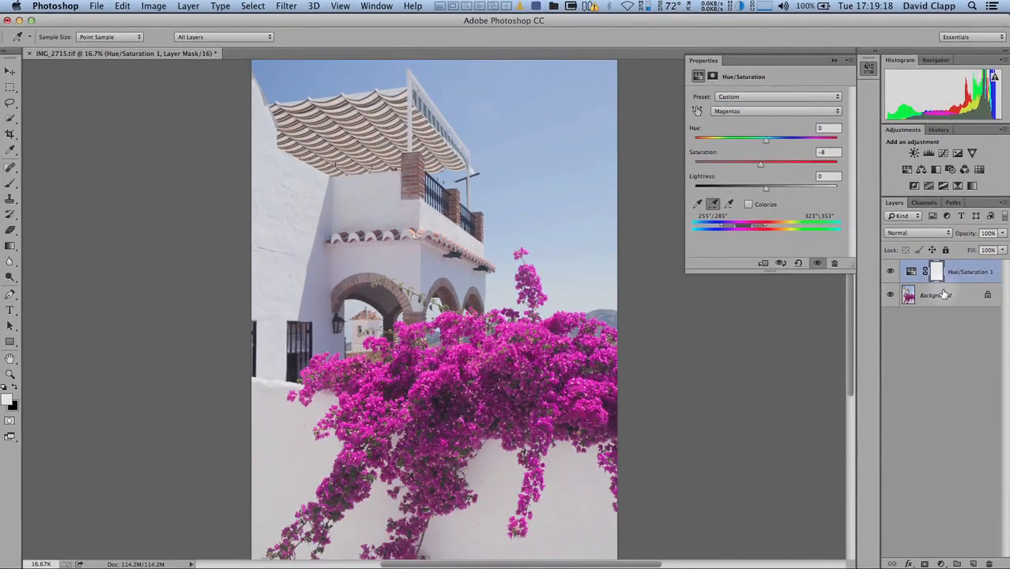
Step: Flatten the image, merging the Magentas Hue/Saturation adjustment into the Background layer
{"action": "right_click", "coordinate": [936, 294]}
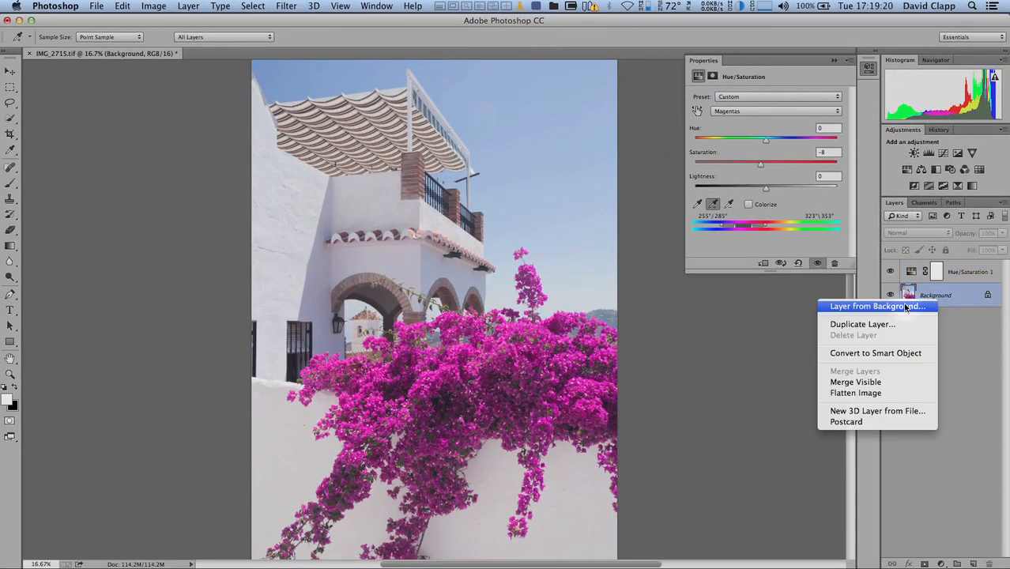
{"action": "mouse_move", "coordinate": [906, 393]}
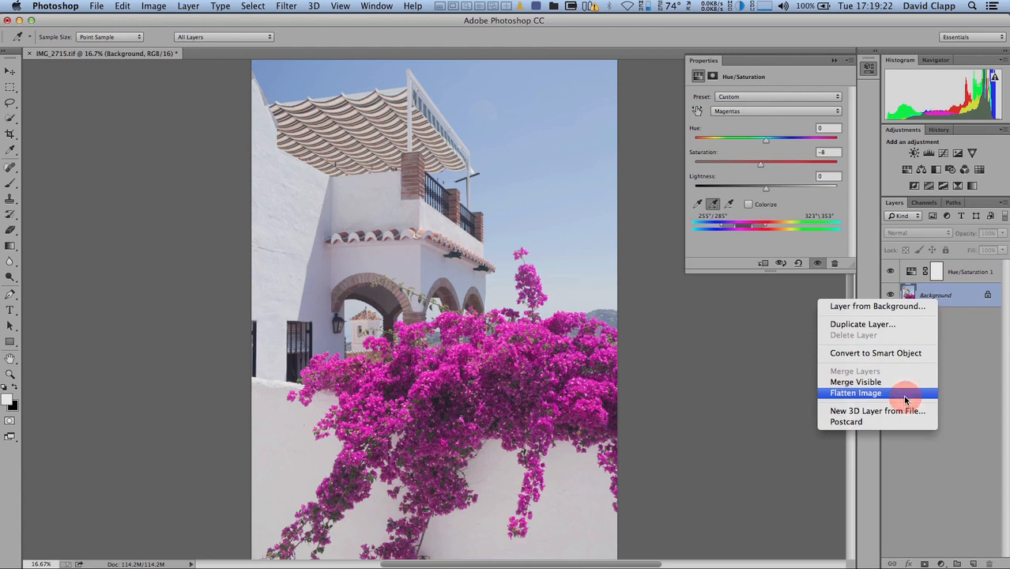
{"action": "left_click", "coordinate": [856, 393]}
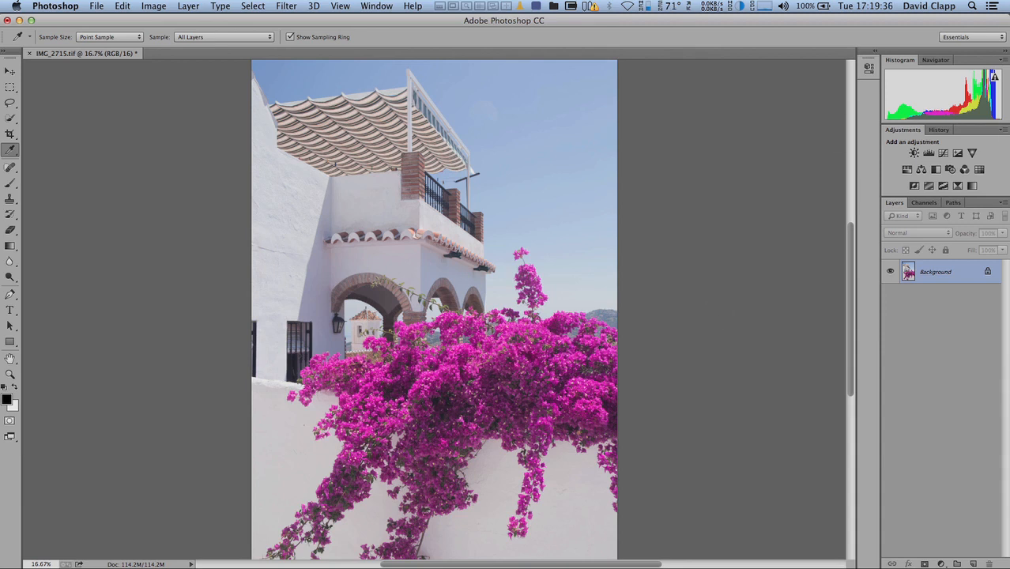
{"action": "mouse_move", "coordinate": [425, 132]}
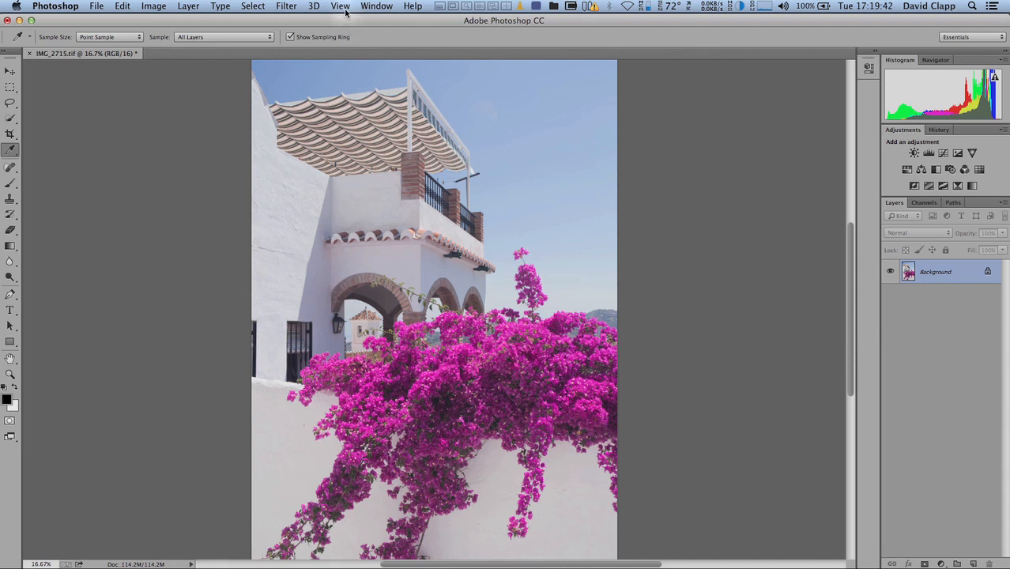
{"action": "left_click", "coordinate": [340, 5]}
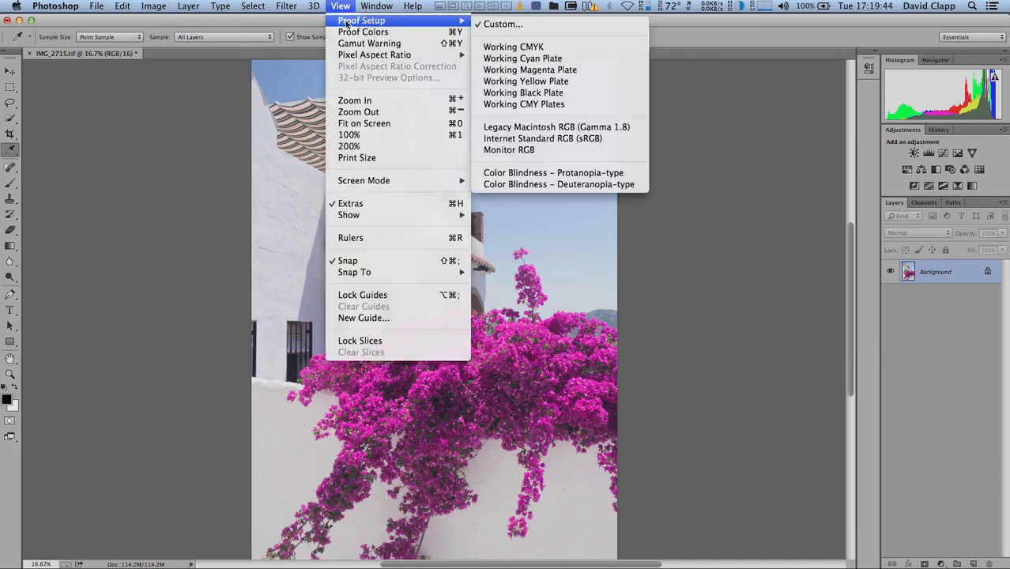
{"action": "left_click", "coordinate": [503, 24]}
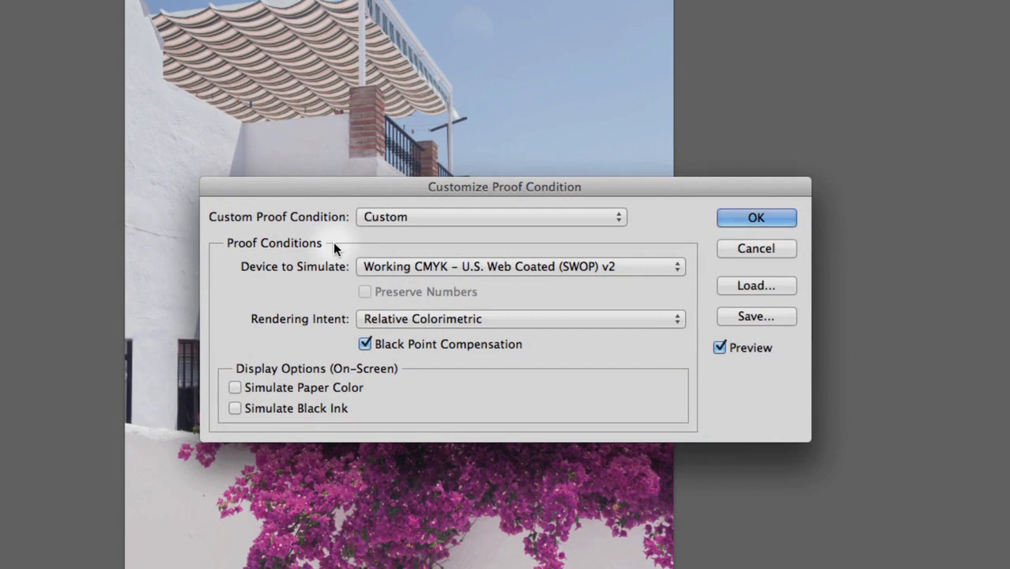
{"action": "mouse_move", "coordinate": [322, 292]}
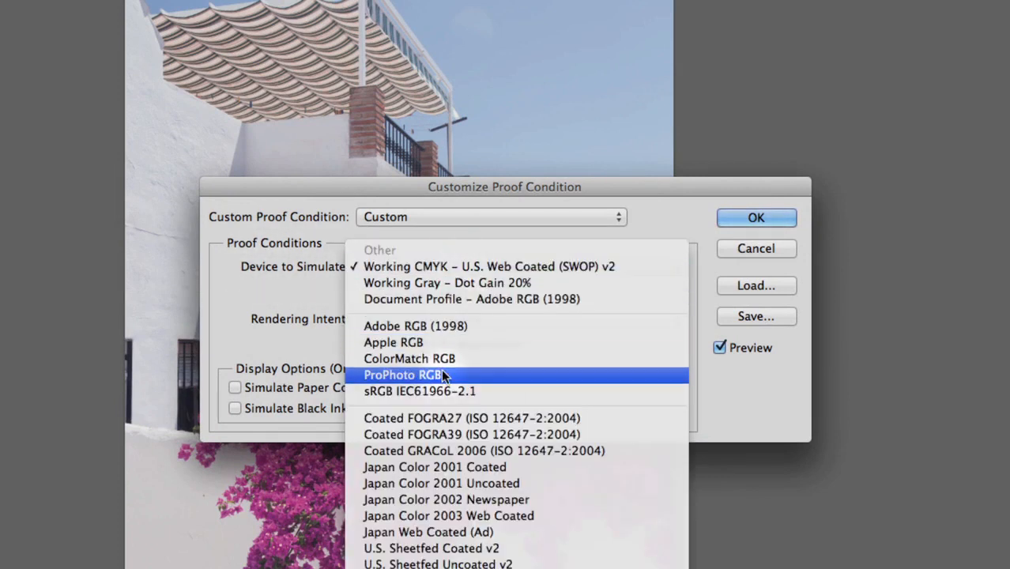
{"action": "left_click", "coordinate": [420, 392]}
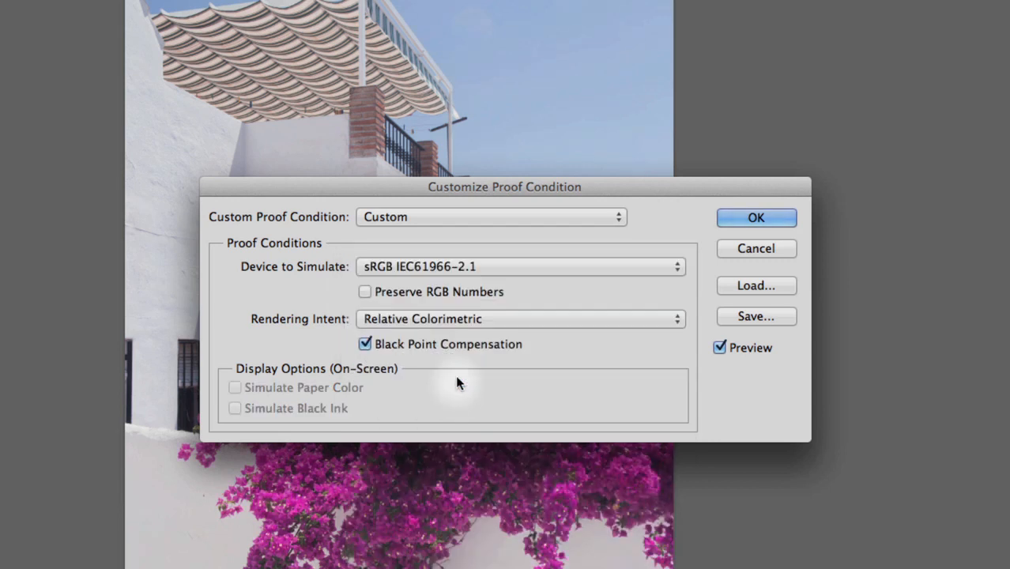
{"action": "left_click", "coordinate": [756, 218]}
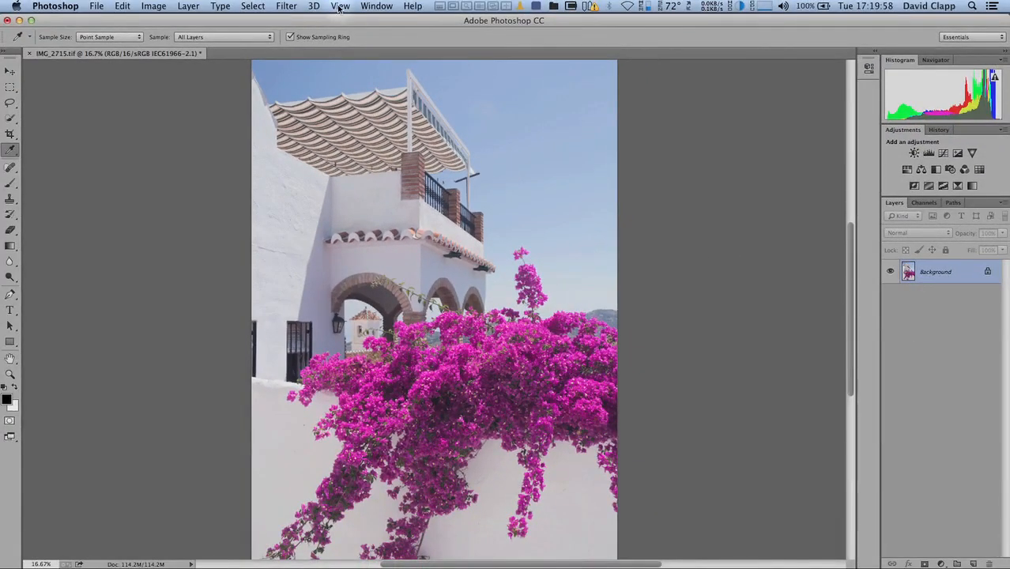
Step: Zoom in to 50% on the bougainvillea blossoms
{"action": "left_click", "coordinate": [341, 5]}
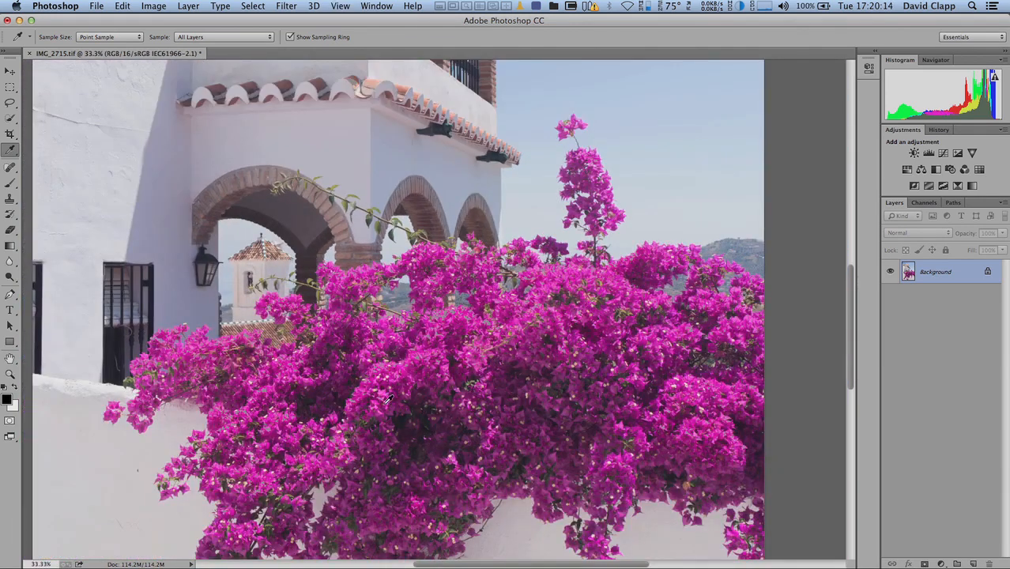
{"action": "mouse_move", "coordinate": [589, 304]}
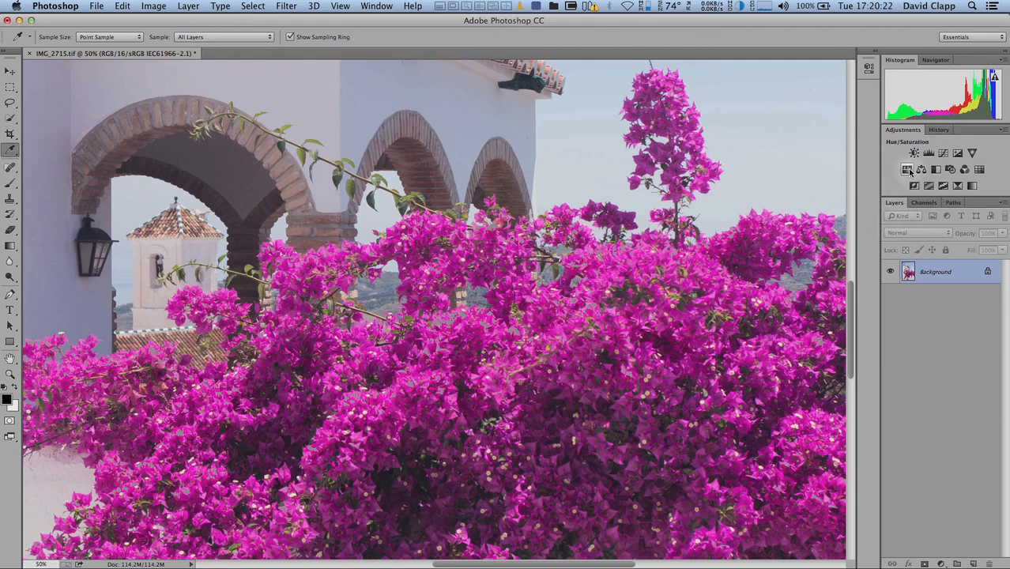
{"action": "mouse_move", "coordinate": [907, 169]}
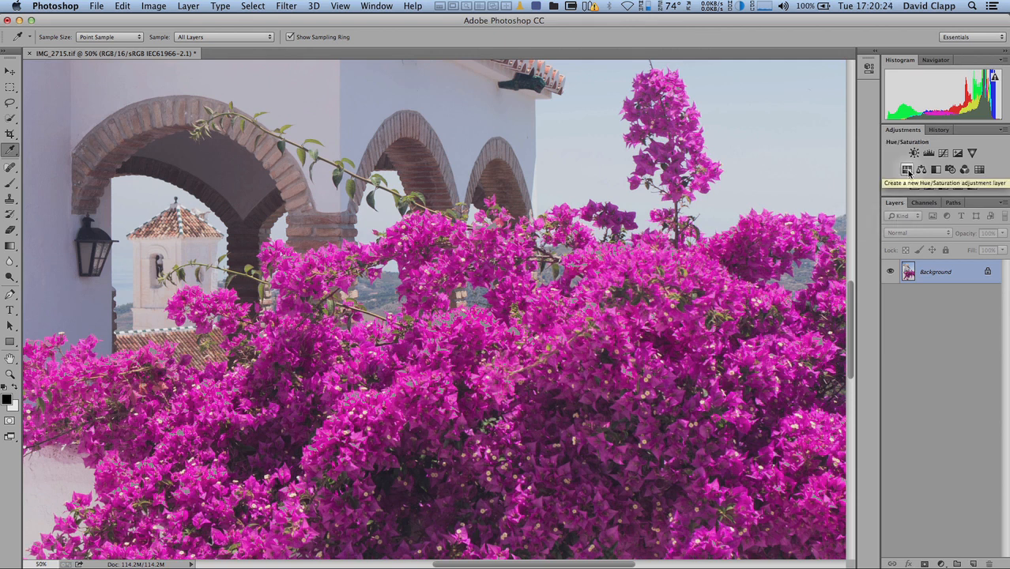
Step: Add a Hue/Saturation layer restricted to Magentas with Saturation at -13
{"action": "left_click", "coordinate": [907, 169]}
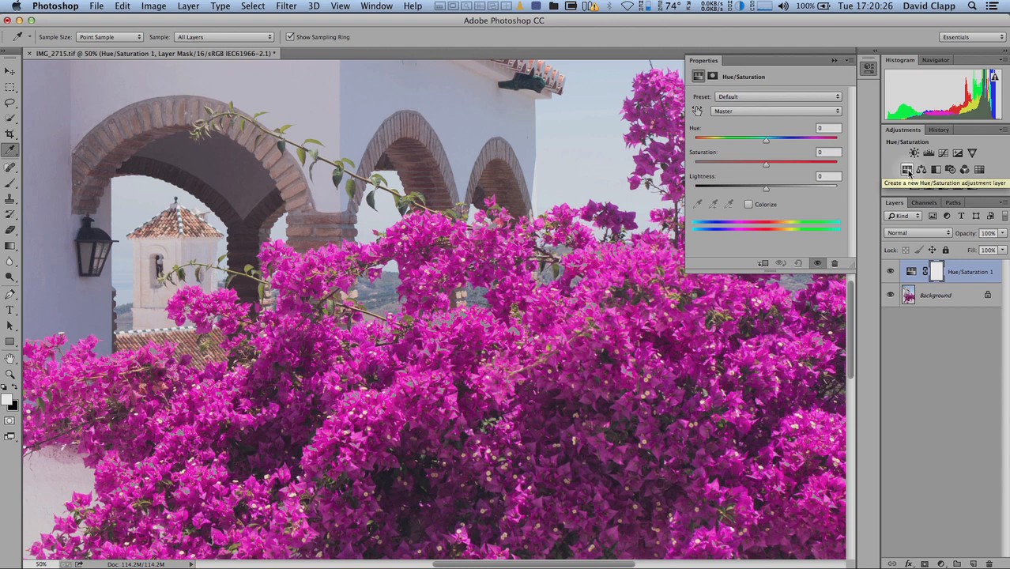
{"action": "mouse_move", "coordinate": [562, 320]}
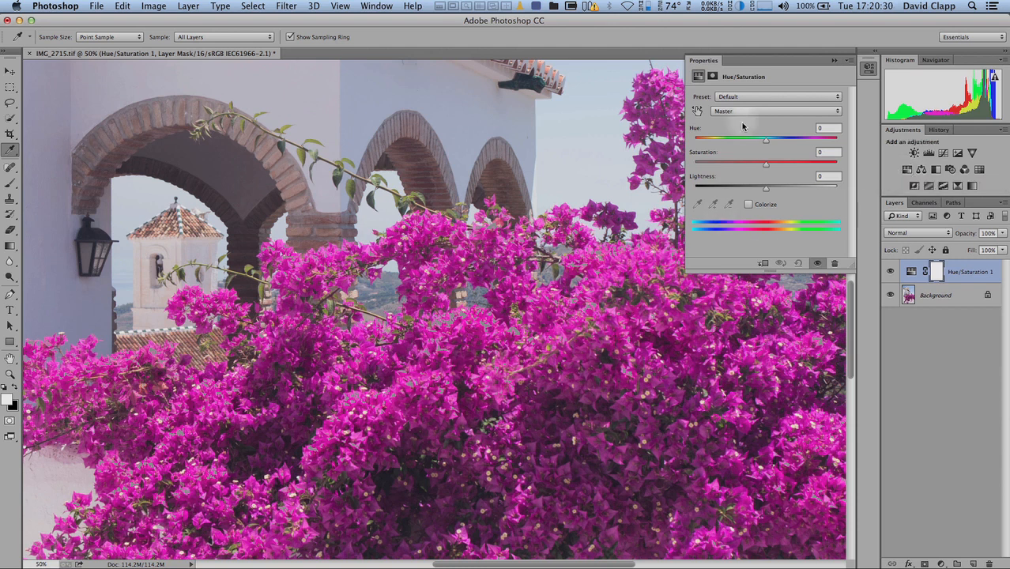
{"action": "left_click", "coordinate": [777, 111]}
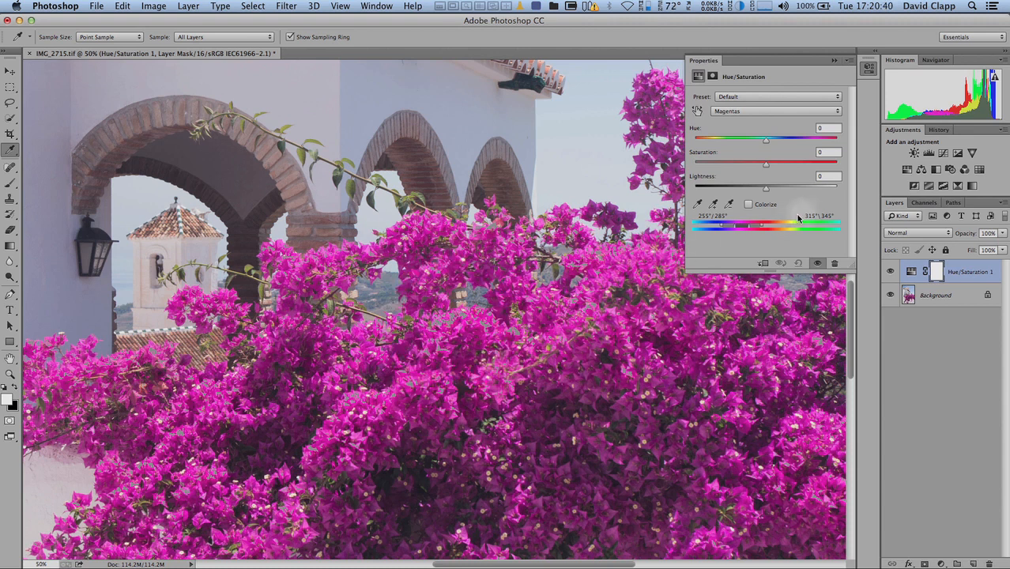
{"action": "left_click_drag", "start_coordinate": [766, 162], "coordinate": [762, 162]}
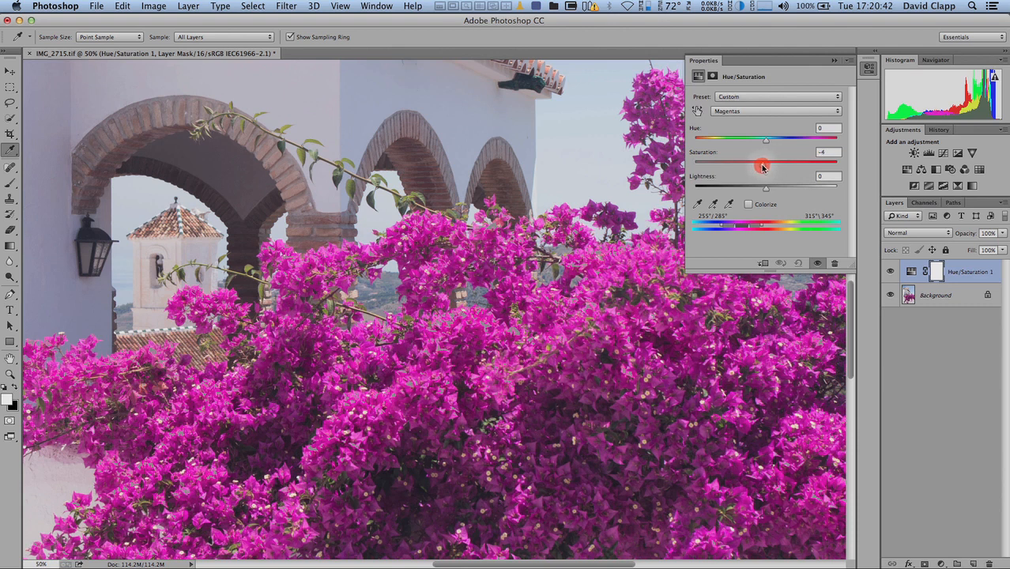
{"action": "left_click_drag", "start_coordinate": [763, 165], "coordinate": [758, 164]}
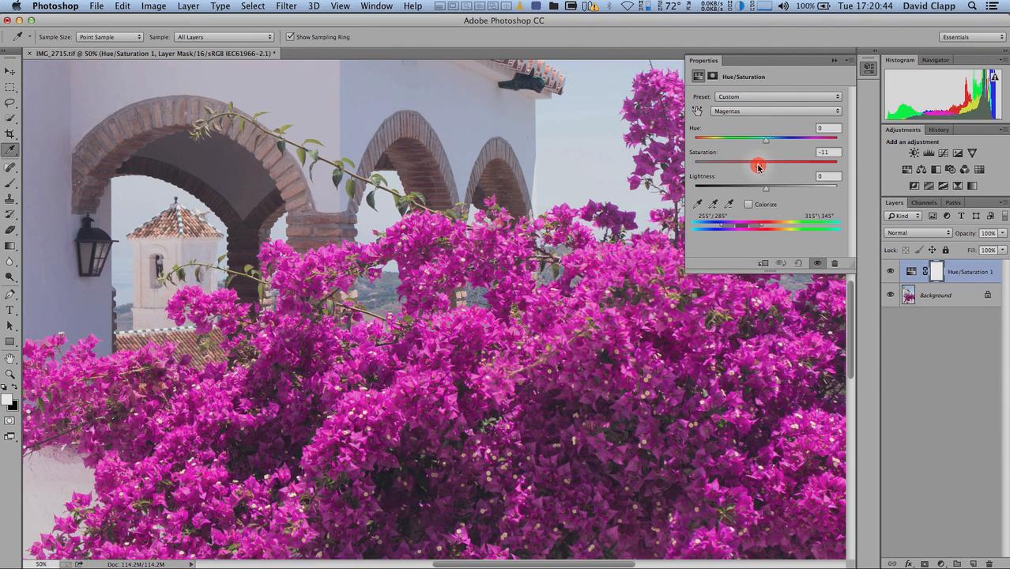
{"action": "left_click_drag", "start_coordinate": [766, 162], "coordinate": [758, 162]}
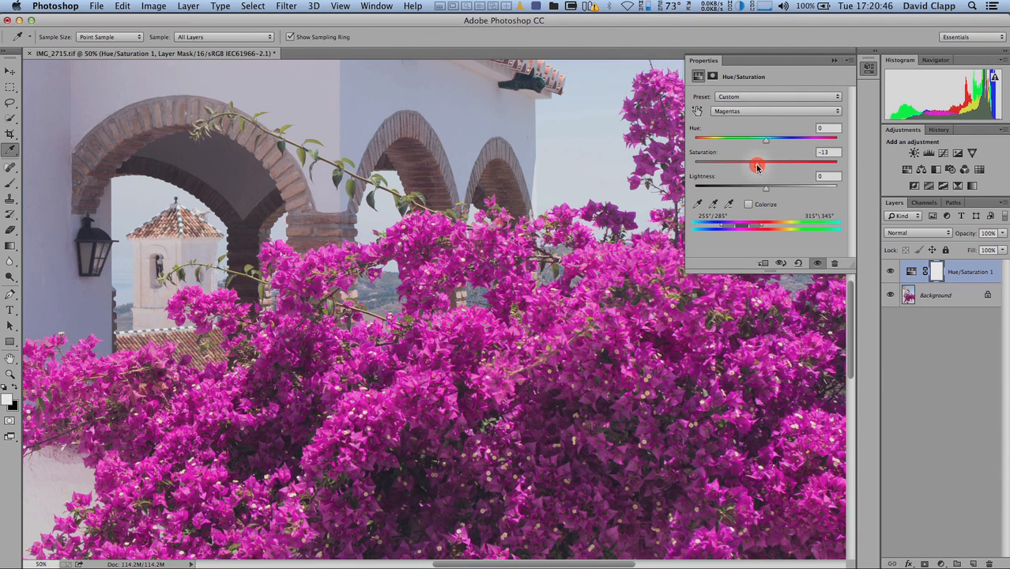
{"action": "mouse_move", "coordinate": [757, 189]}
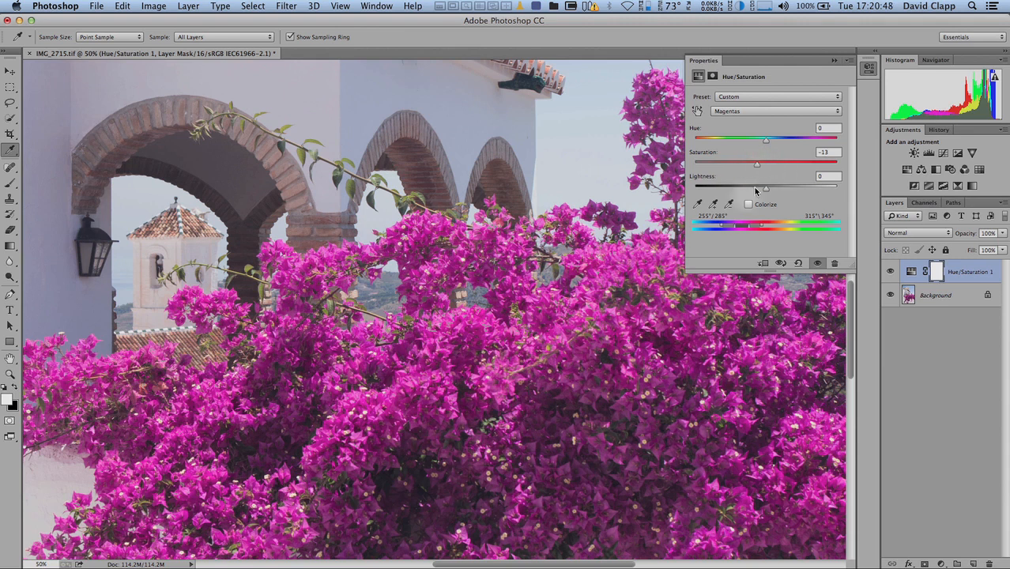
{"action": "left_click", "coordinate": [834, 60]}
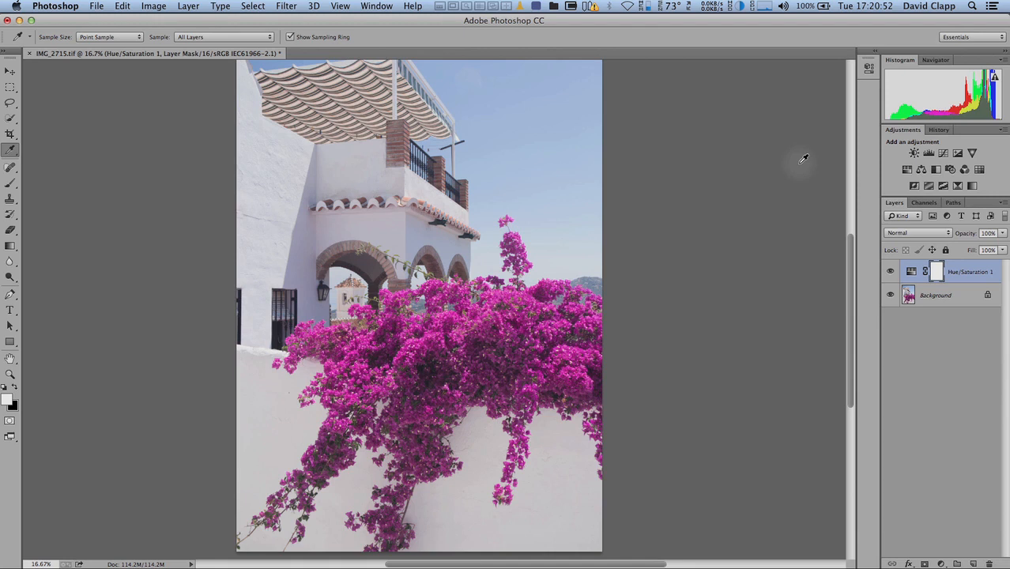
Step: Toggle the adjustment layer off and on to compare, then select and invert its mask
{"action": "left_click", "coordinate": [891, 271]}
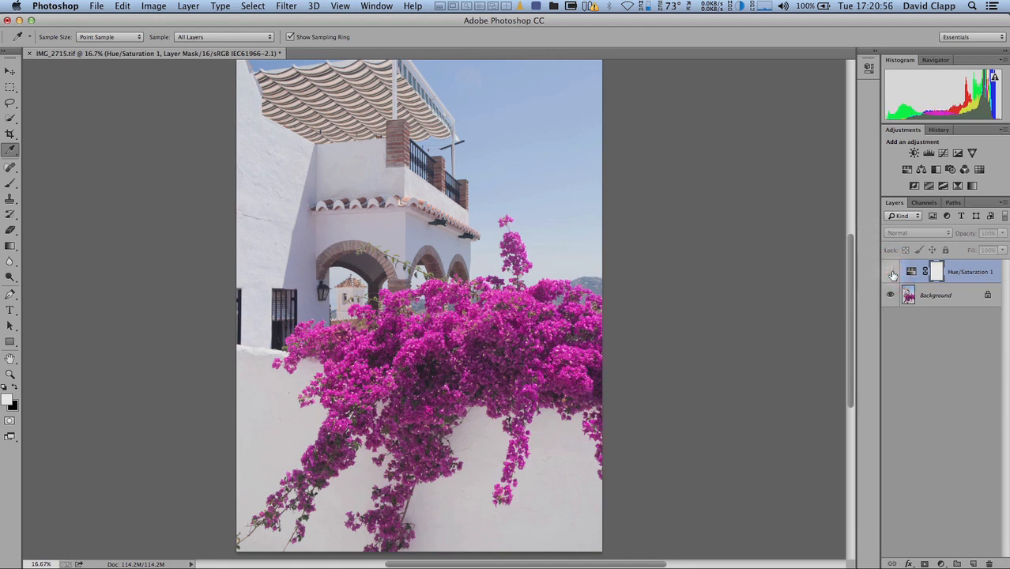
{"action": "left_click", "coordinate": [891, 272]}
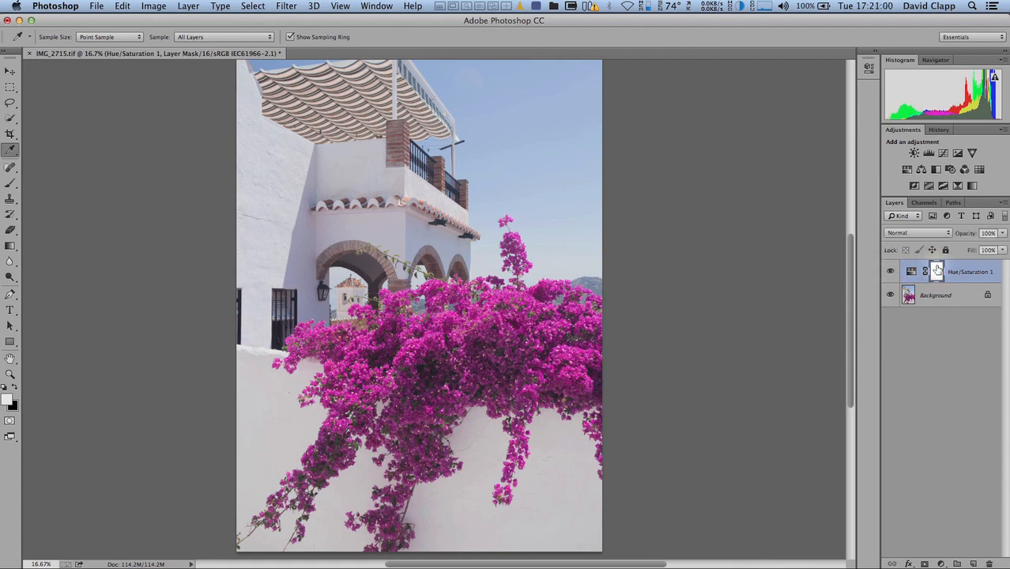
{"action": "mouse_move", "coordinate": [937, 271]}
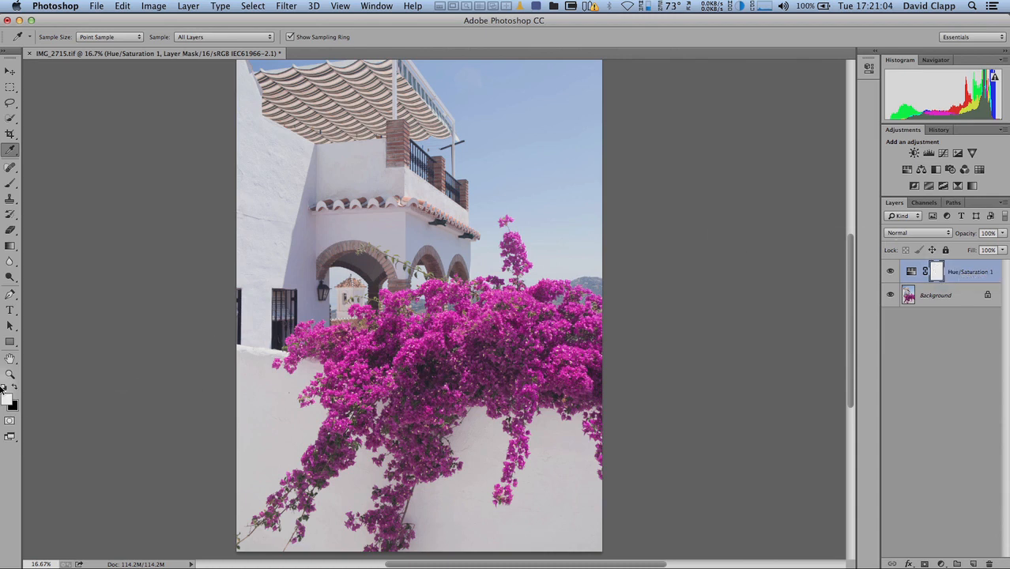
{"action": "mouse_move", "coordinate": [689, 239]}
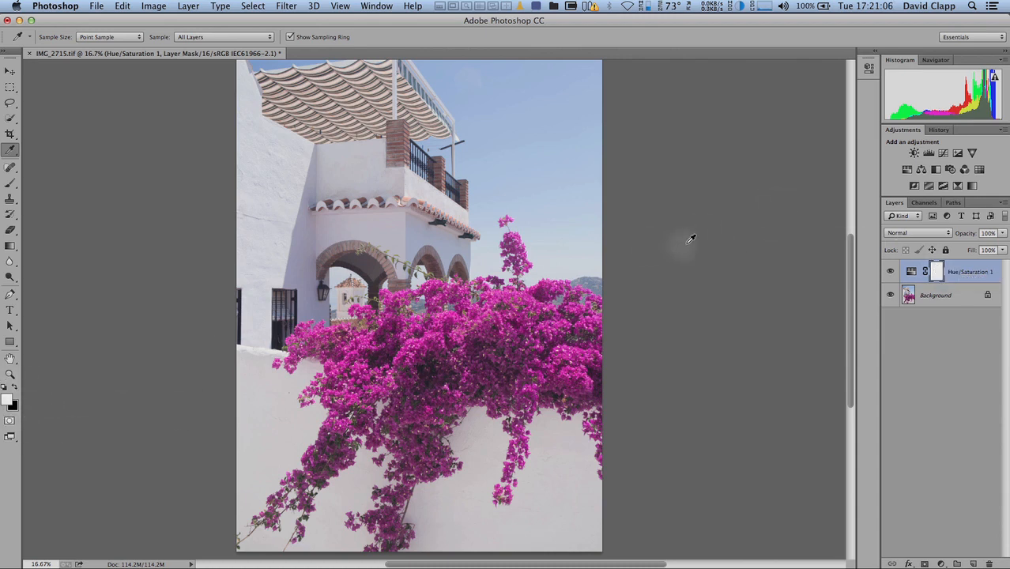
{"action": "mouse_move", "coordinate": [235, 307]}
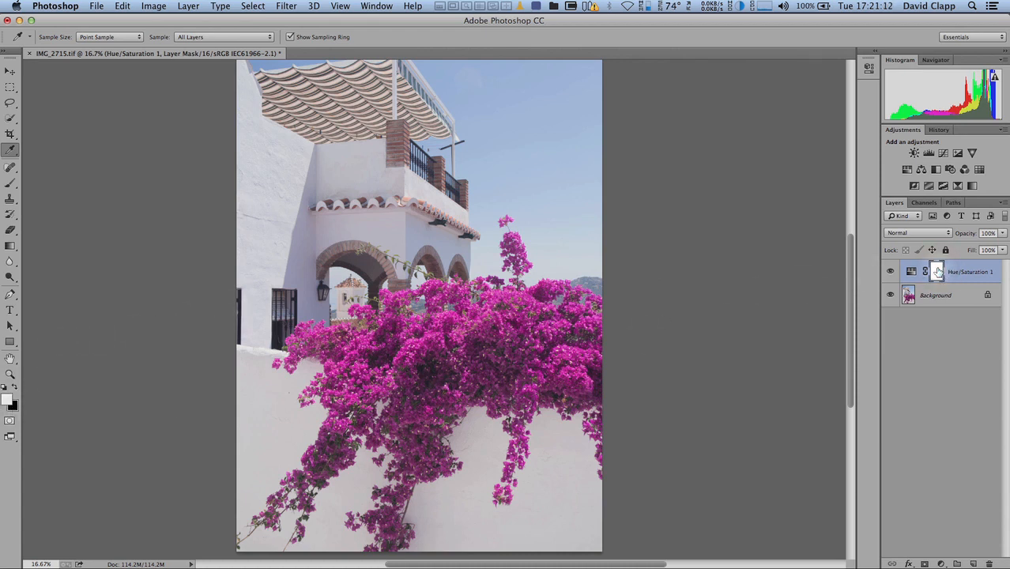
{"action": "mouse_move", "coordinate": [937, 271]}
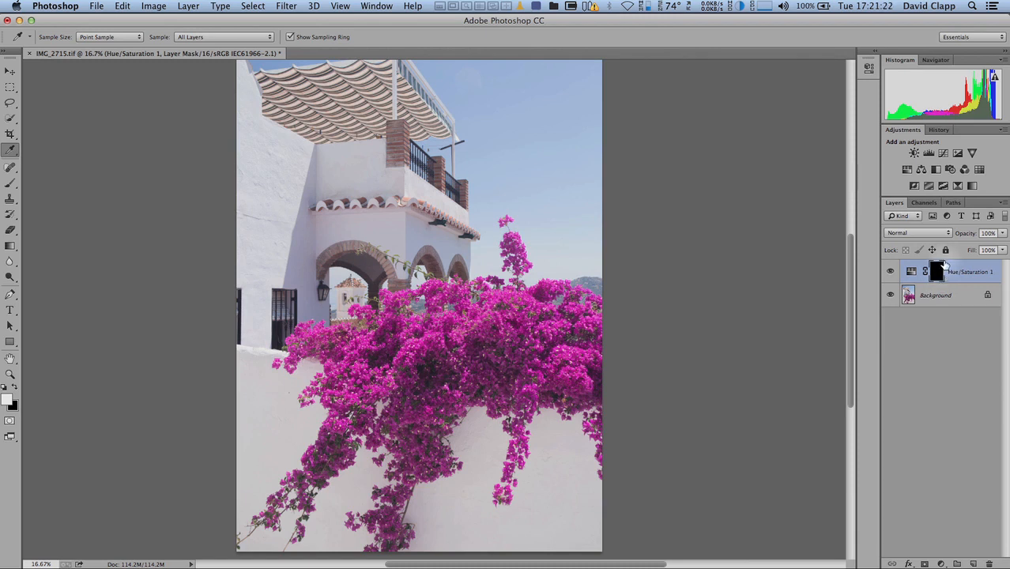
{"action": "left_click", "coordinate": [937, 271]}
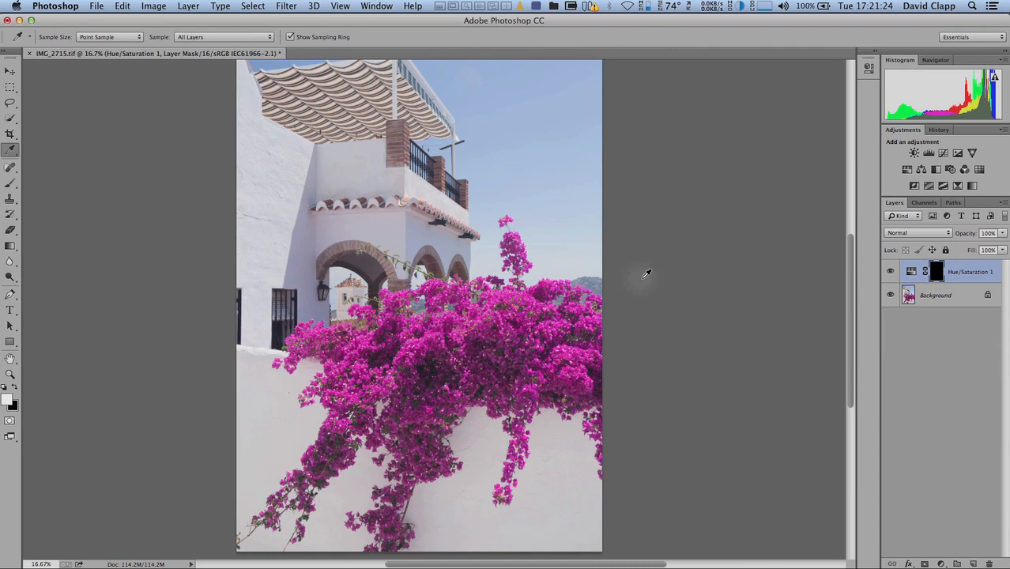
{"action": "mouse_move", "coordinate": [3, 155]}
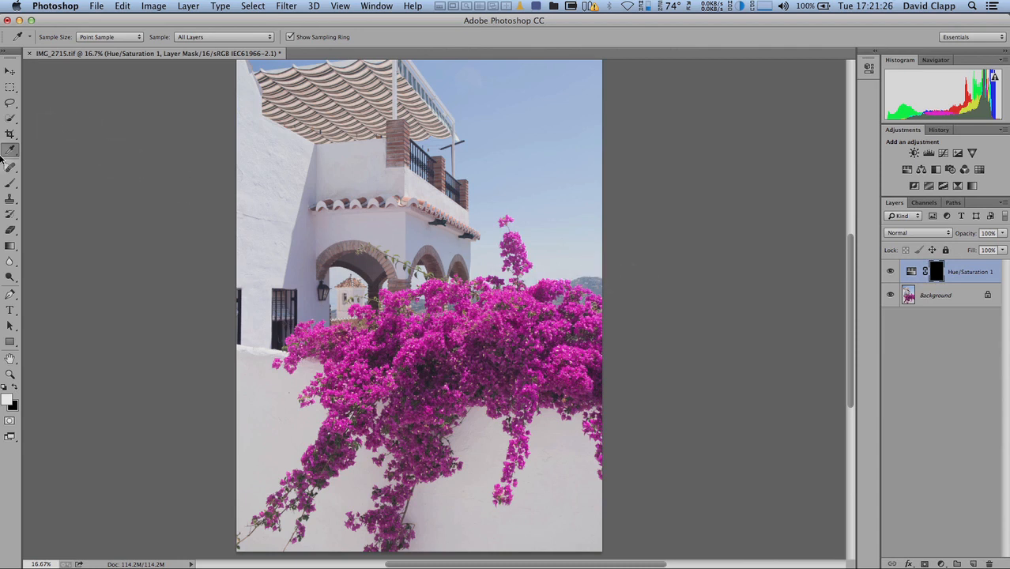
Step: Brush white onto the mask over the intense blossoms, then fit the photo on screen
{"action": "left_click", "coordinate": [10, 166]}
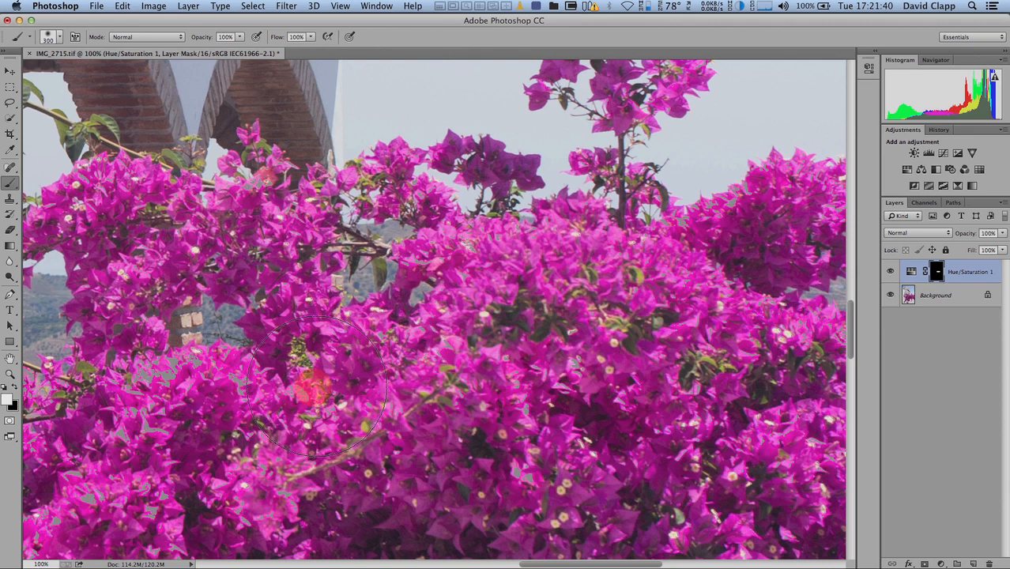
{"action": "mouse_move", "coordinate": [581, 280]}
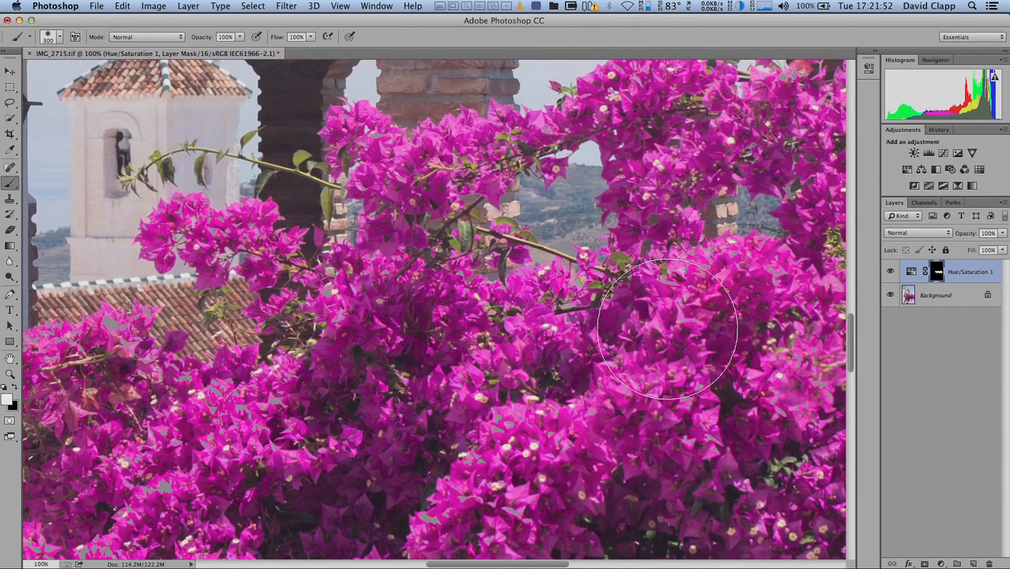
{"action": "mouse_move", "coordinate": [265, 359]}
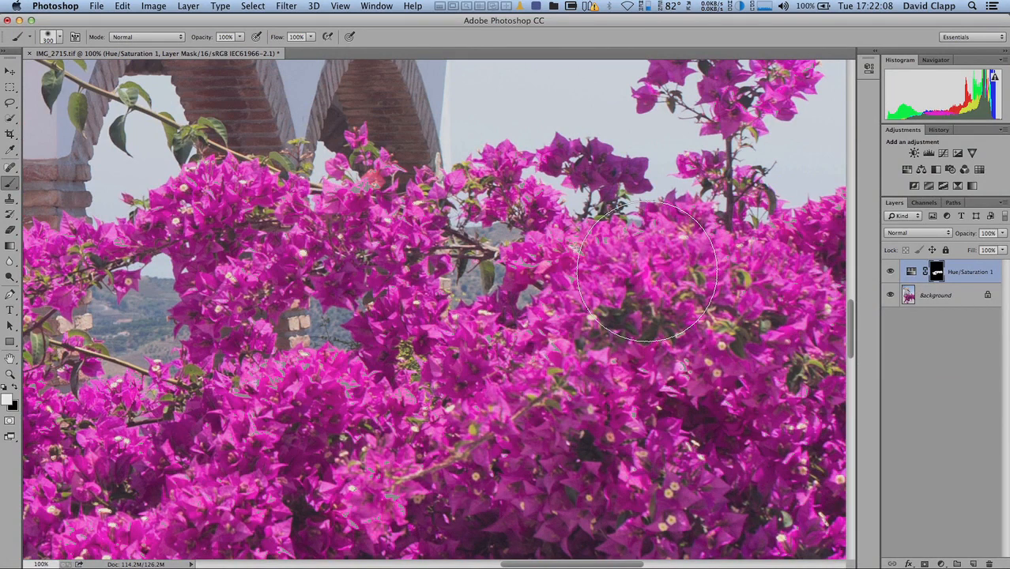
{"action": "key", "text": "cmd+0"}
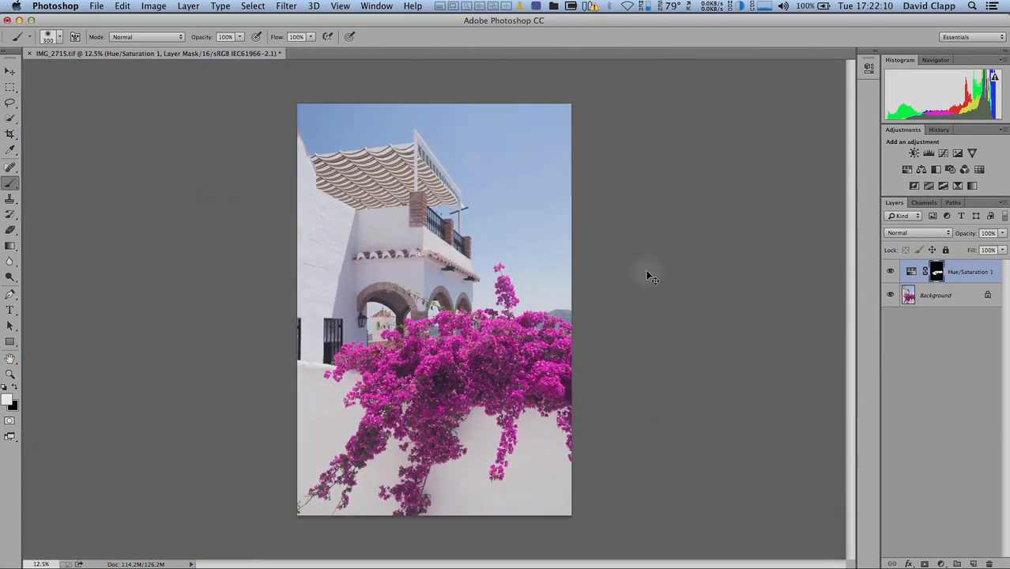
{"action": "left_click", "coordinate": [890, 271]}
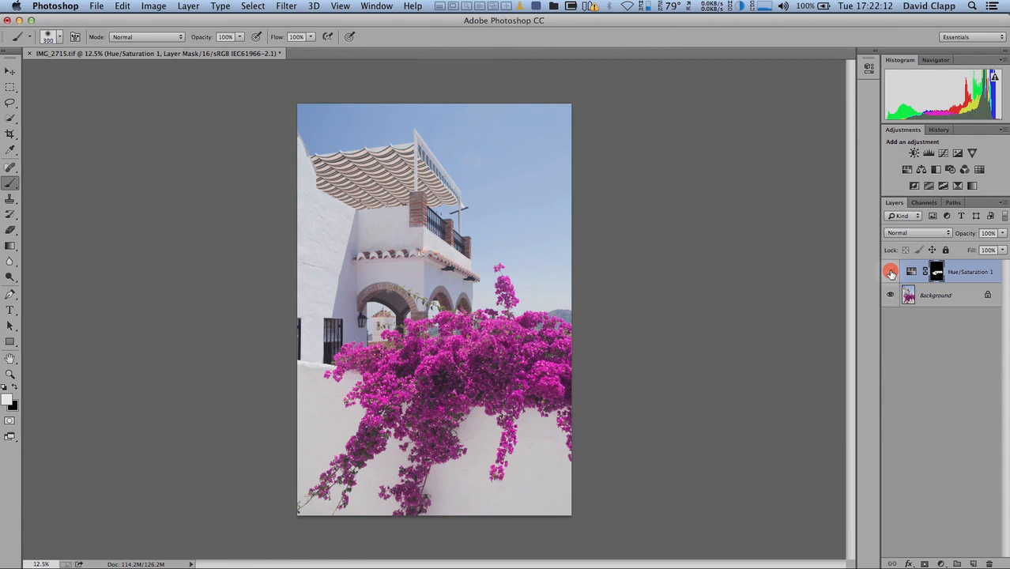
{"action": "left_click", "coordinate": [891, 271]}
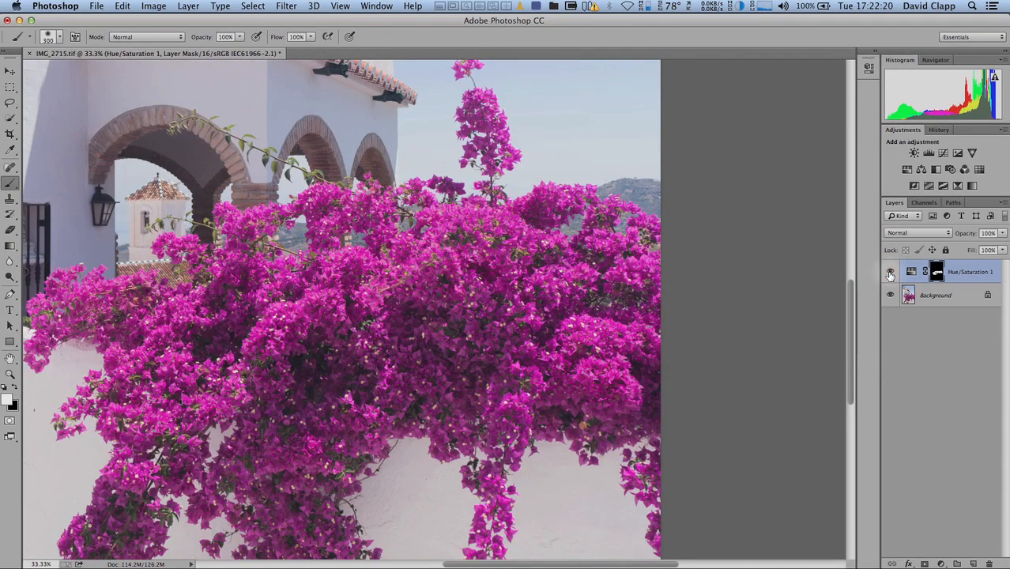
{"action": "mouse_move", "coordinate": [890, 272]}
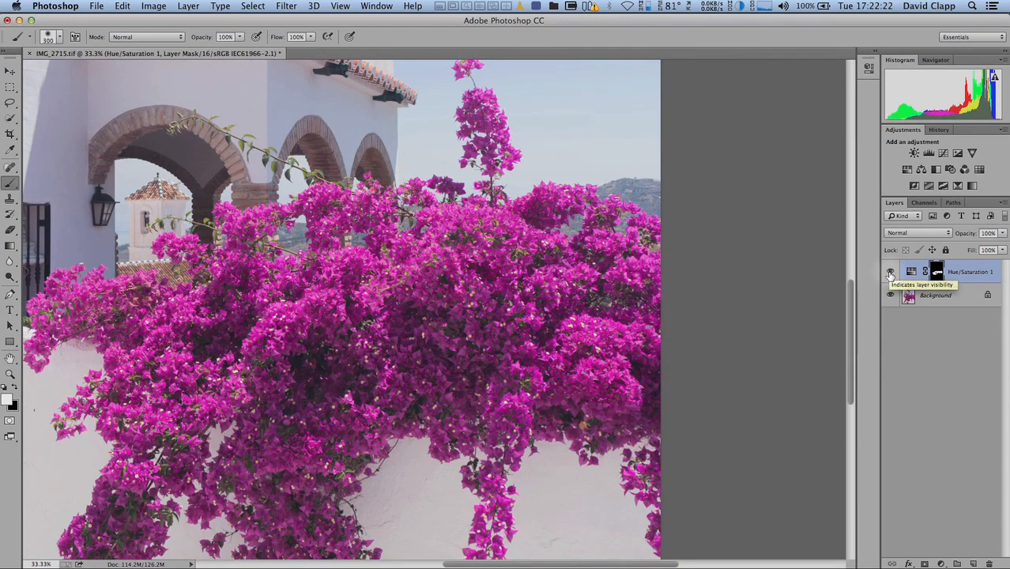